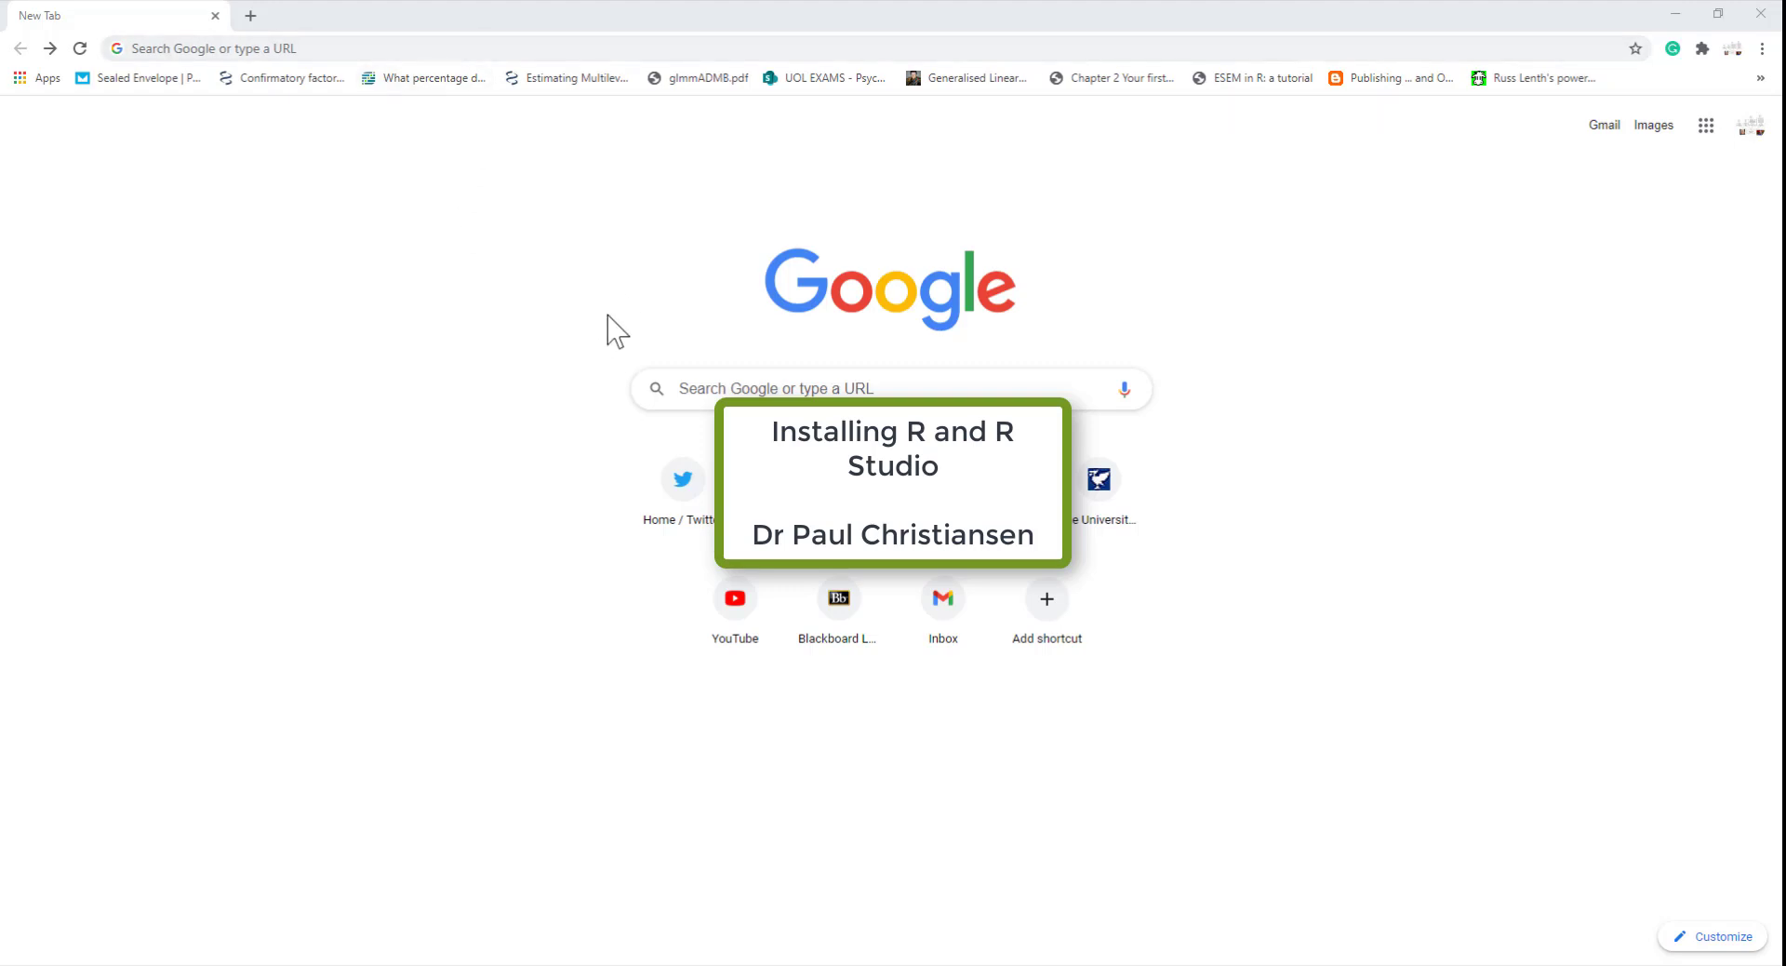
mouse_move(612, 318)
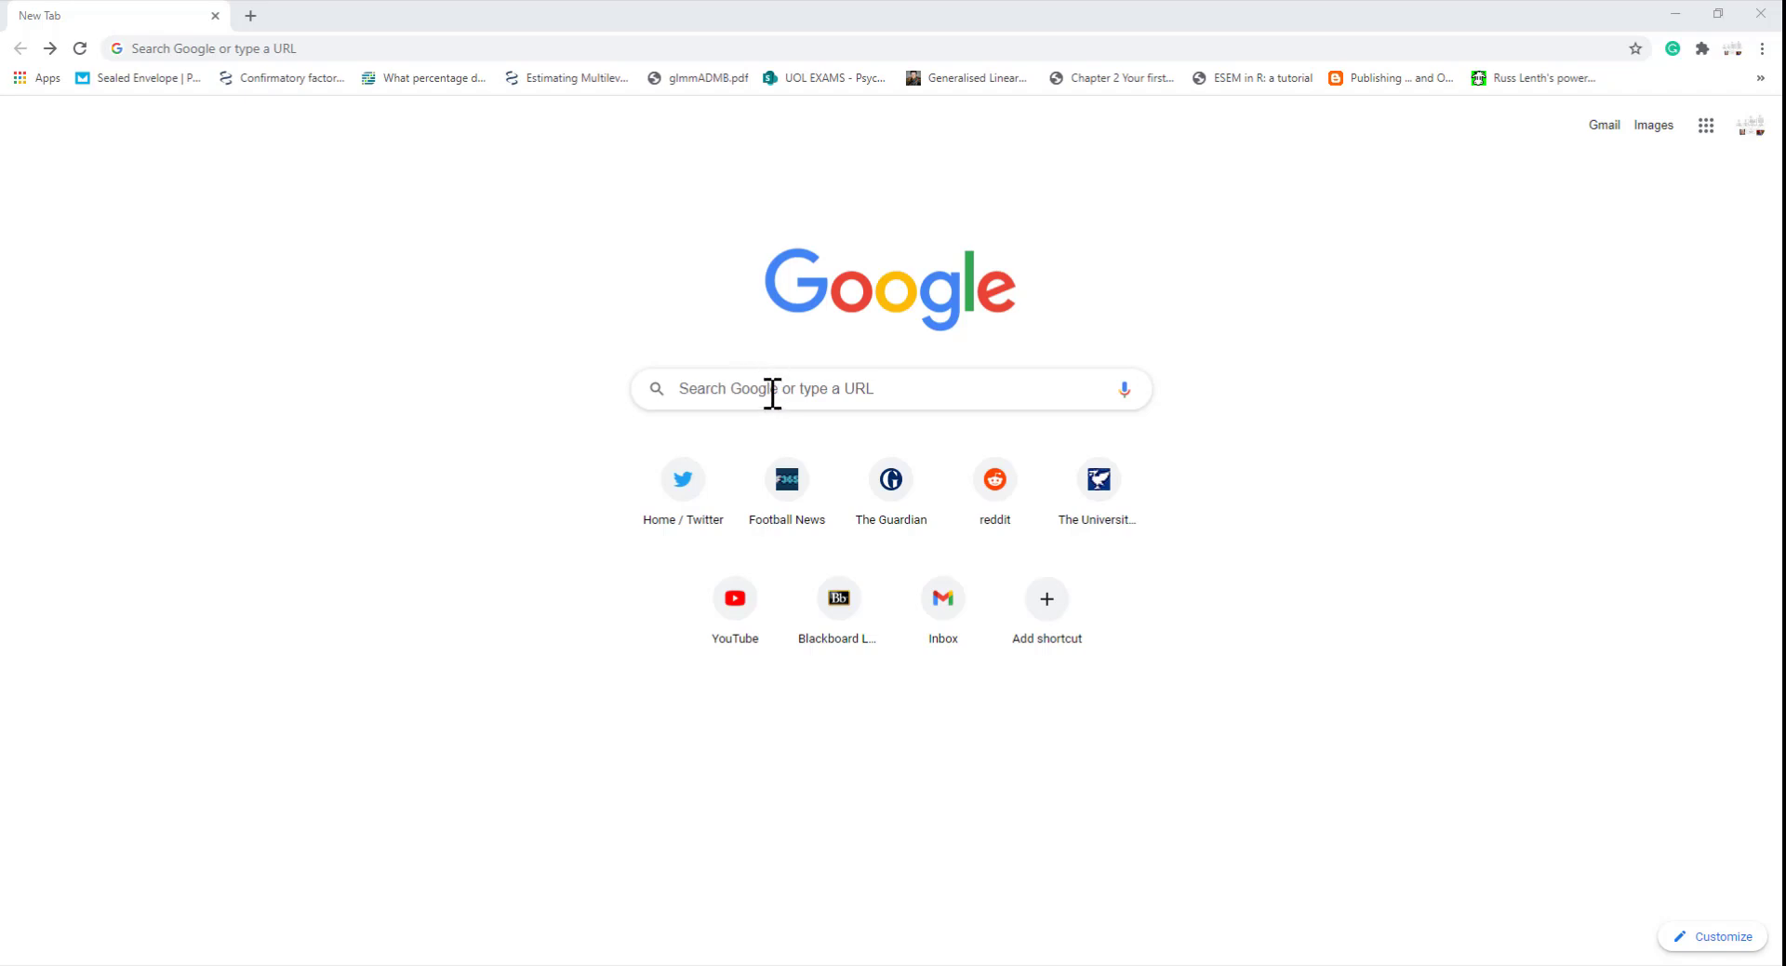
Search Google for 'r statistics' and go to the R Project home page.
text(r statistics)
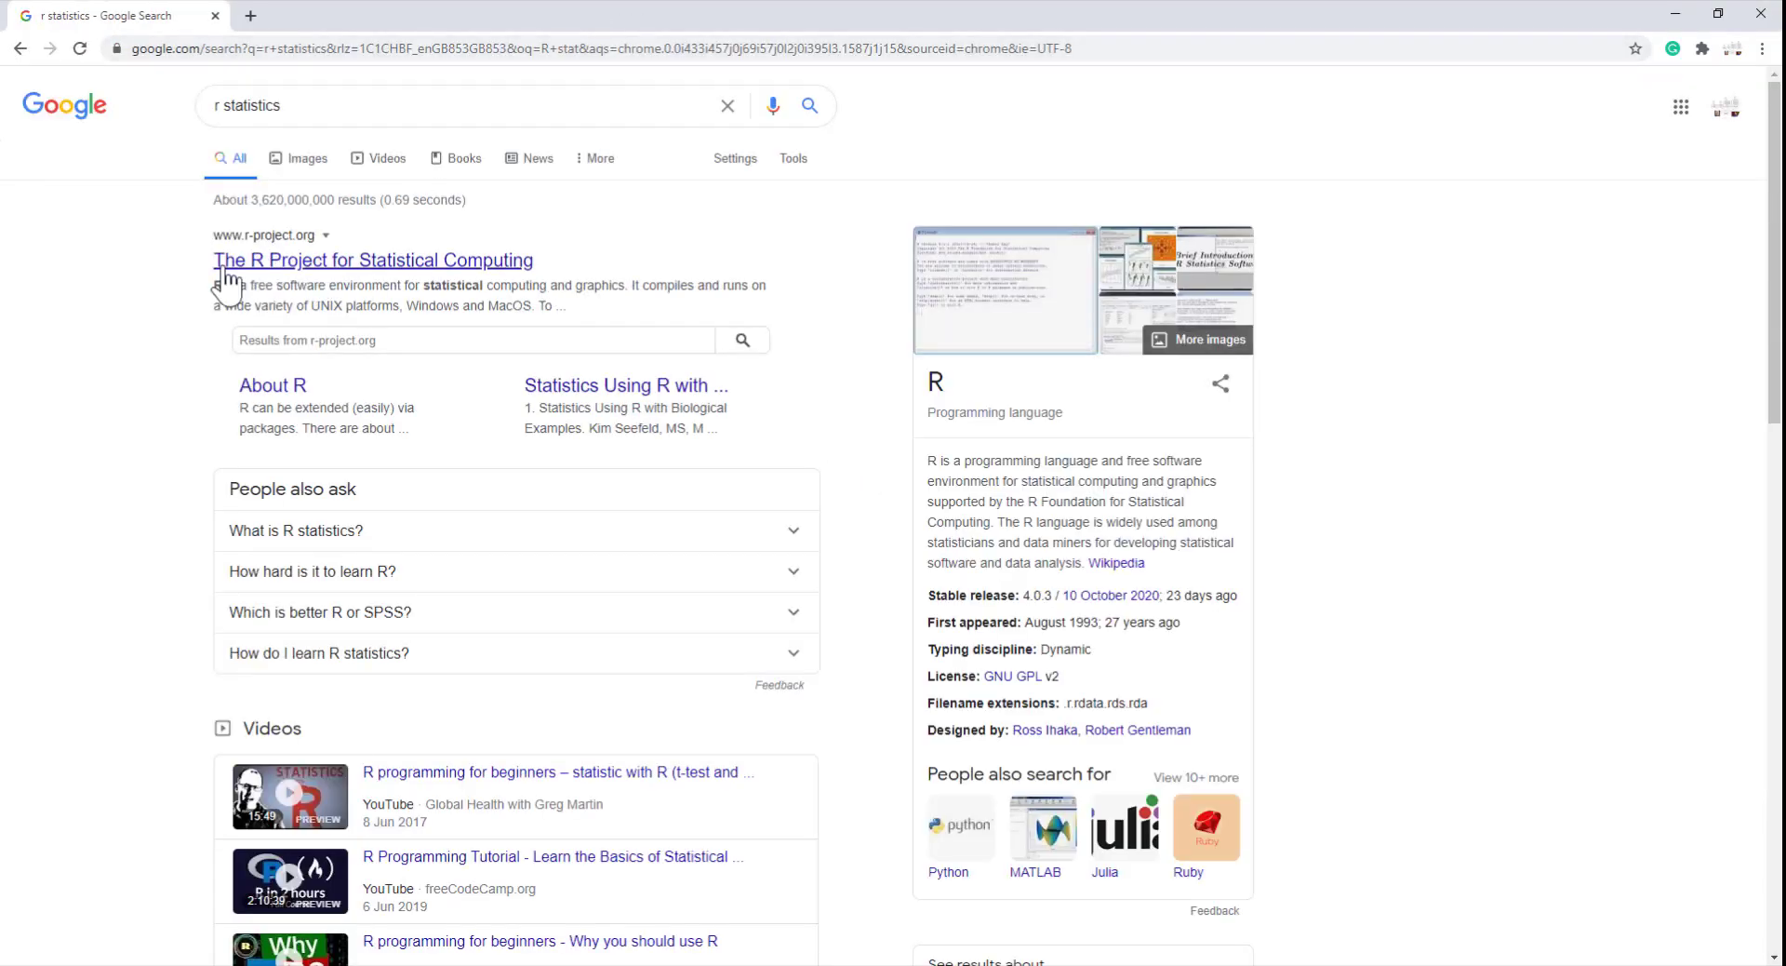
click(372, 260)
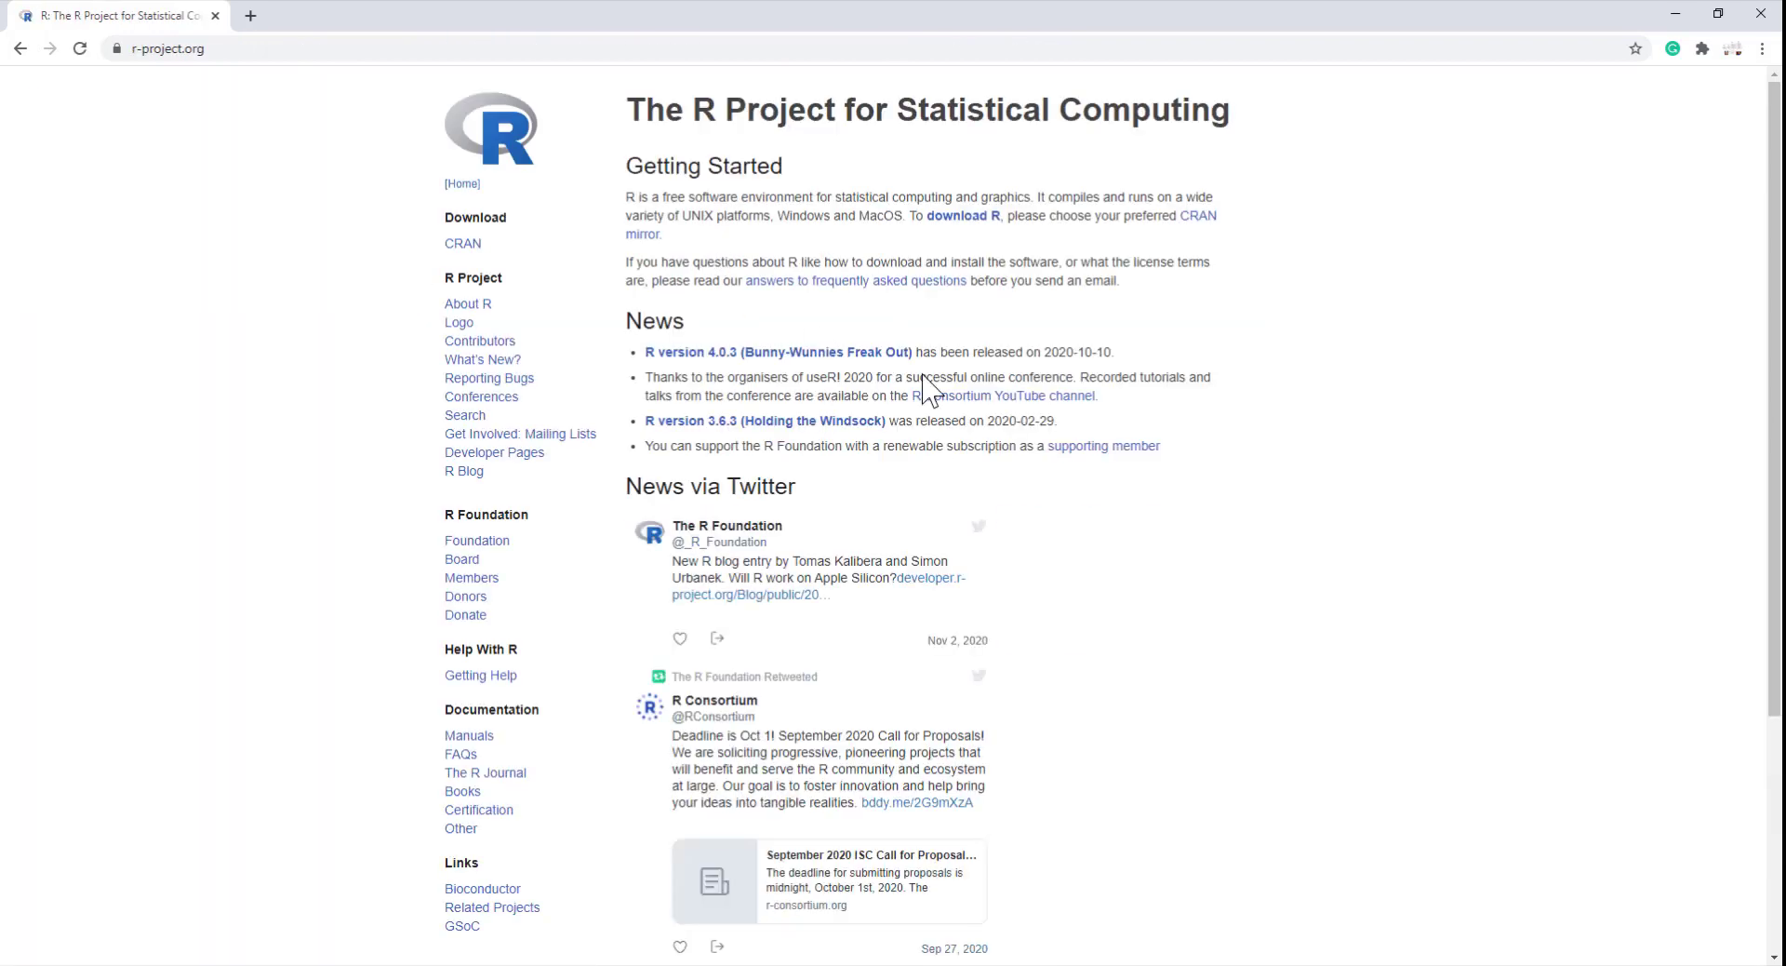
mouse_move(962, 216)
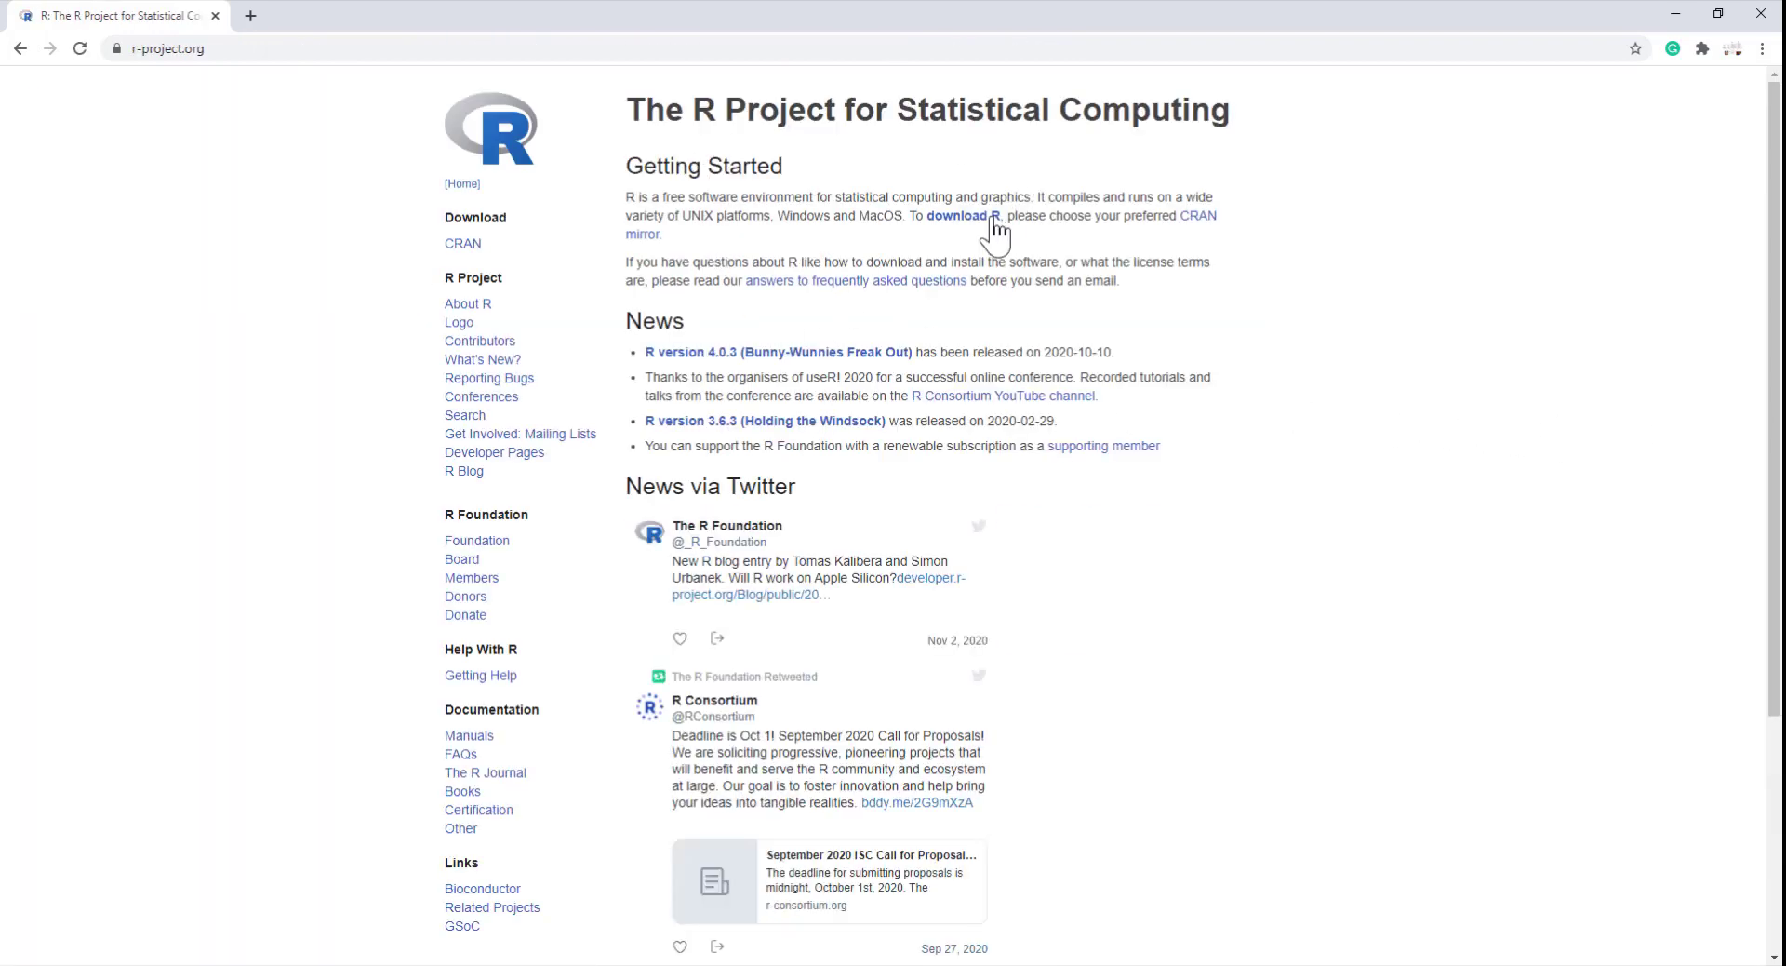
From 'download R', pick the UK cran.ma.imperial.ac.uk mirror to reach the CRAN home page.
click(1196, 216)
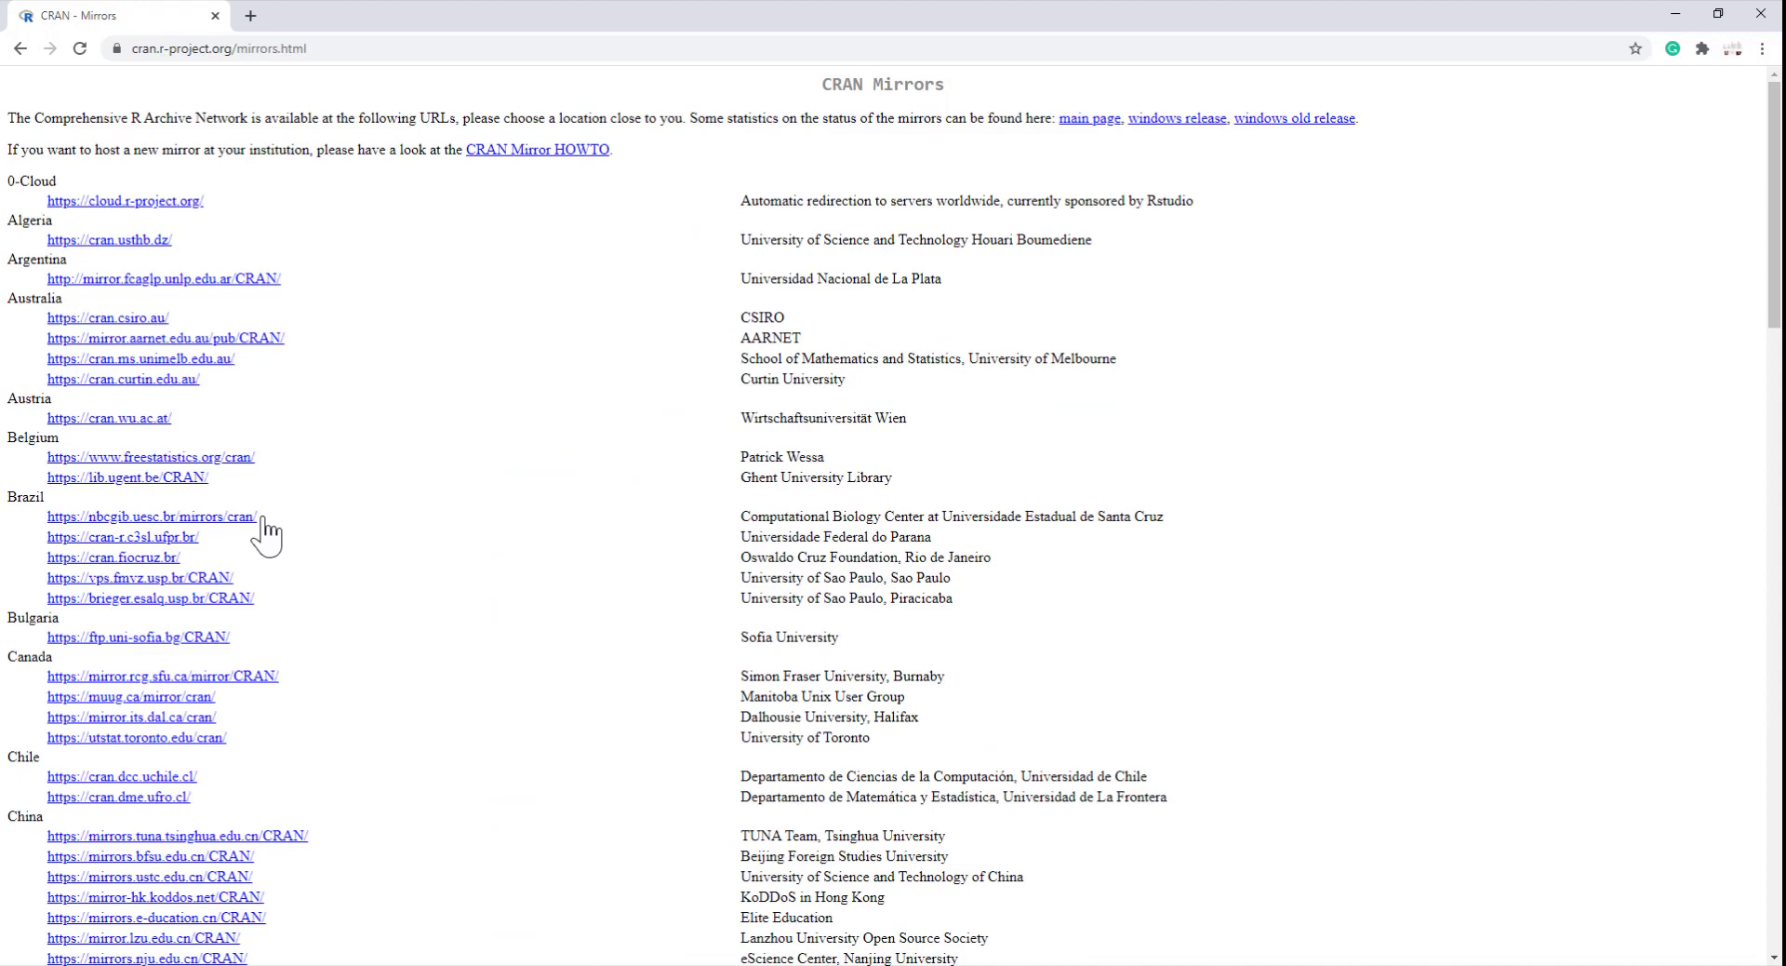
scroll(down, 3)
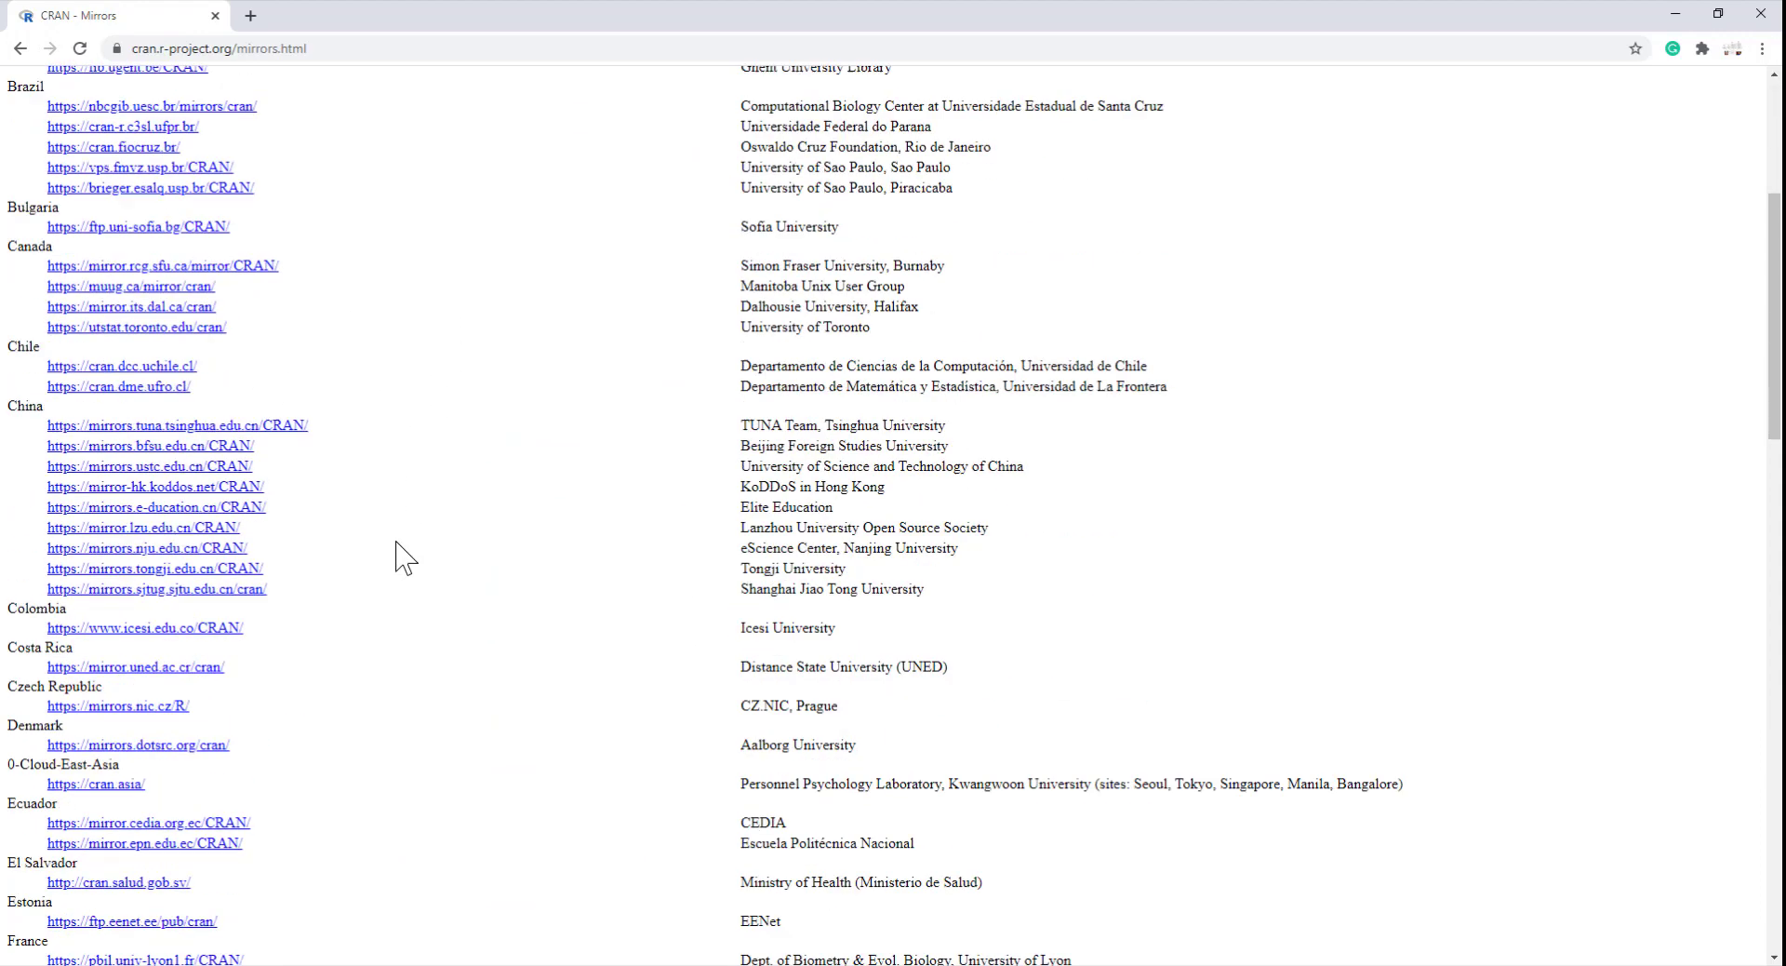
scroll(down, 3)
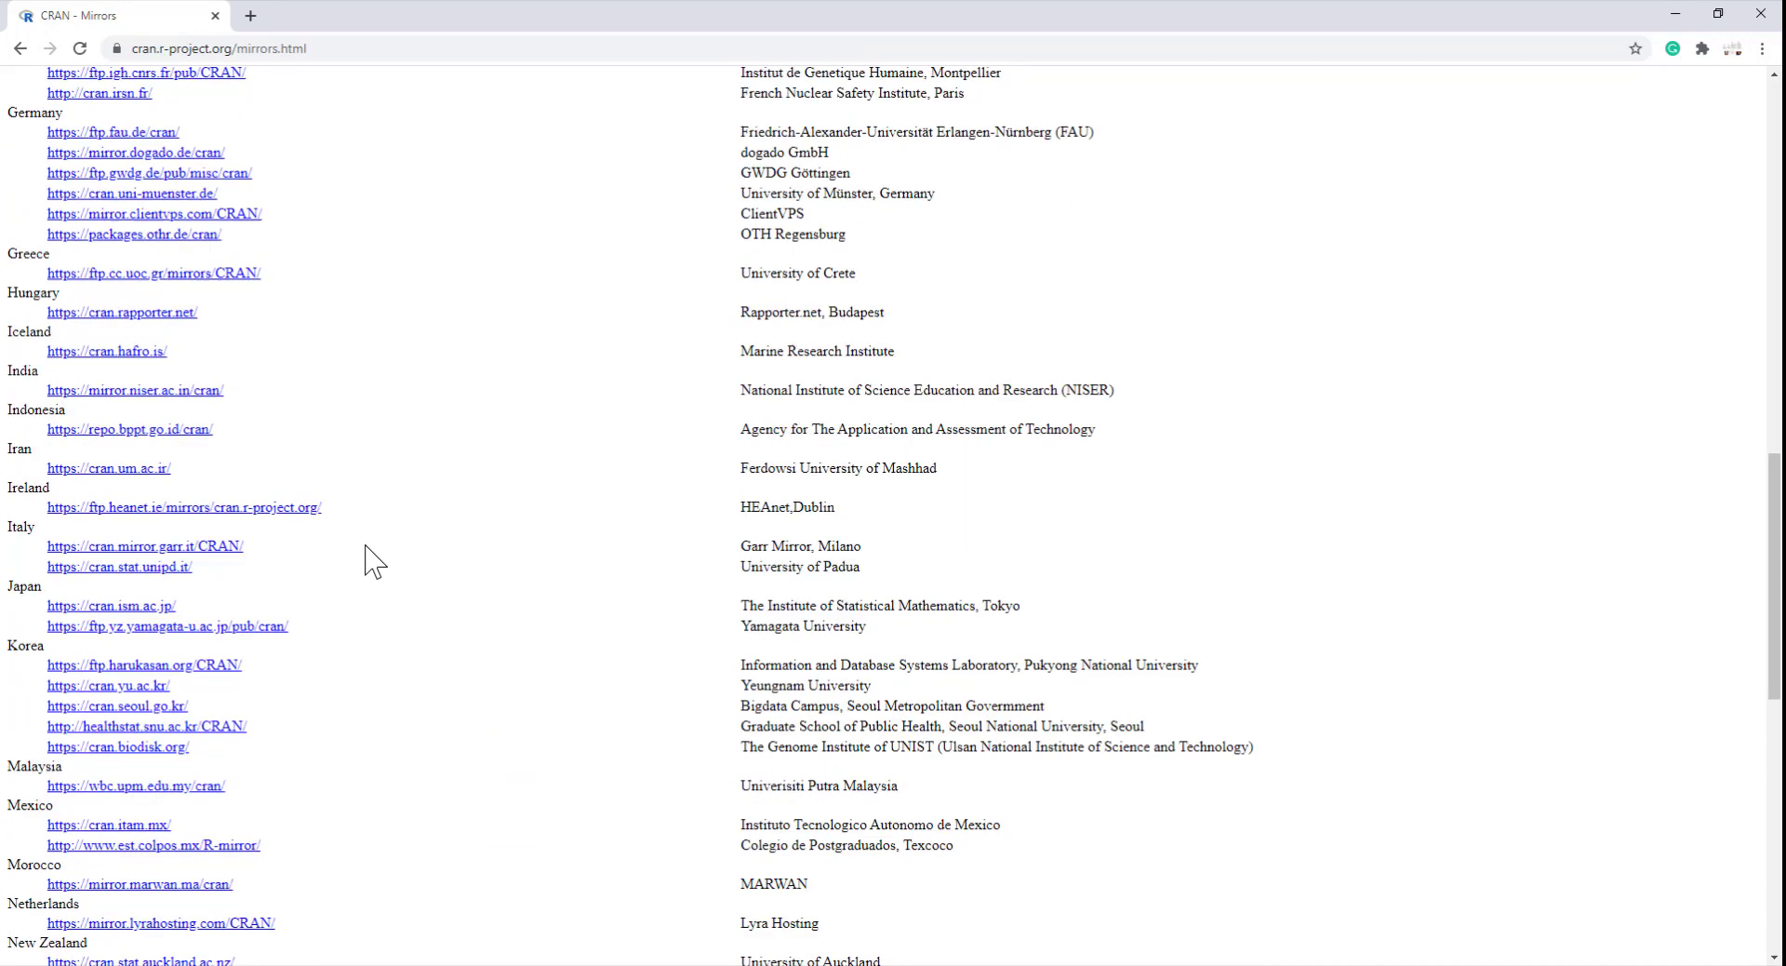
scroll(down, 3)
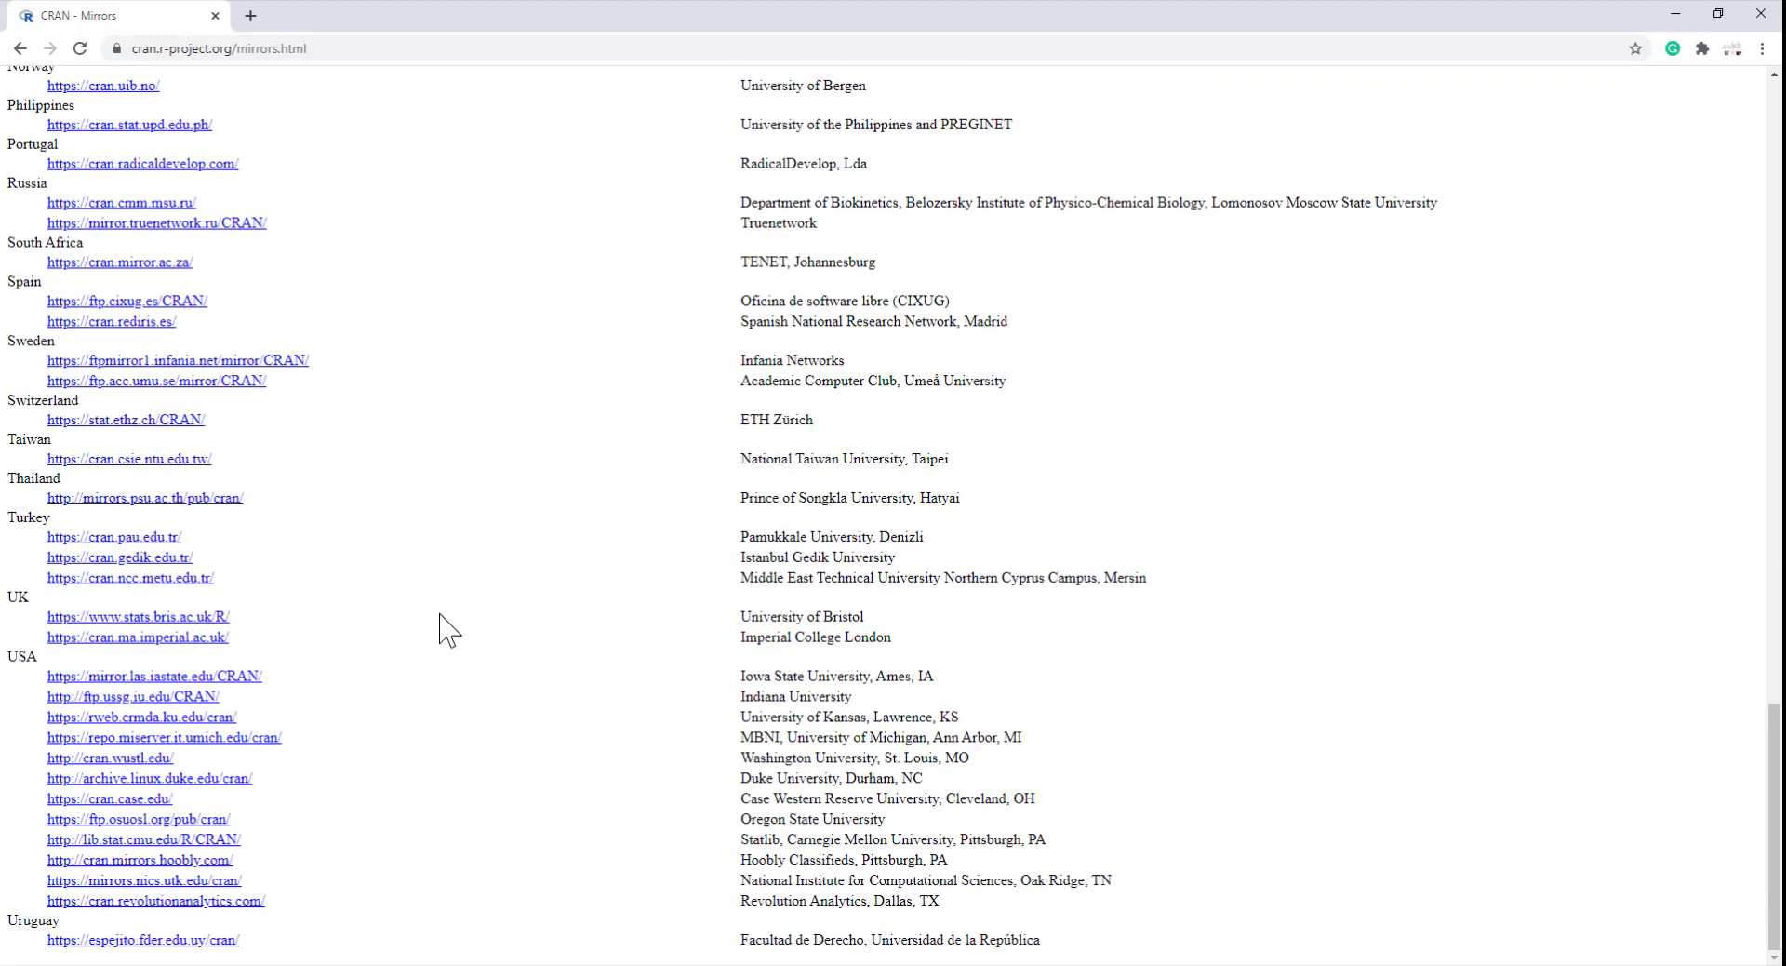
mouse_move(173, 671)
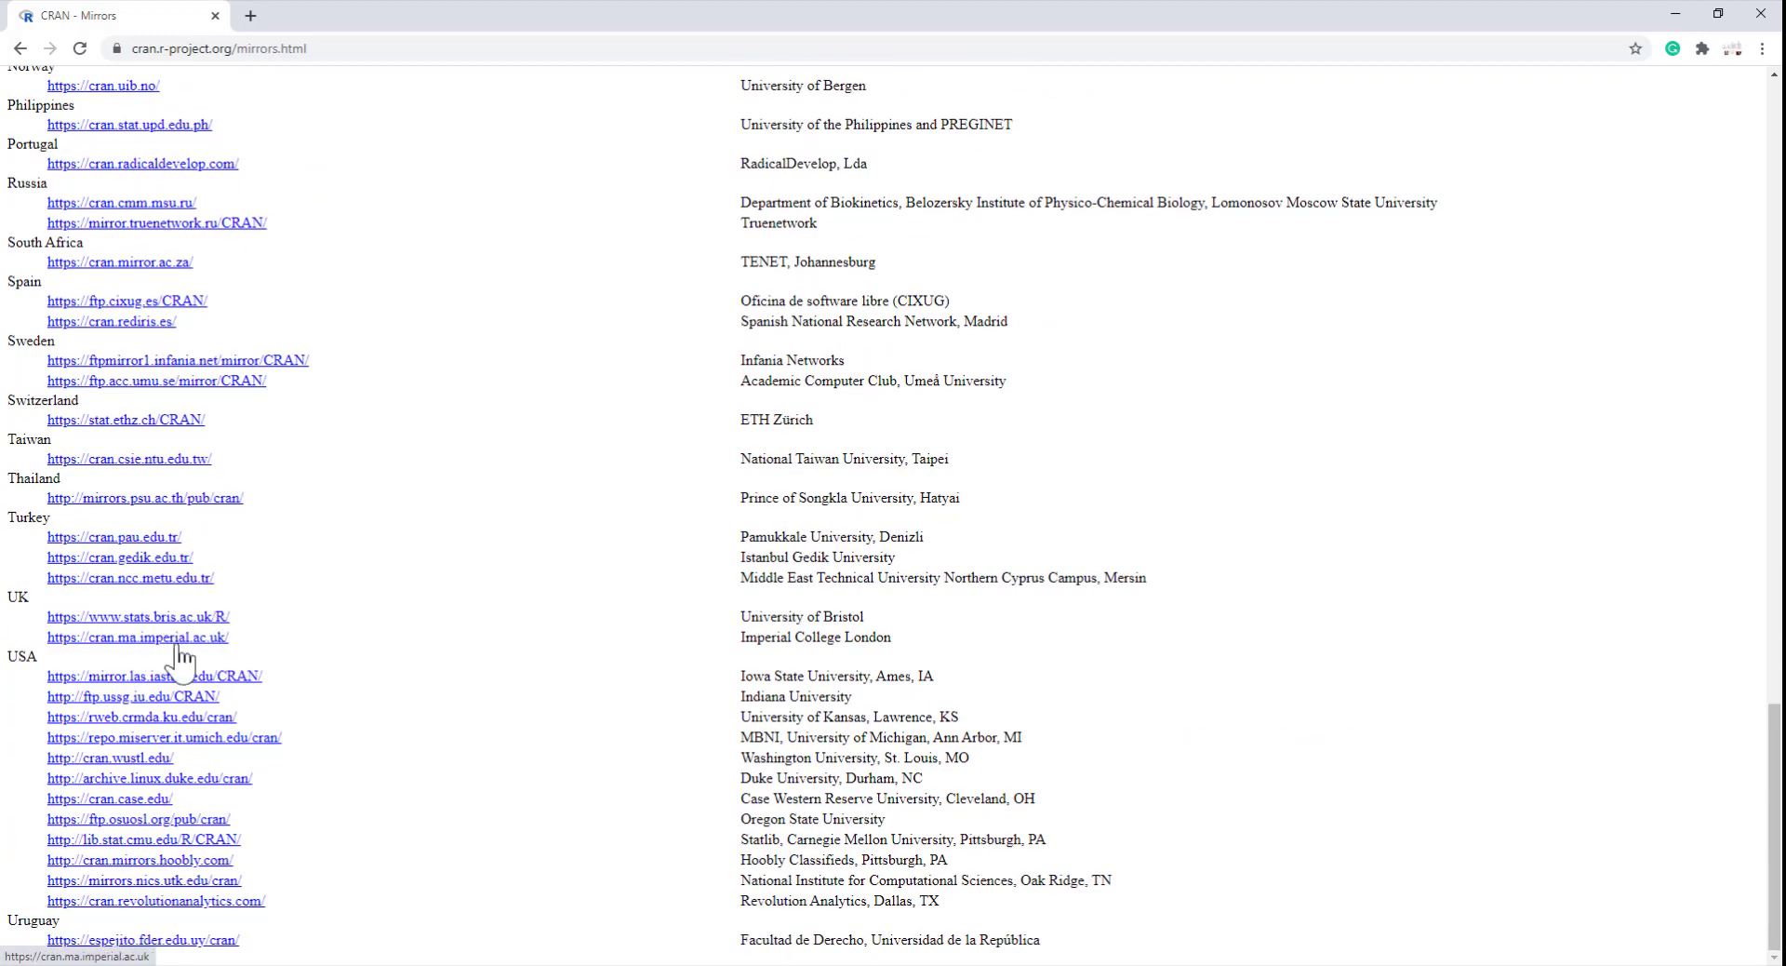
click(136, 636)
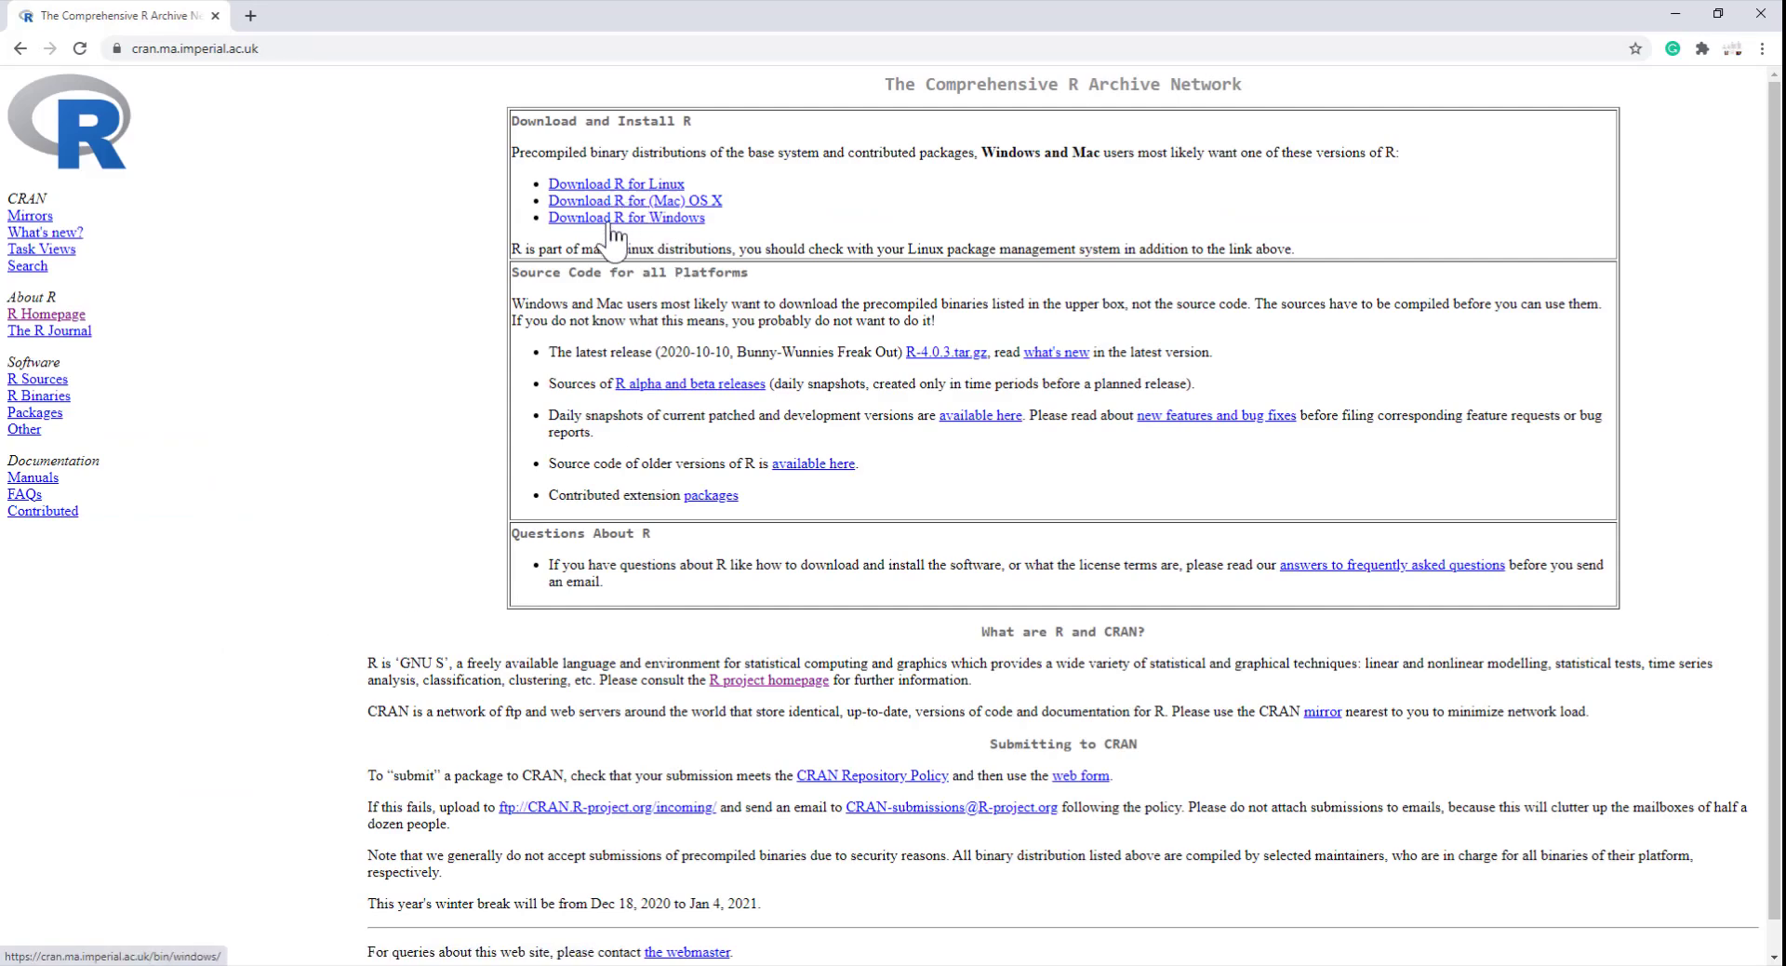
mouse_move(783, 246)
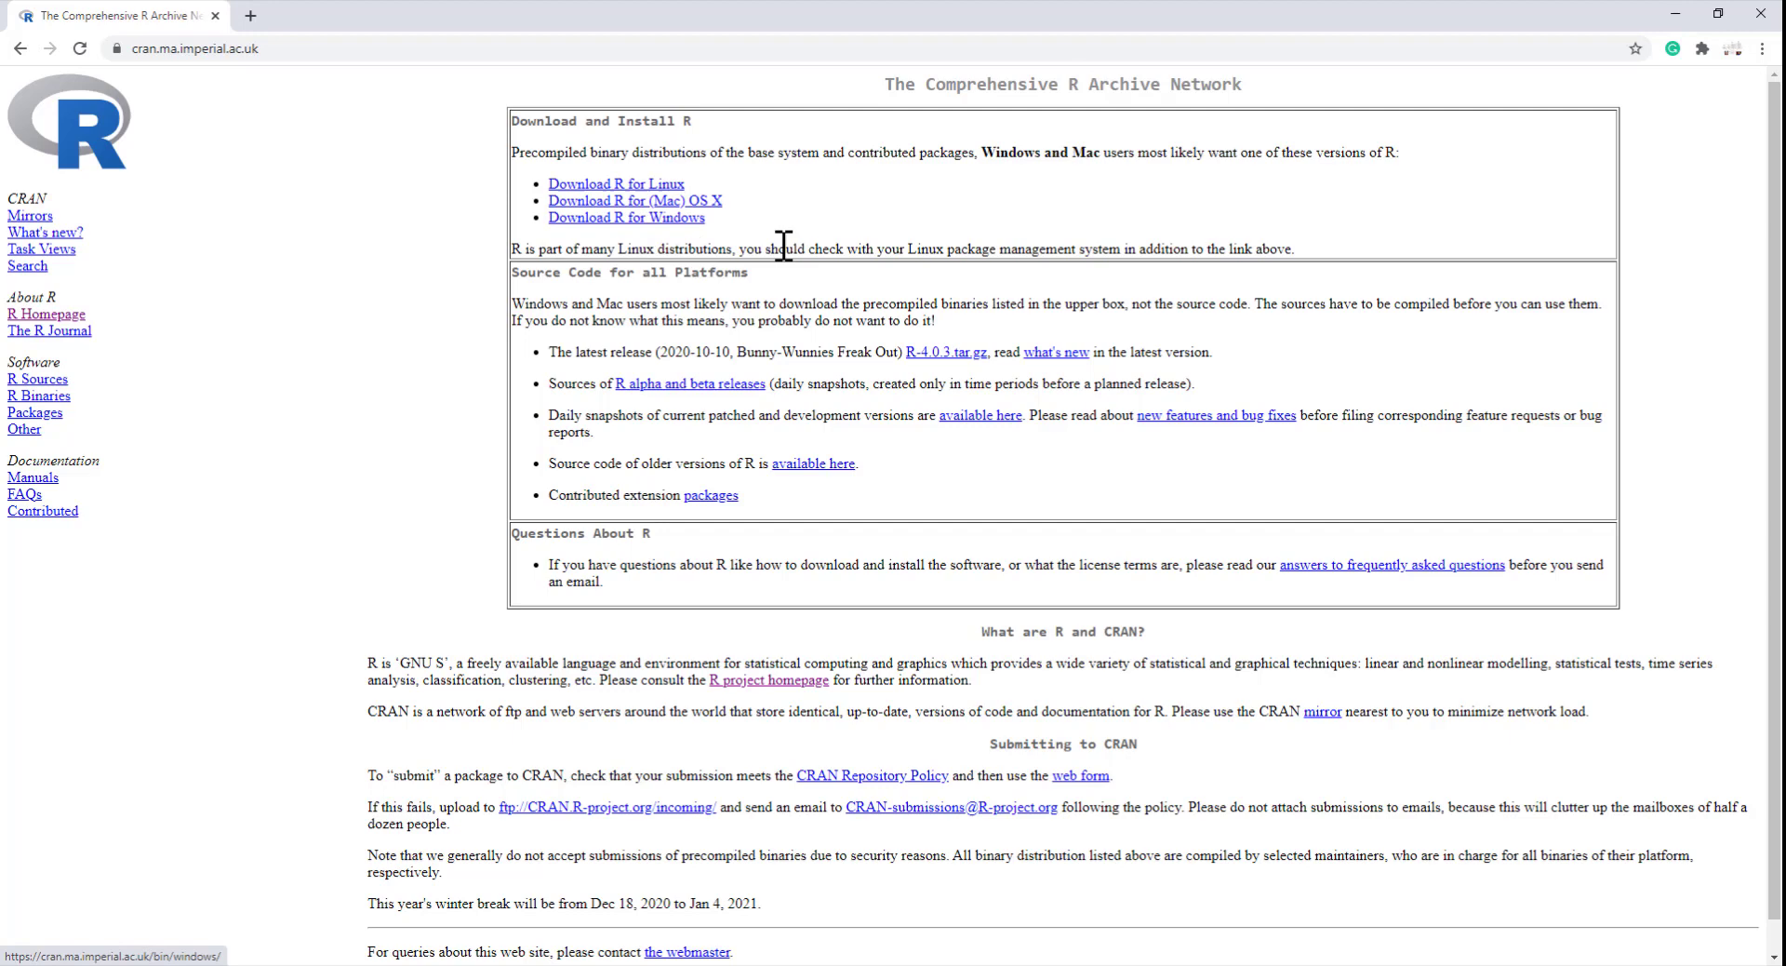
mouse_move(658, 240)
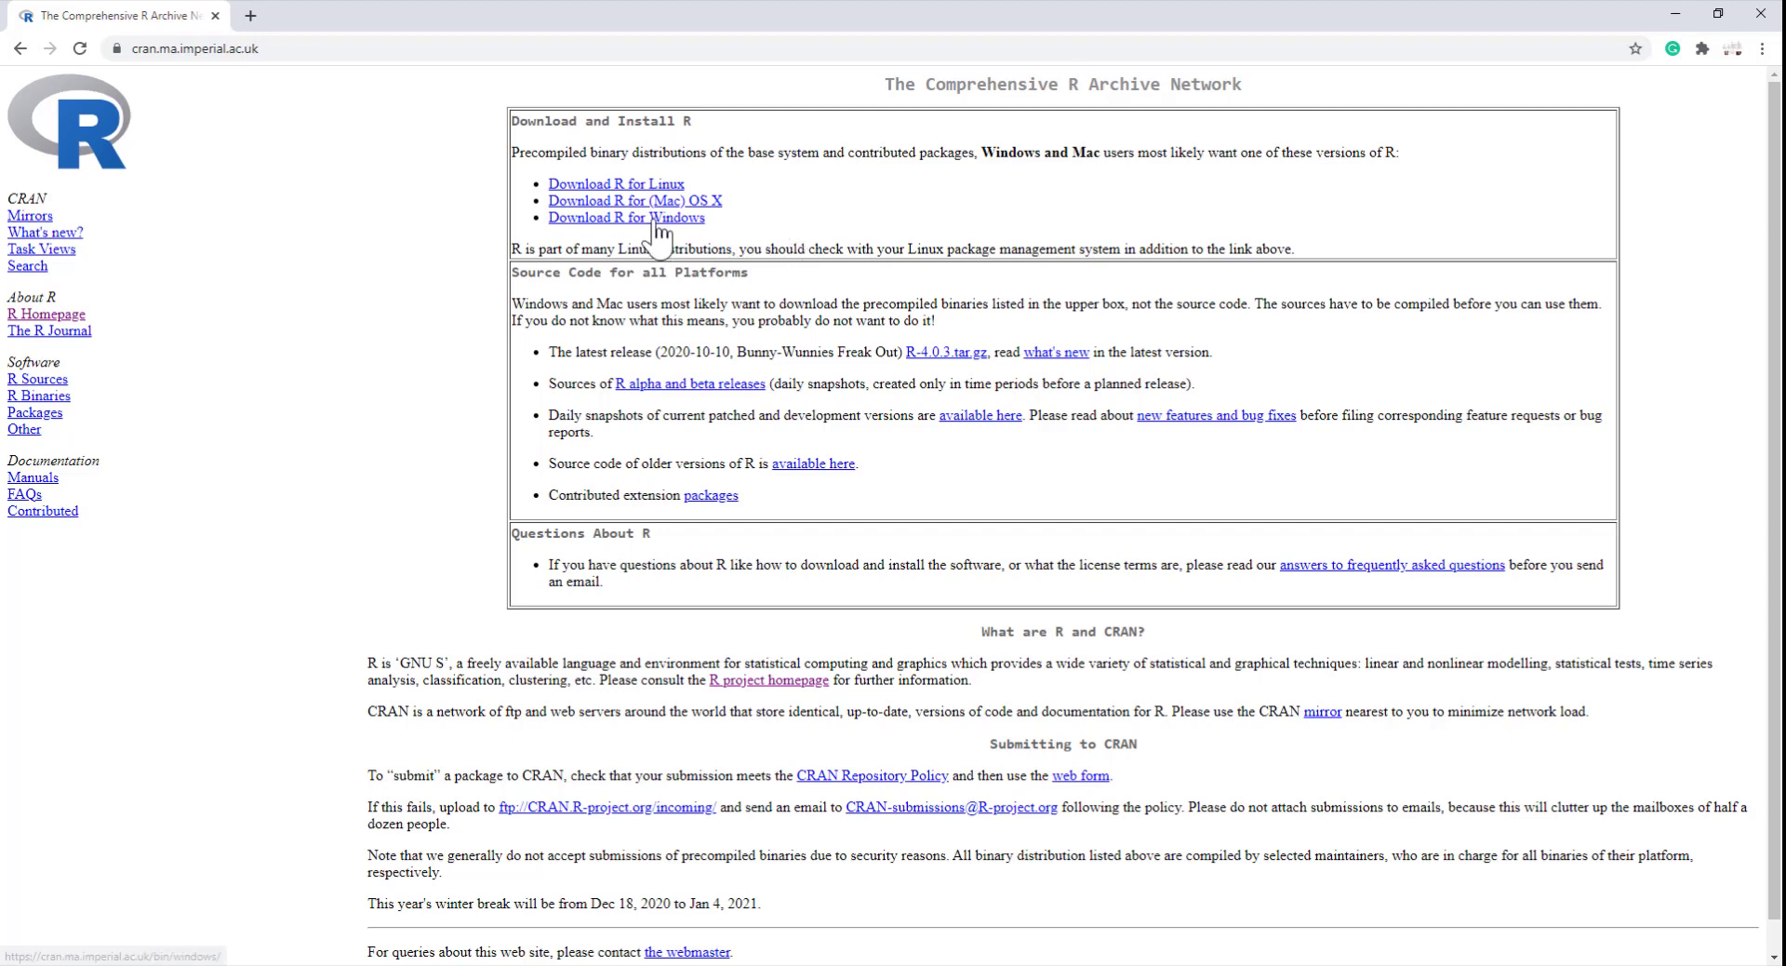
Download R-4.0.3-win.exe via Download R for Windows and 'install R for the first time'.
click(625, 218)
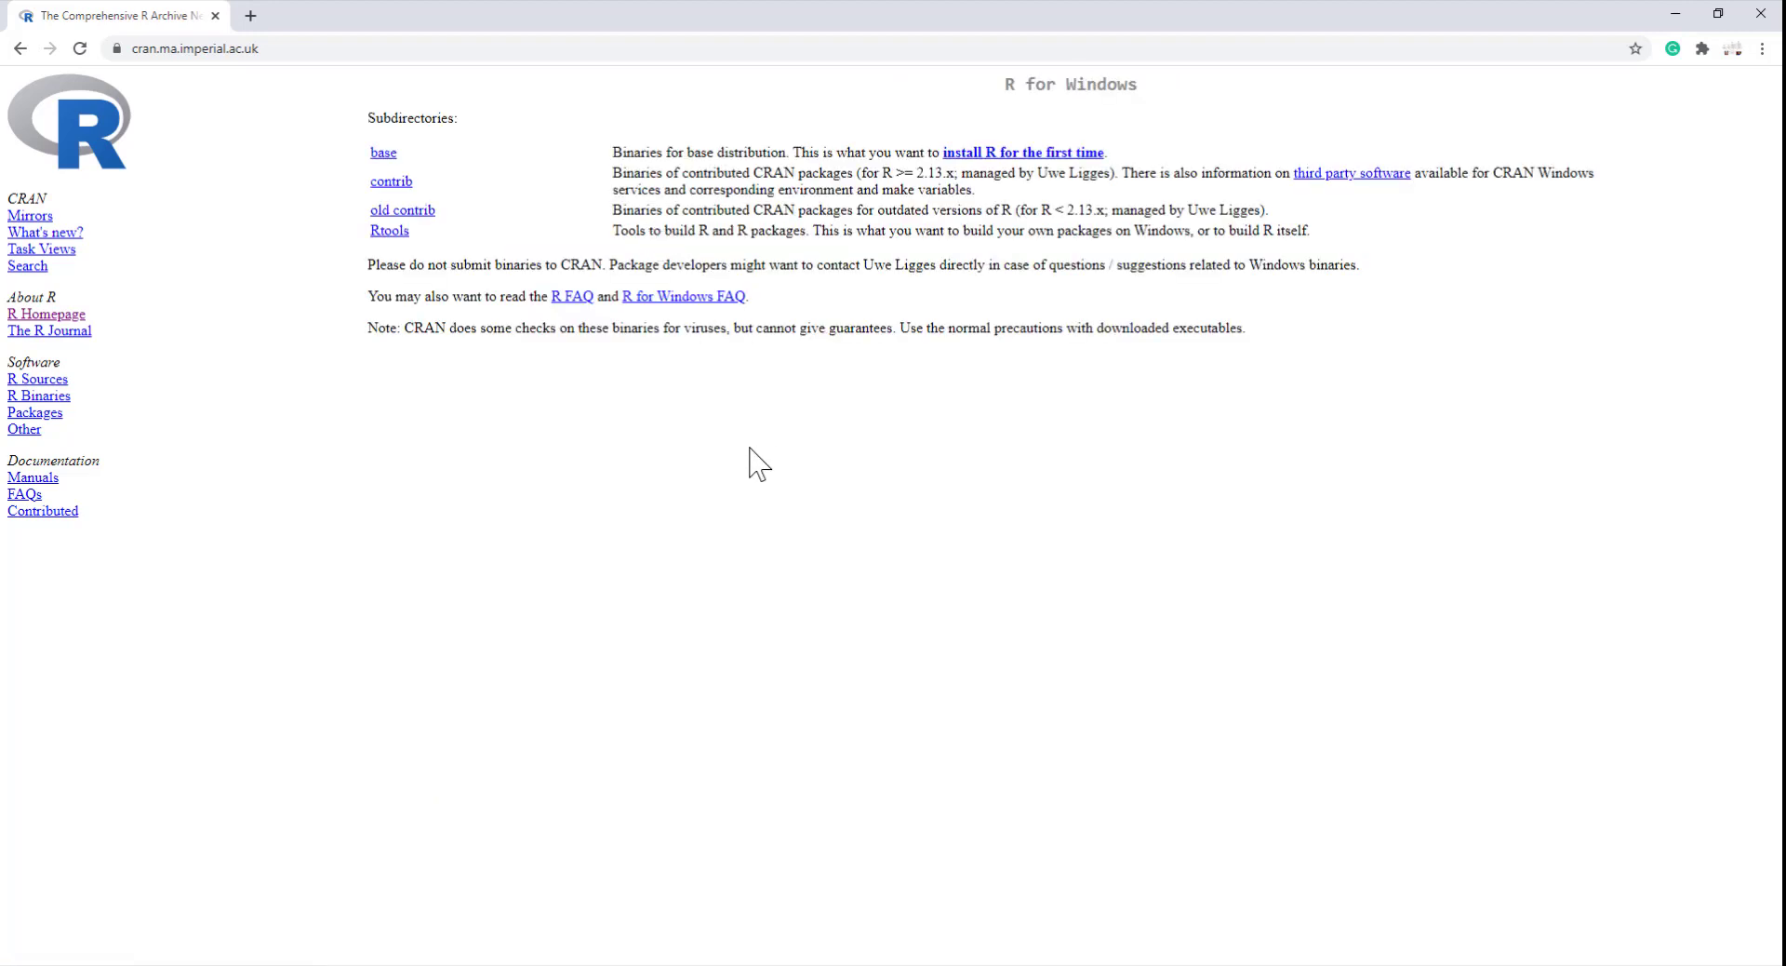
mouse_move(731, 463)
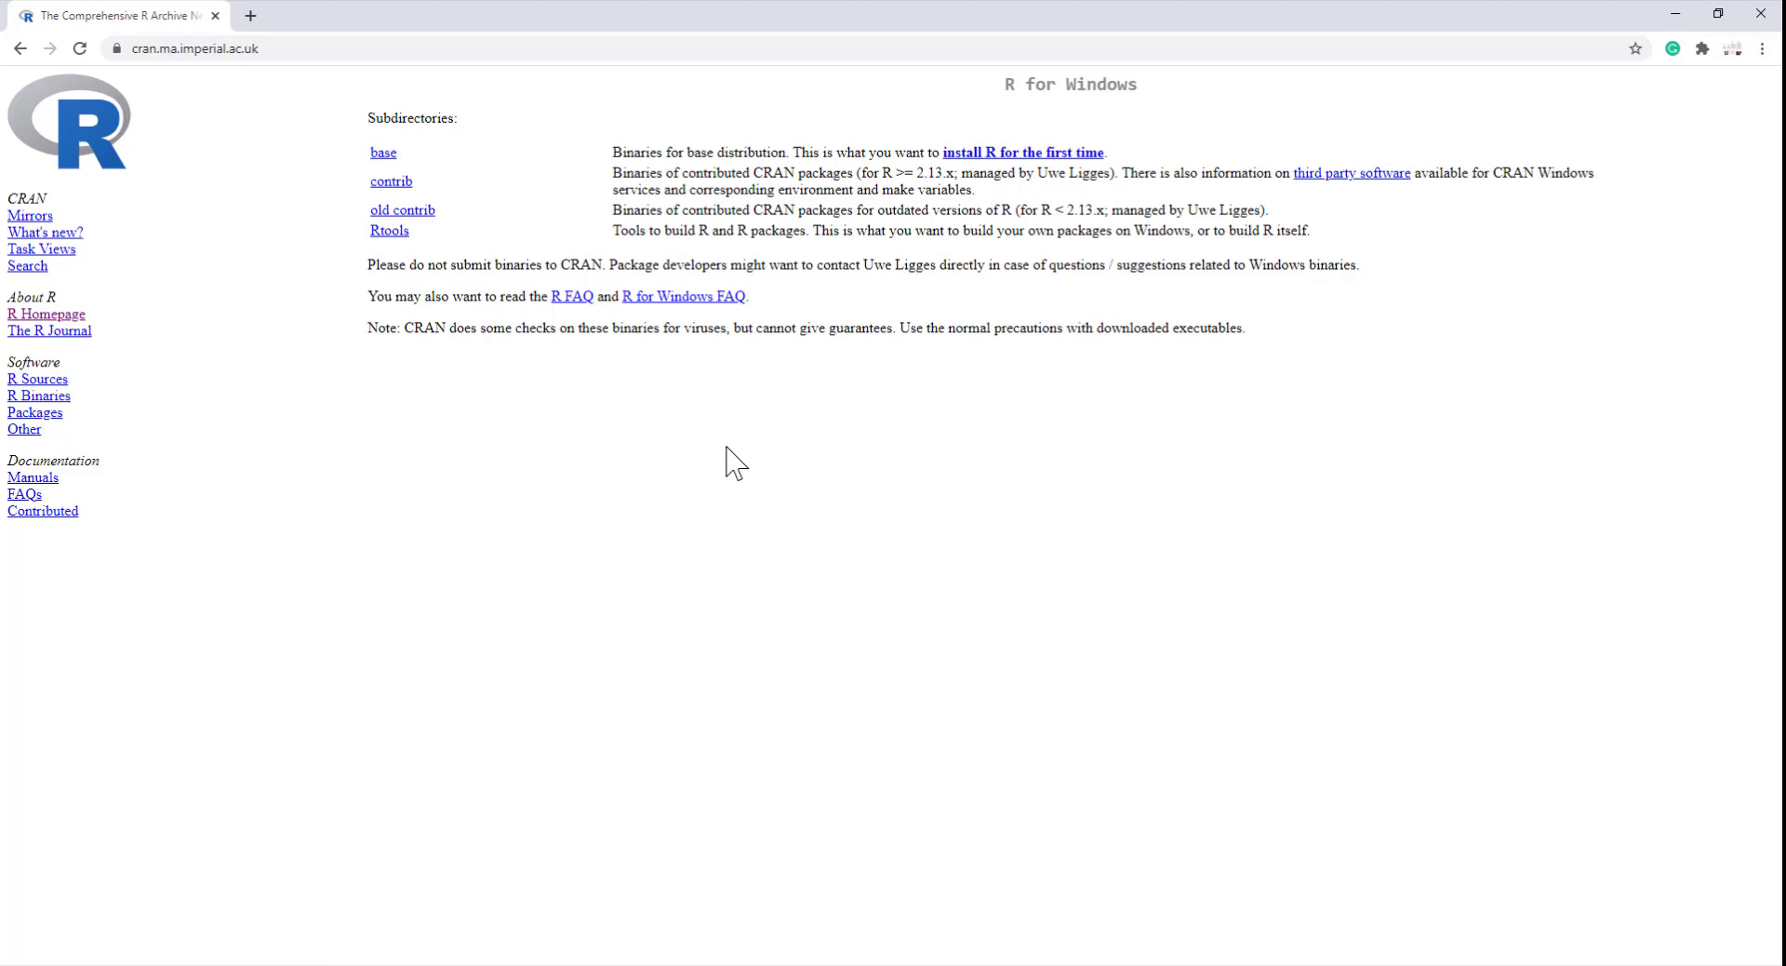
click(383, 151)
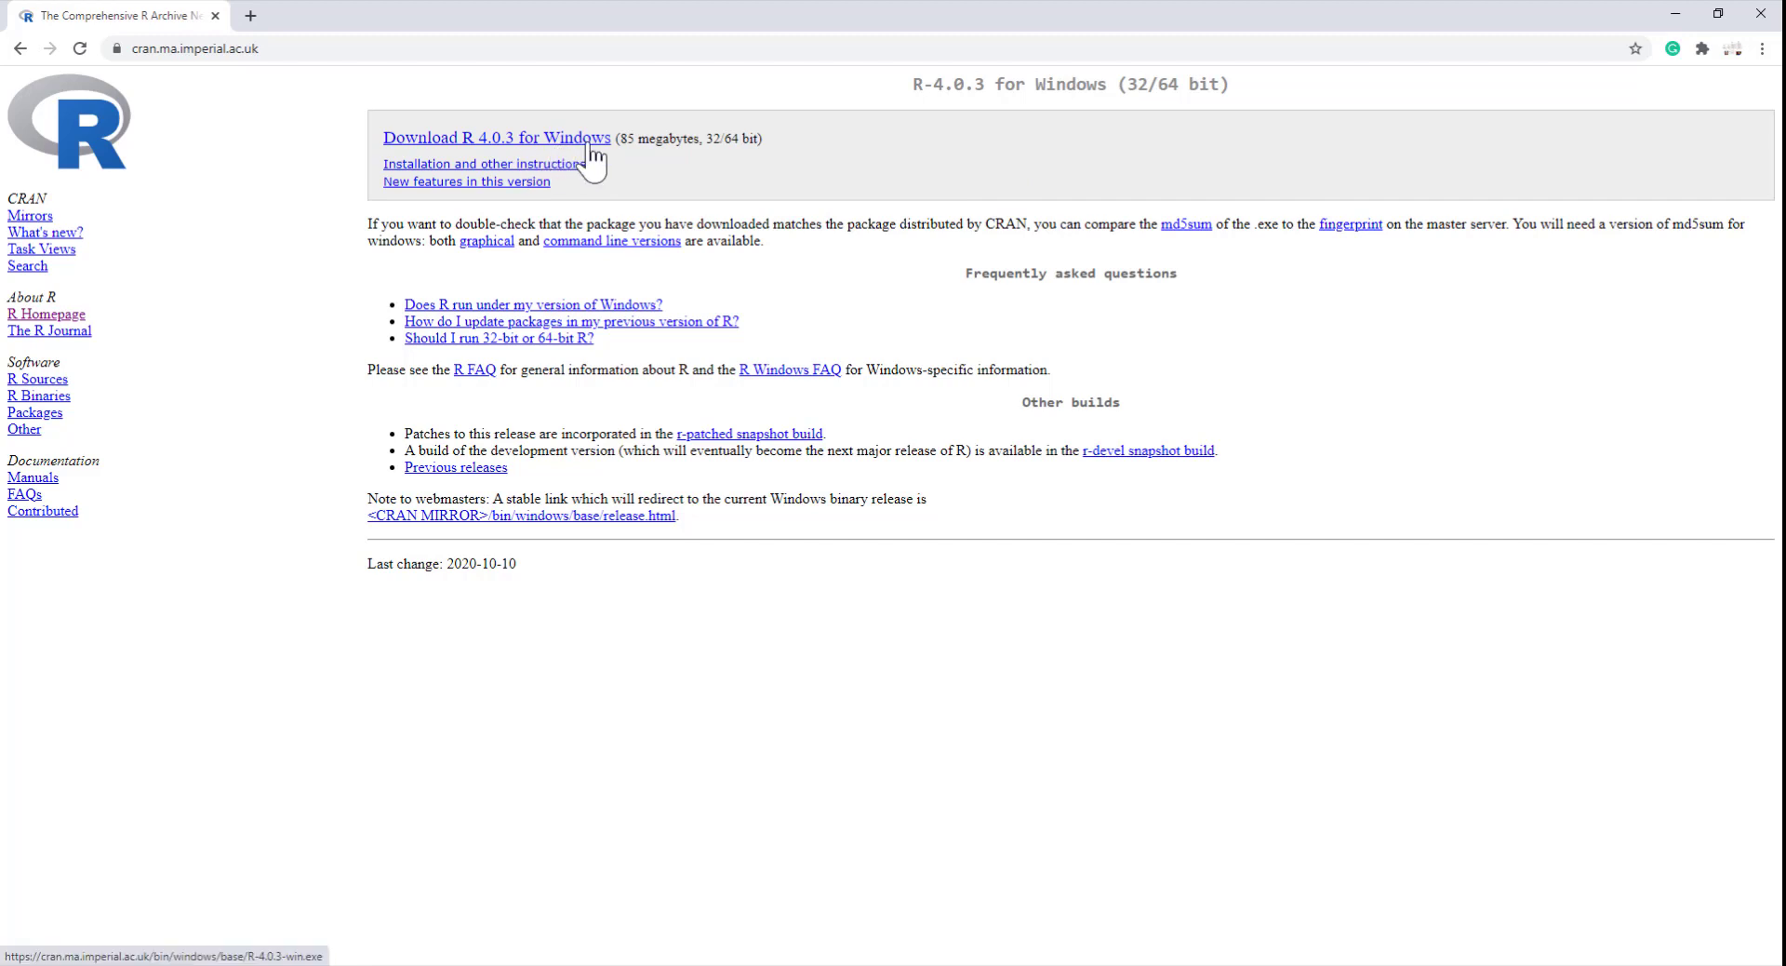
mouse_move(465, 180)
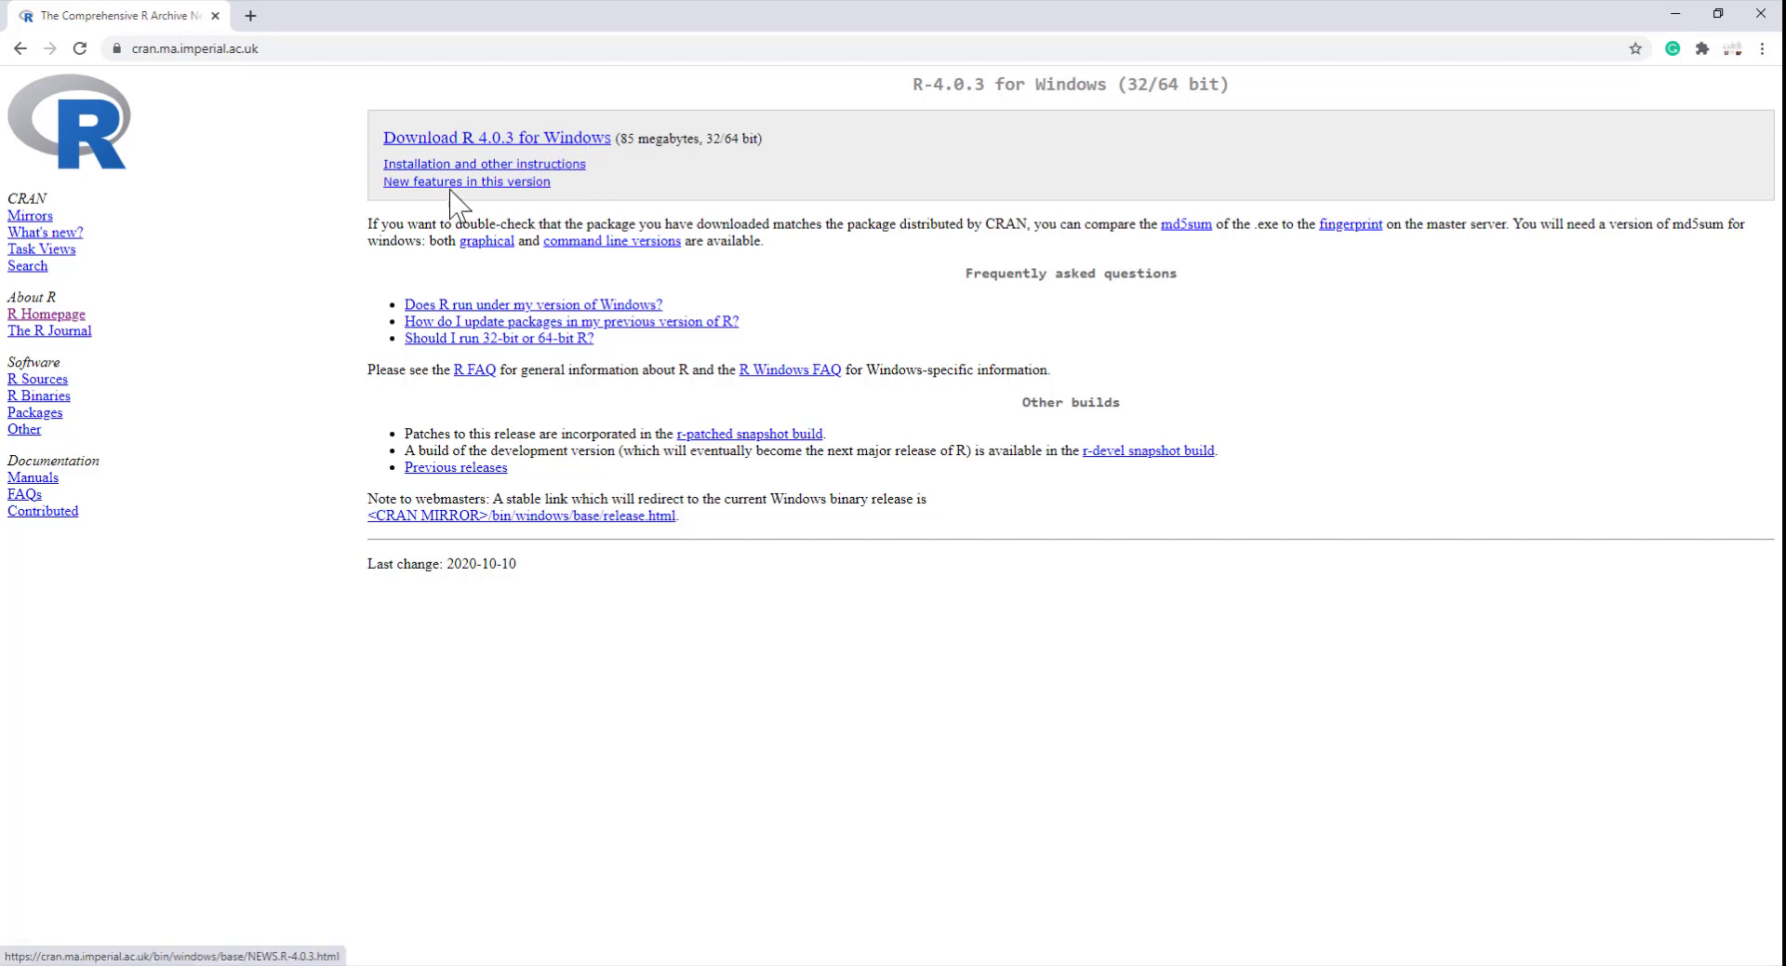
mouse_move(575, 138)
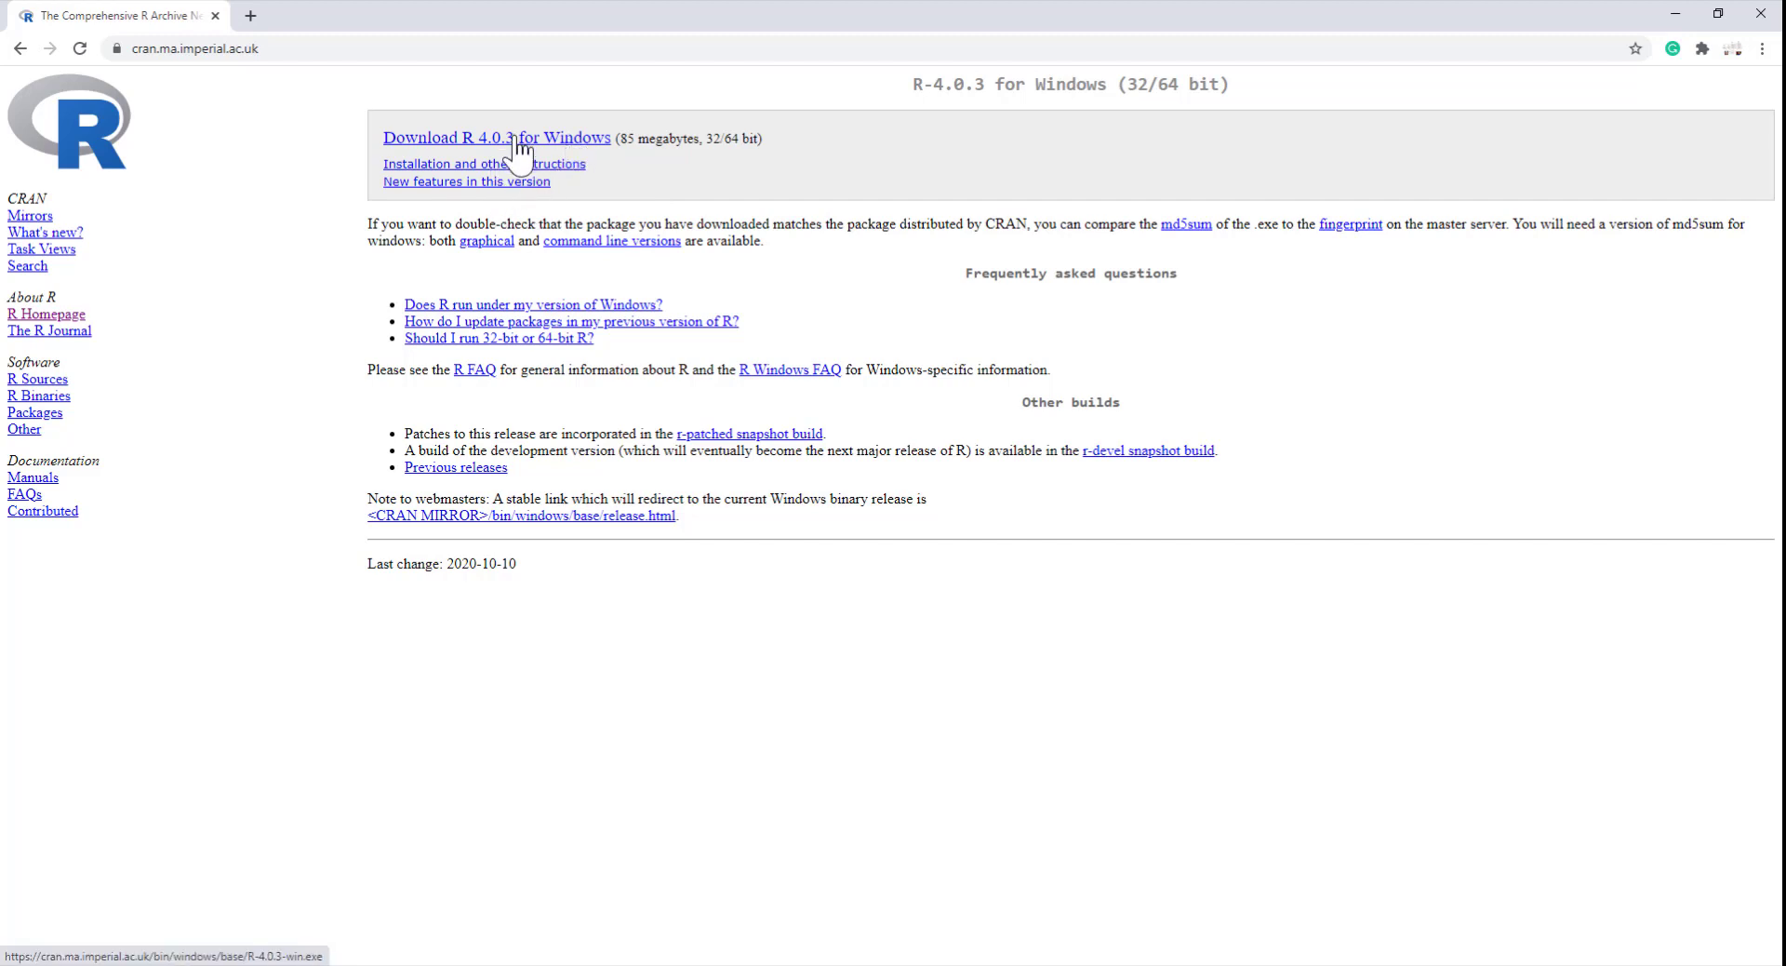
click(495, 138)
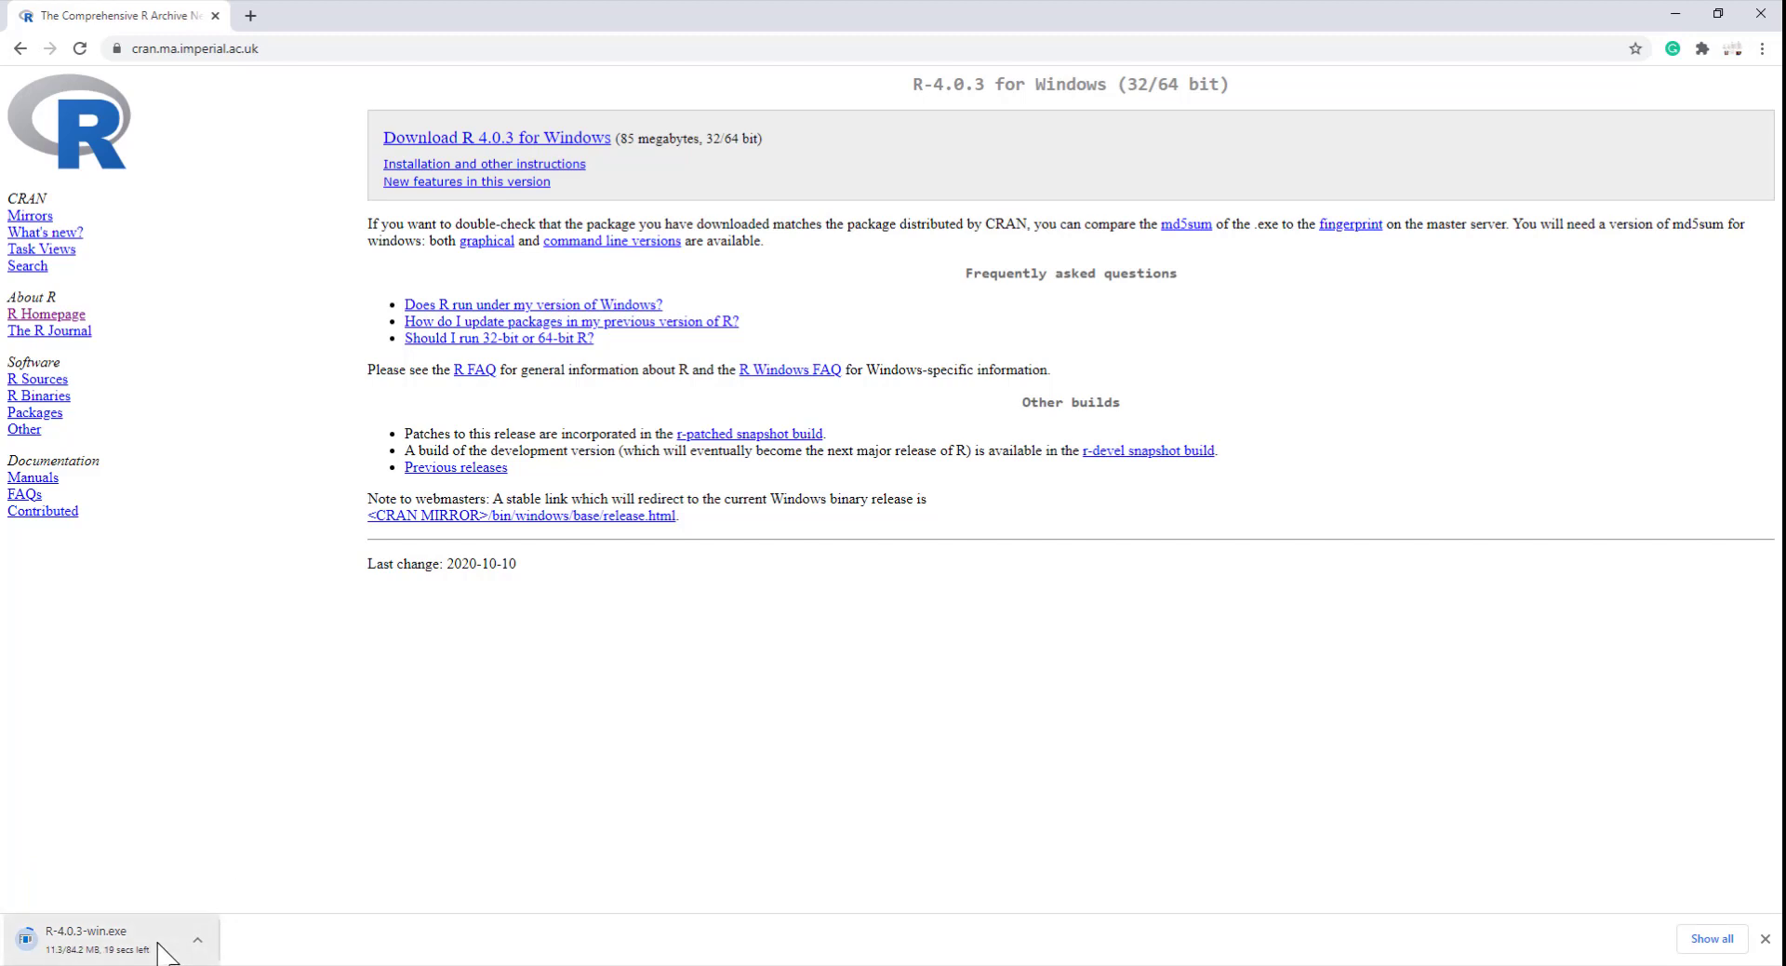
mouse_move(348, 698)
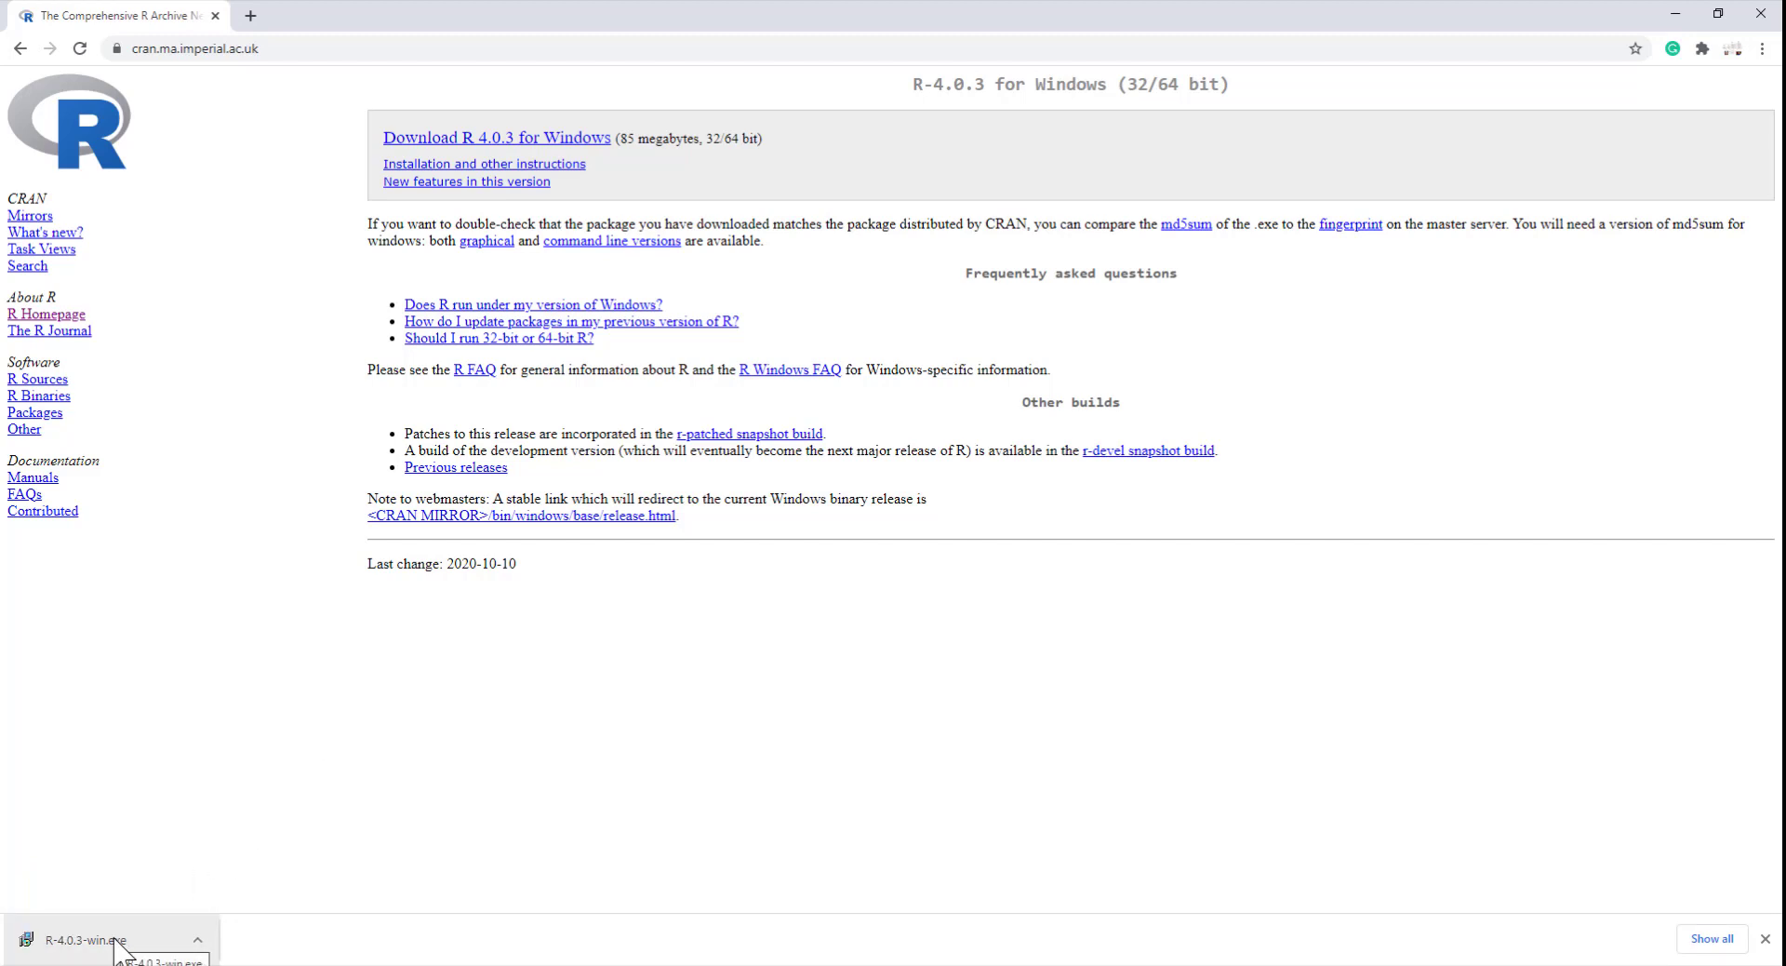
Run the downloaded R-4.0.3 installer in English and read the licence information page.
click(86, 941)
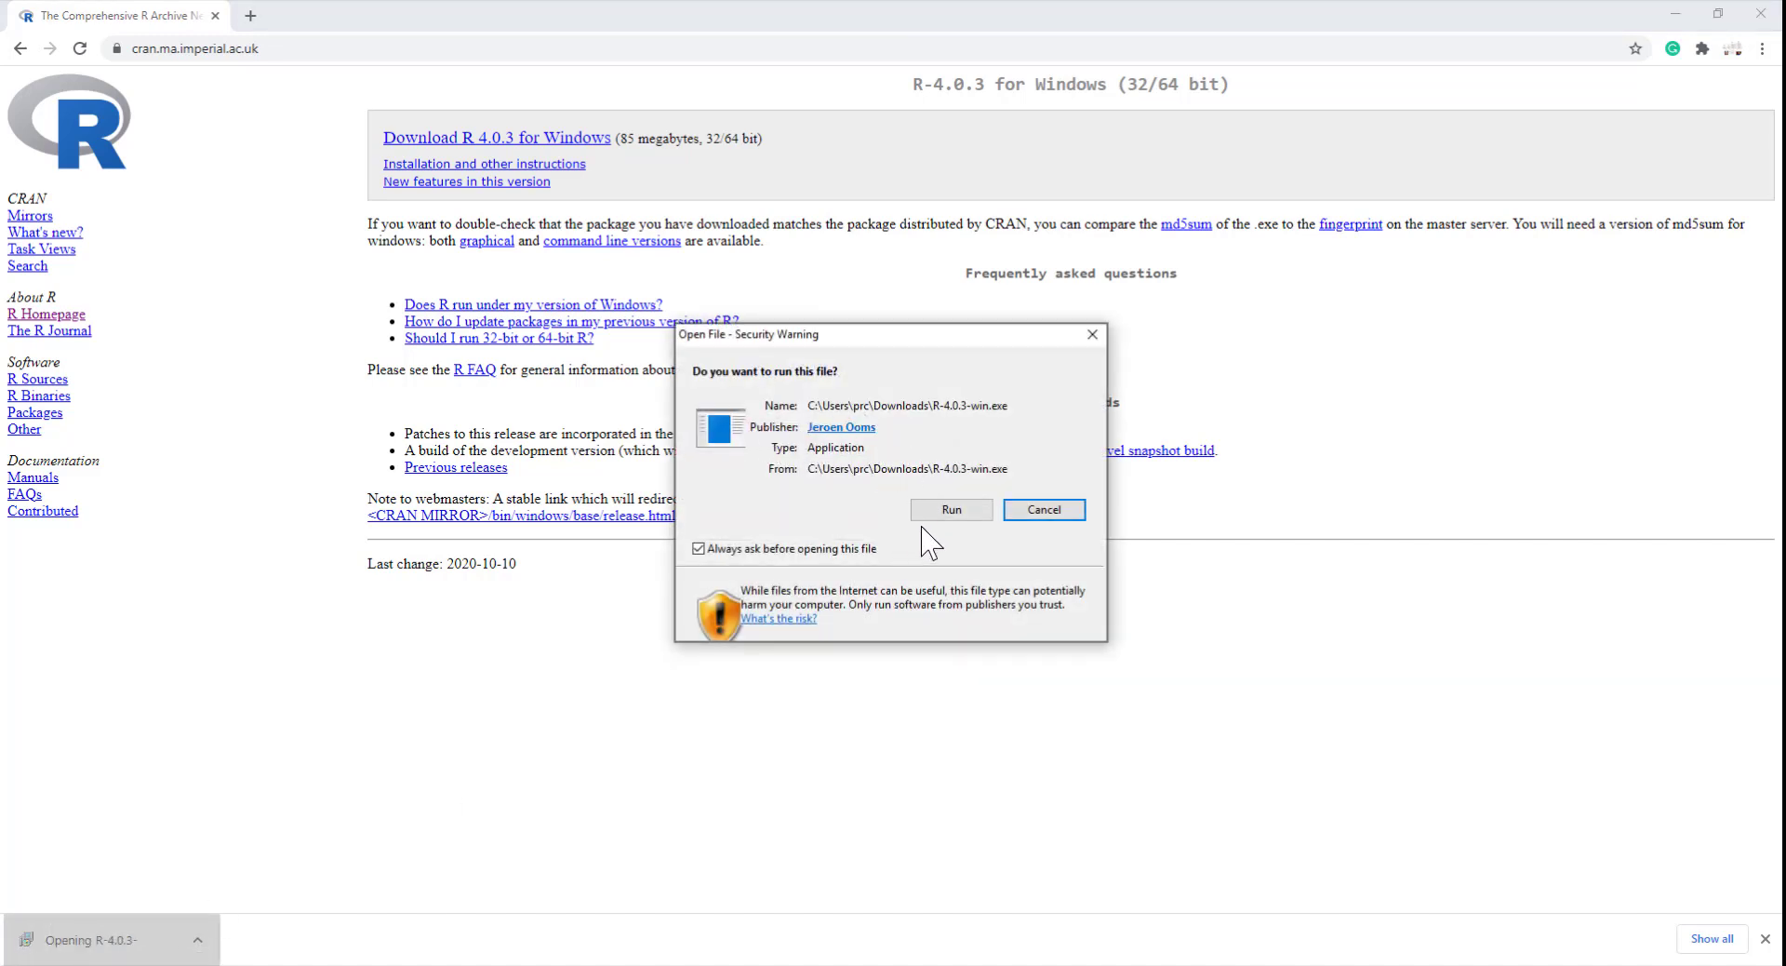
click(951, 510)
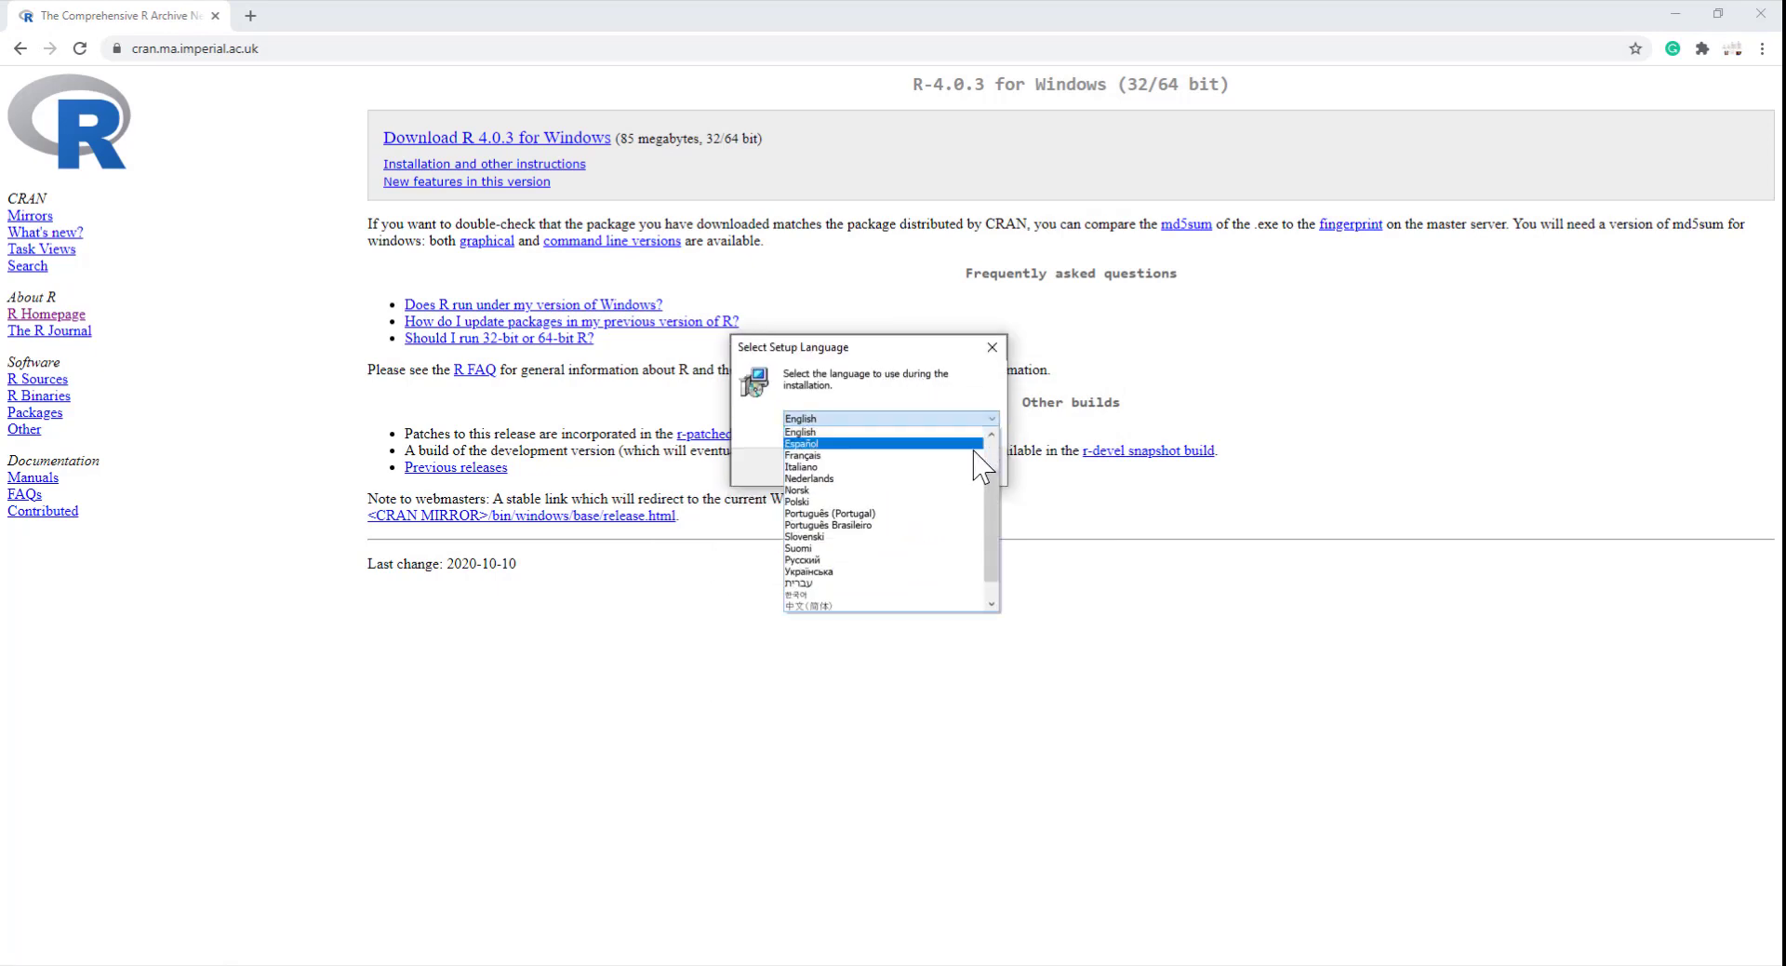
click(990, 348)
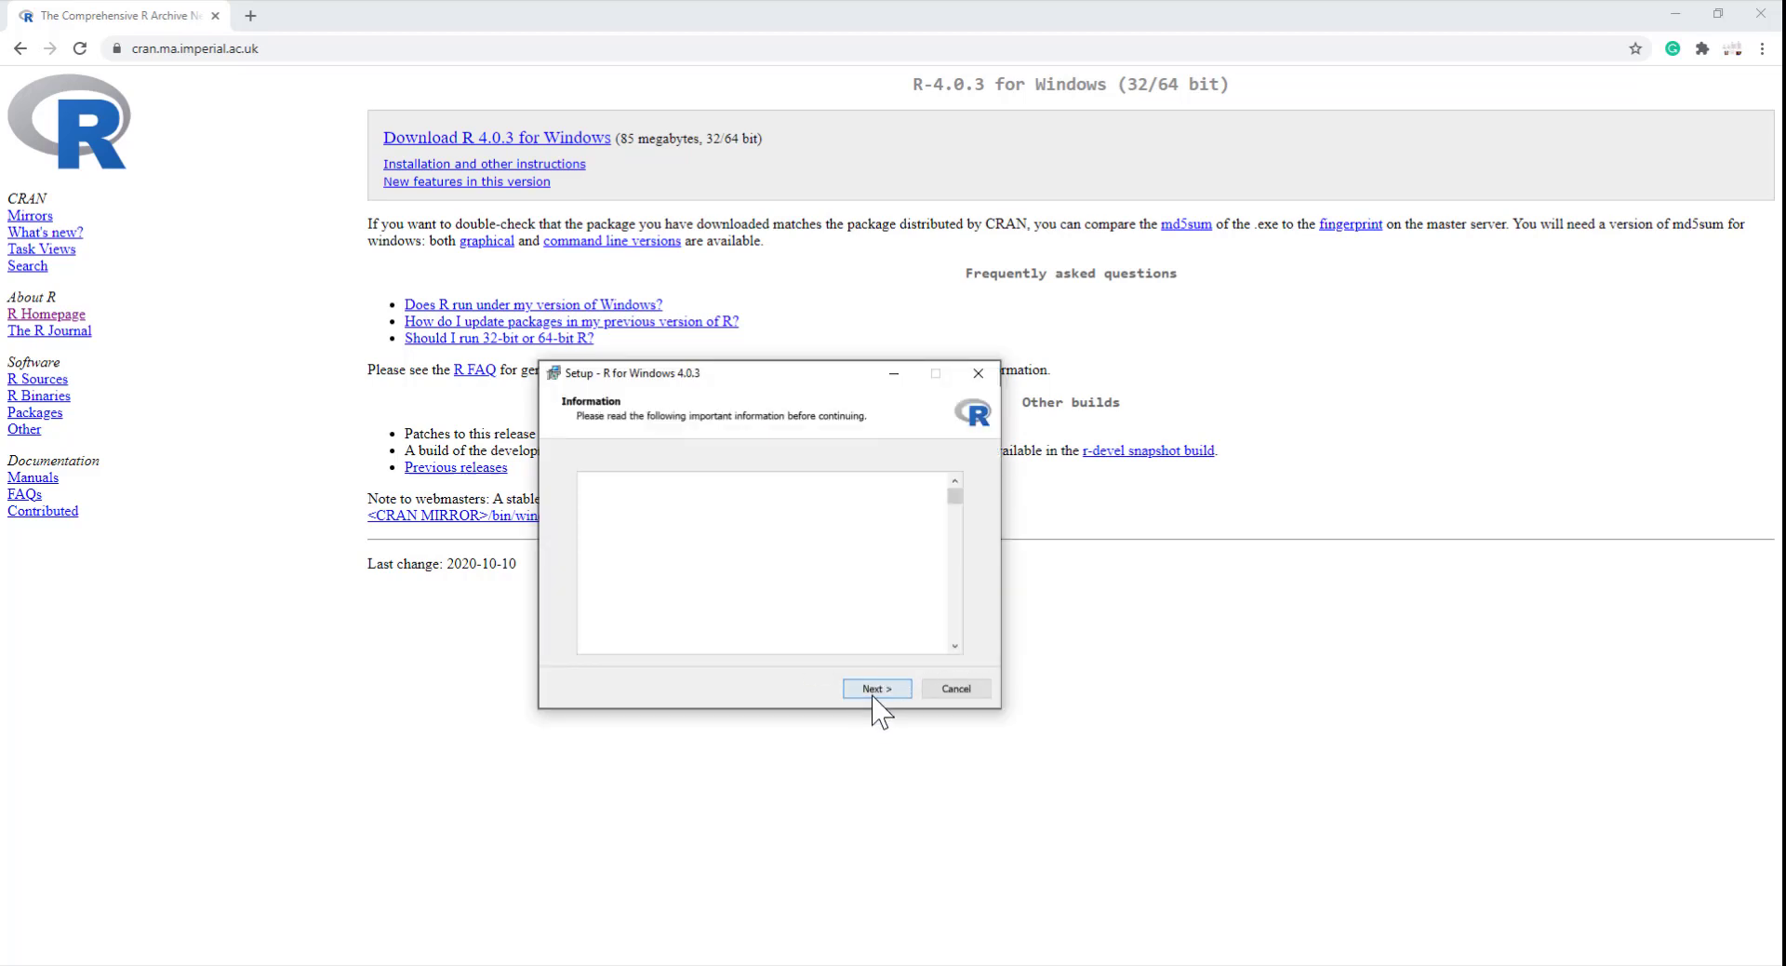
click(877, 688)
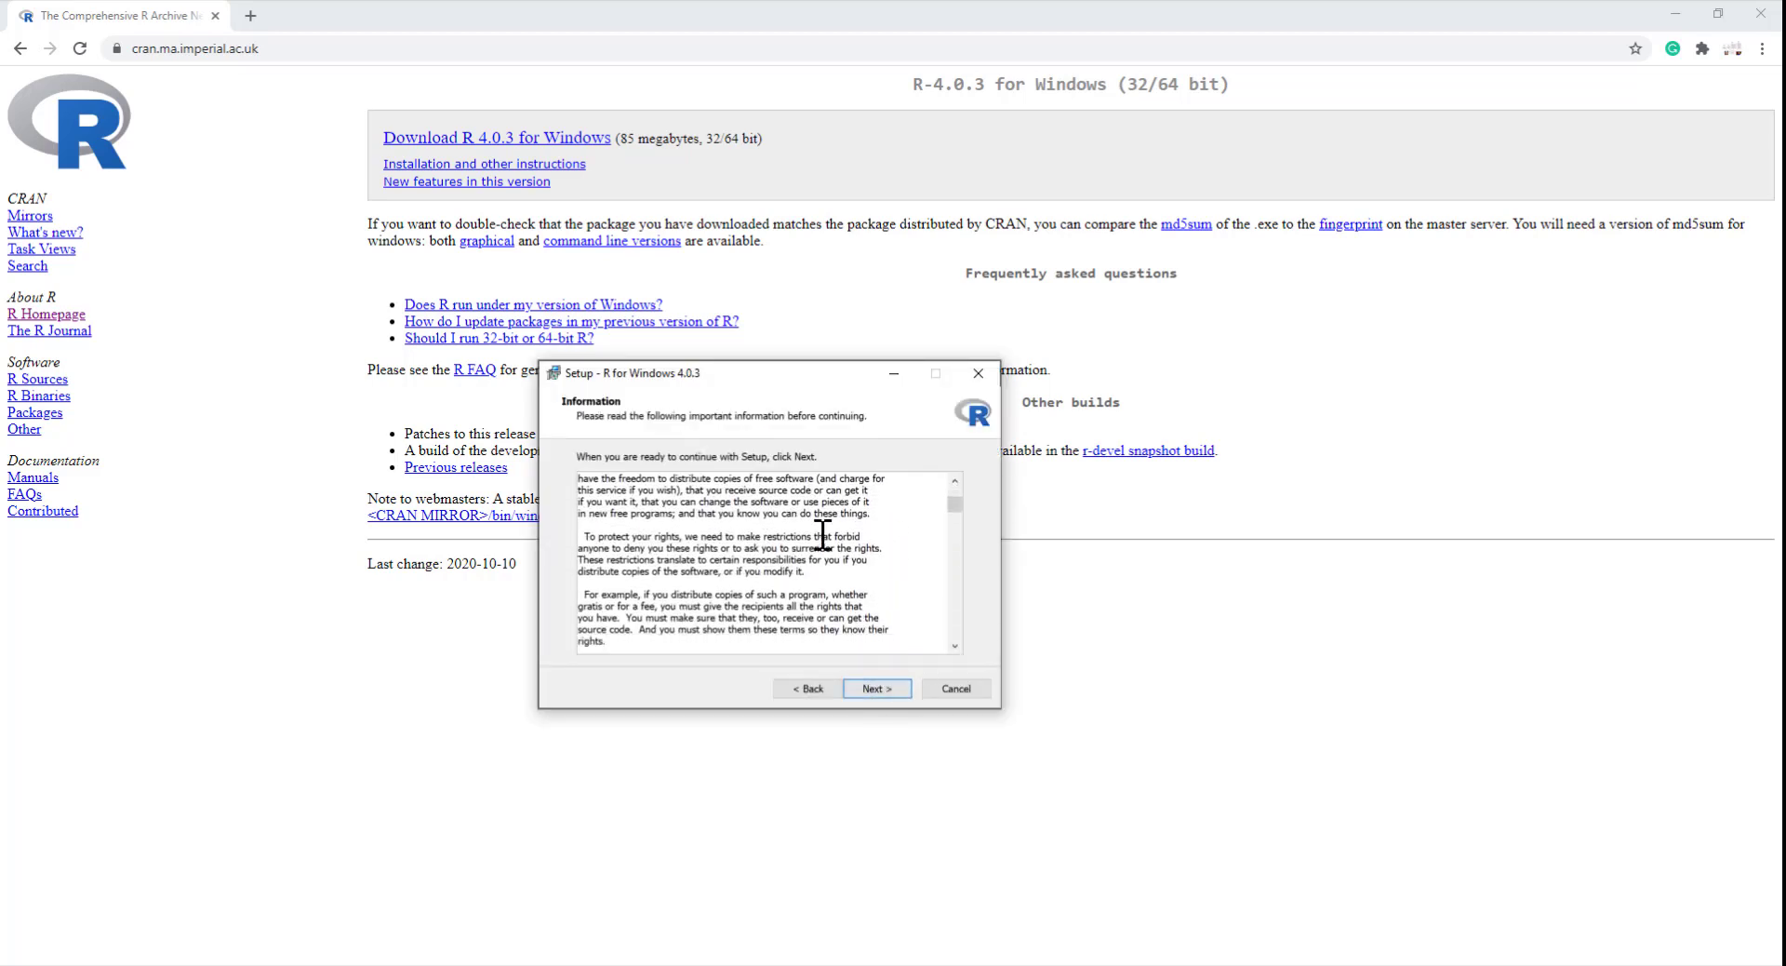
scroll(down, 3)
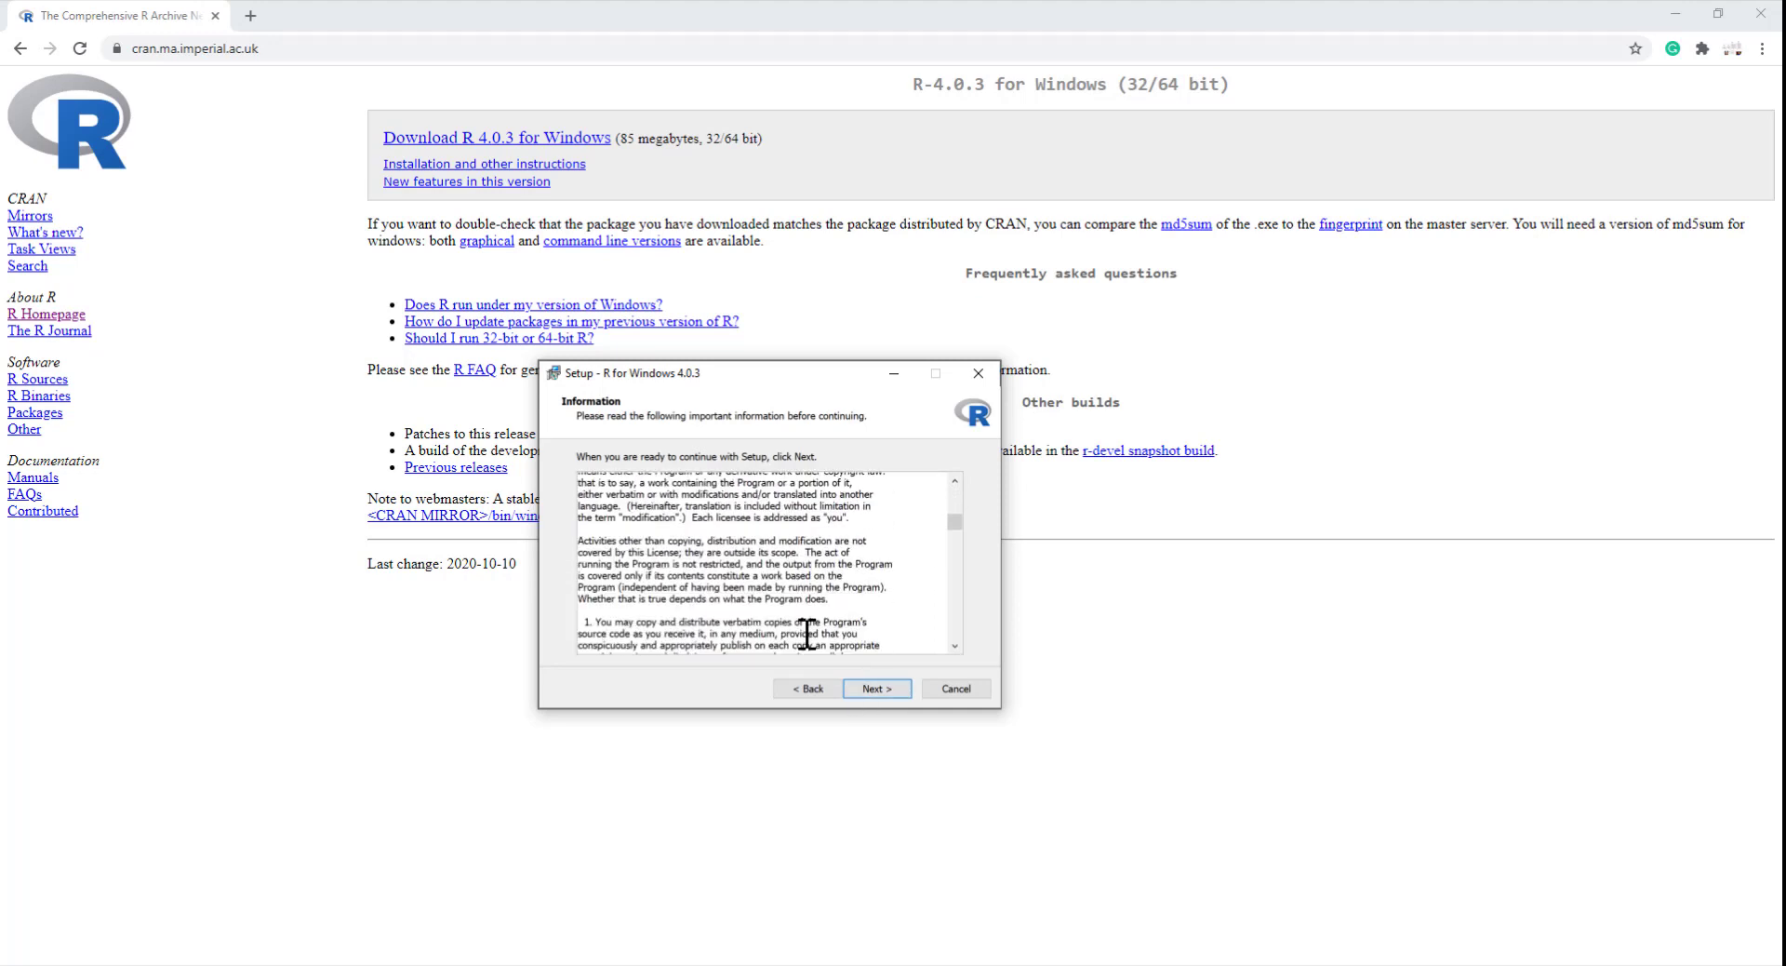
Accept default folder, components, Start Menu folder and tasks so R 4.0.3 installs to completion.
click(877, 689)
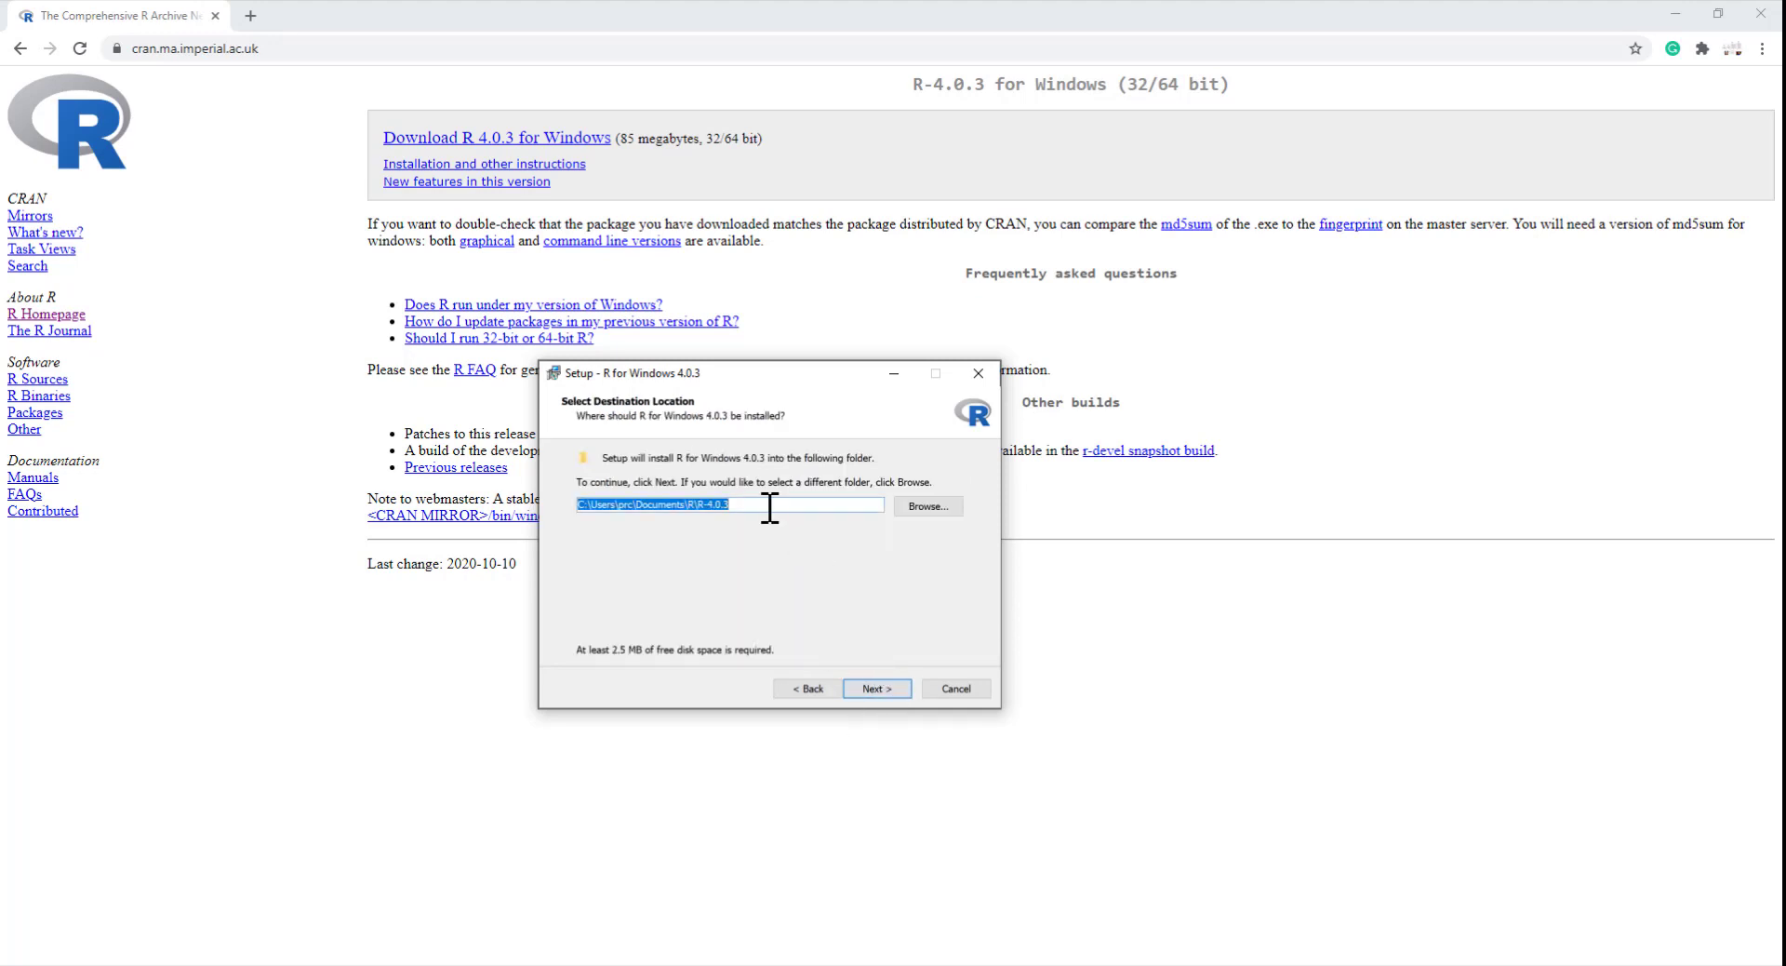
mouse_move(555, 536)
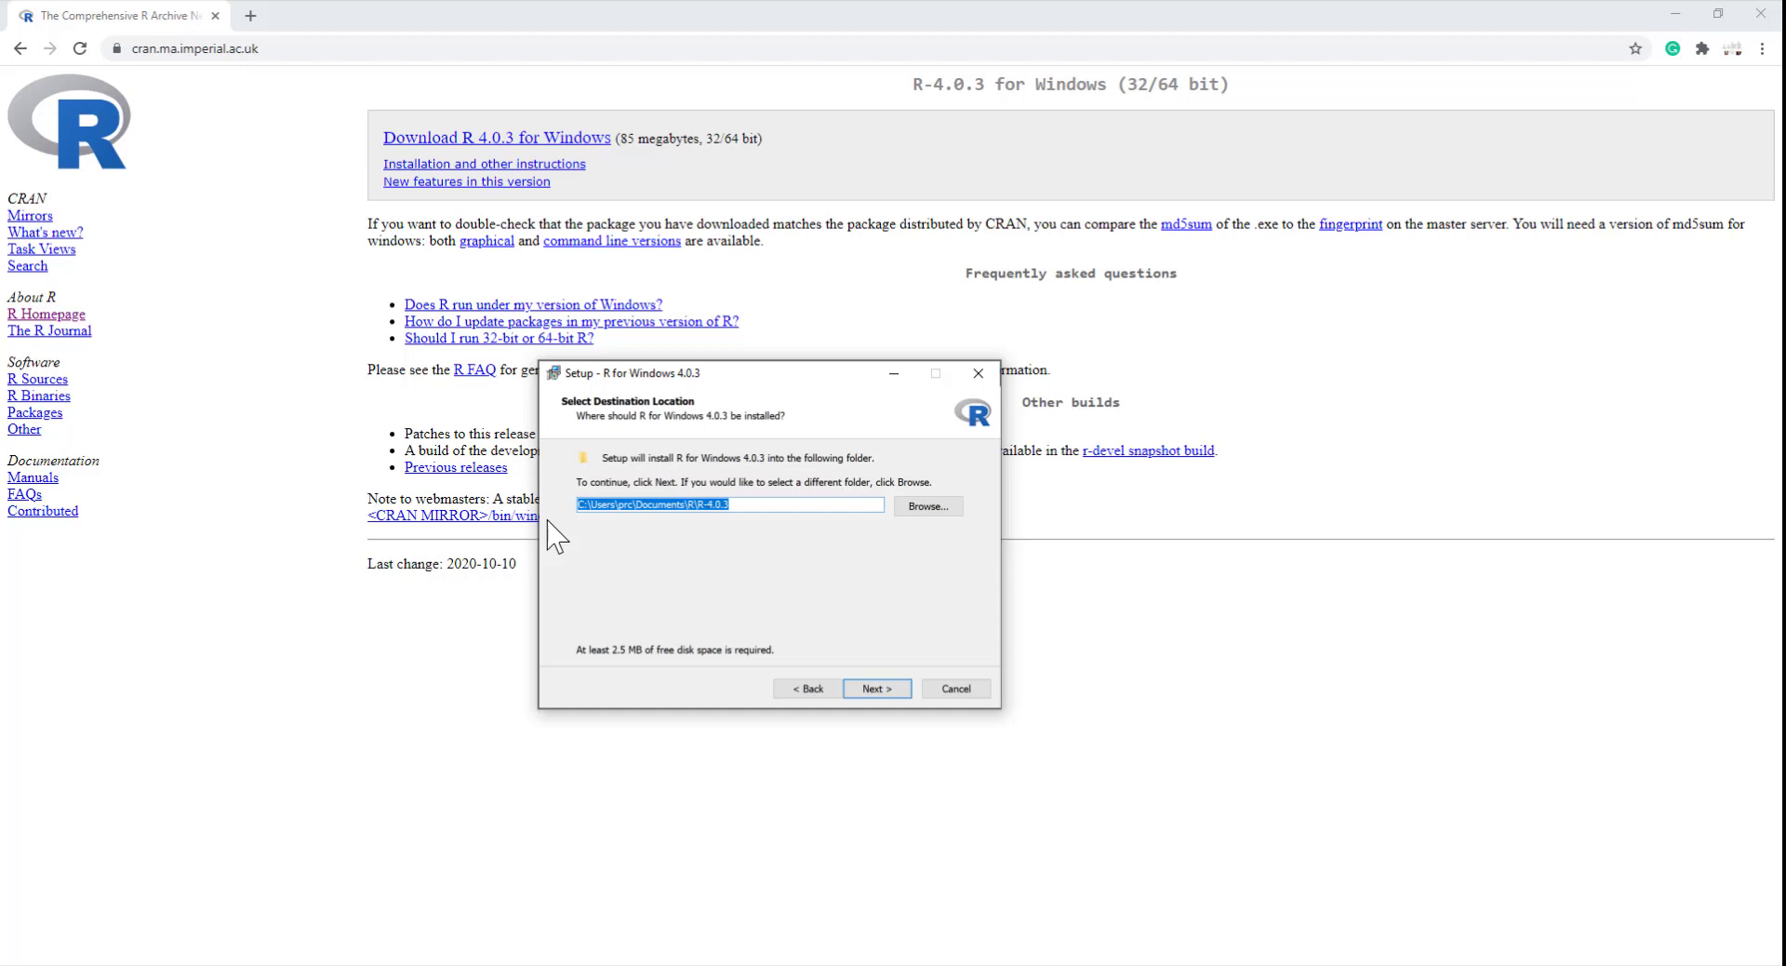
click(876, 689)
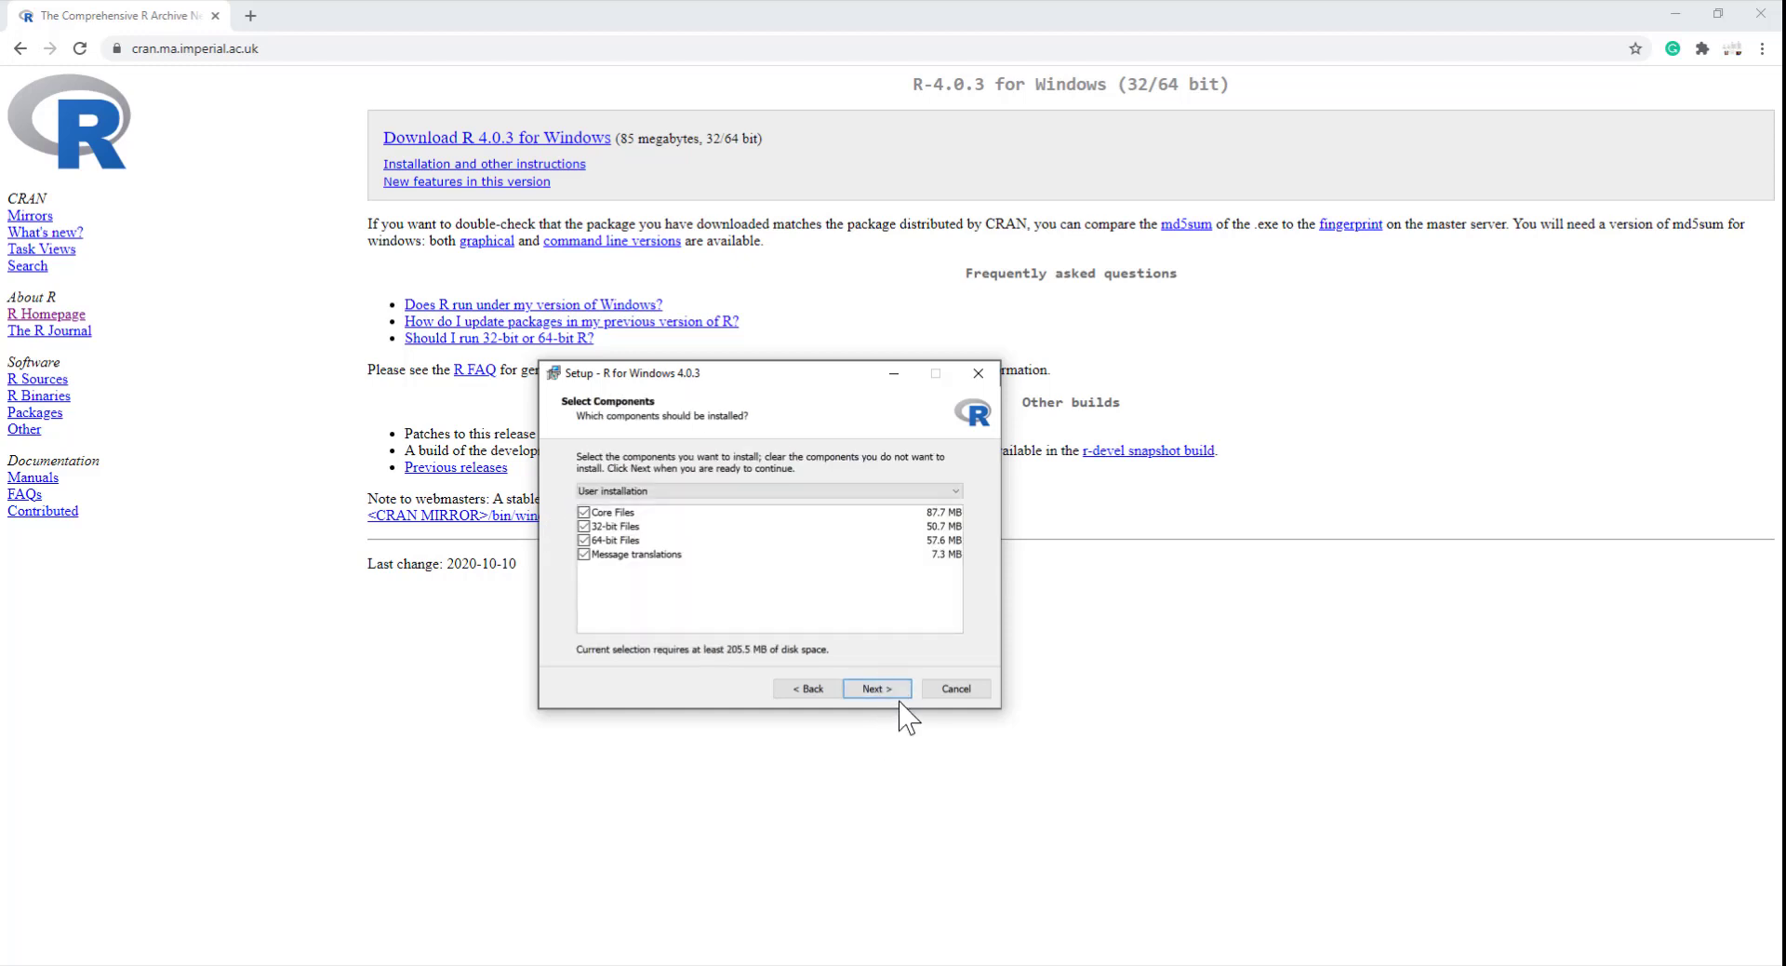
click(877, 688)
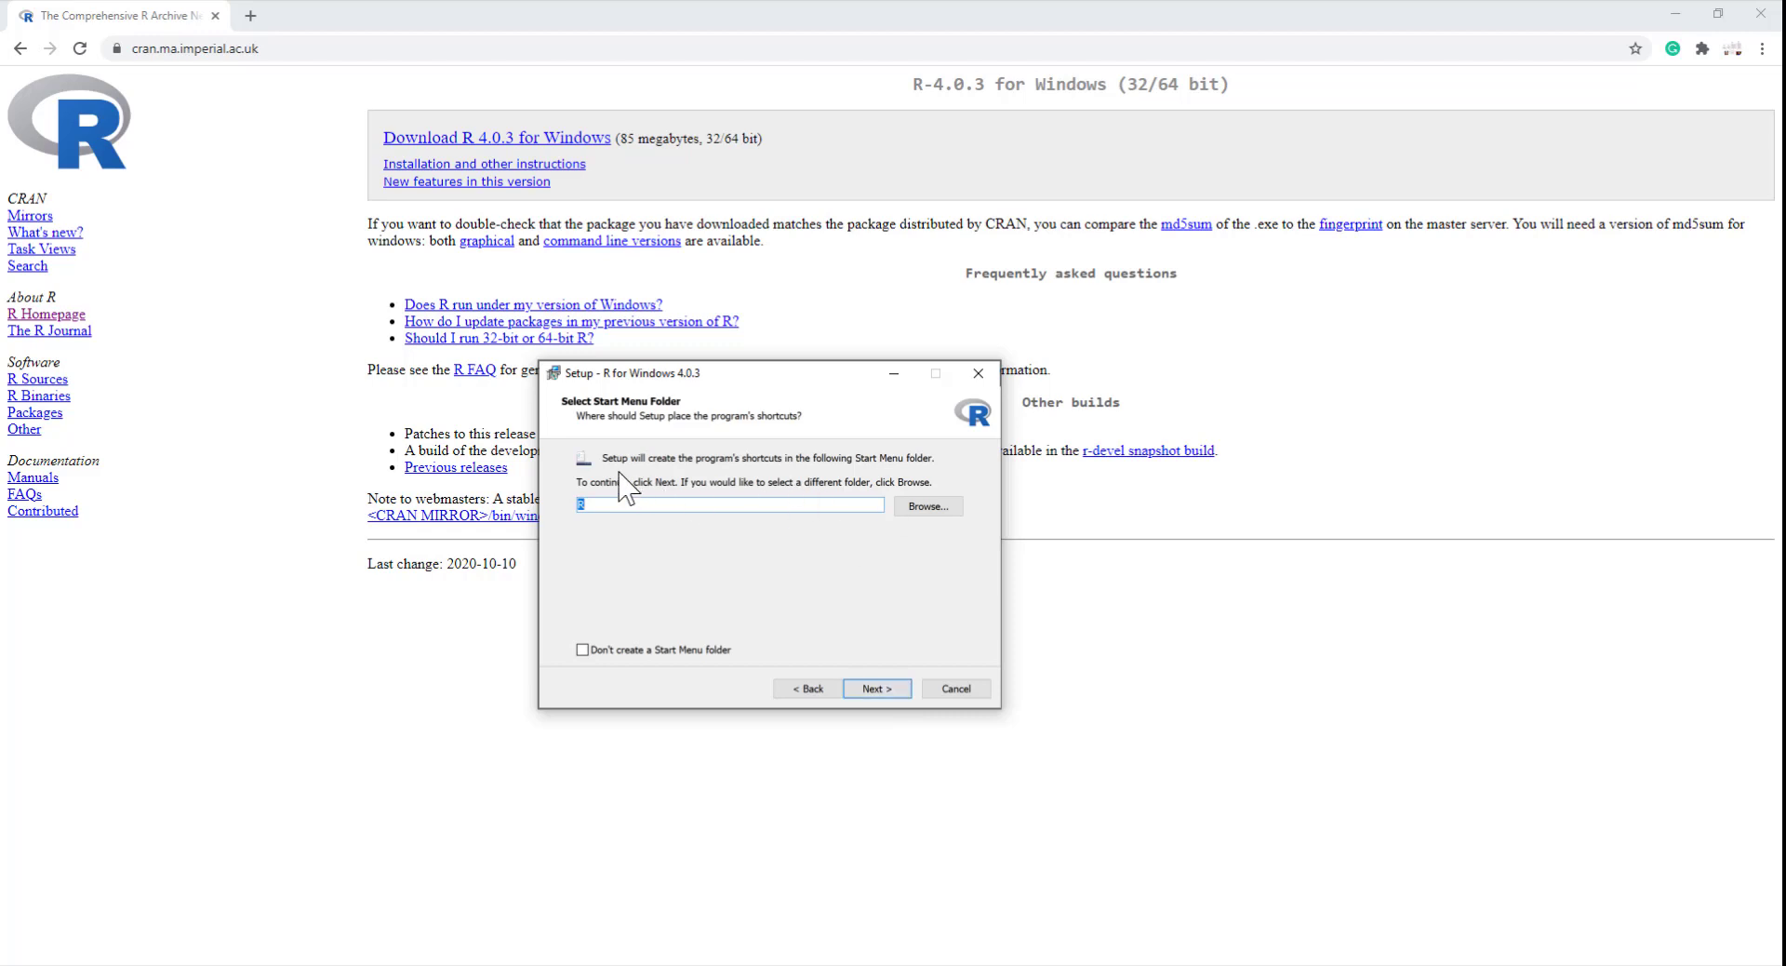
mouse_move(830, 600)
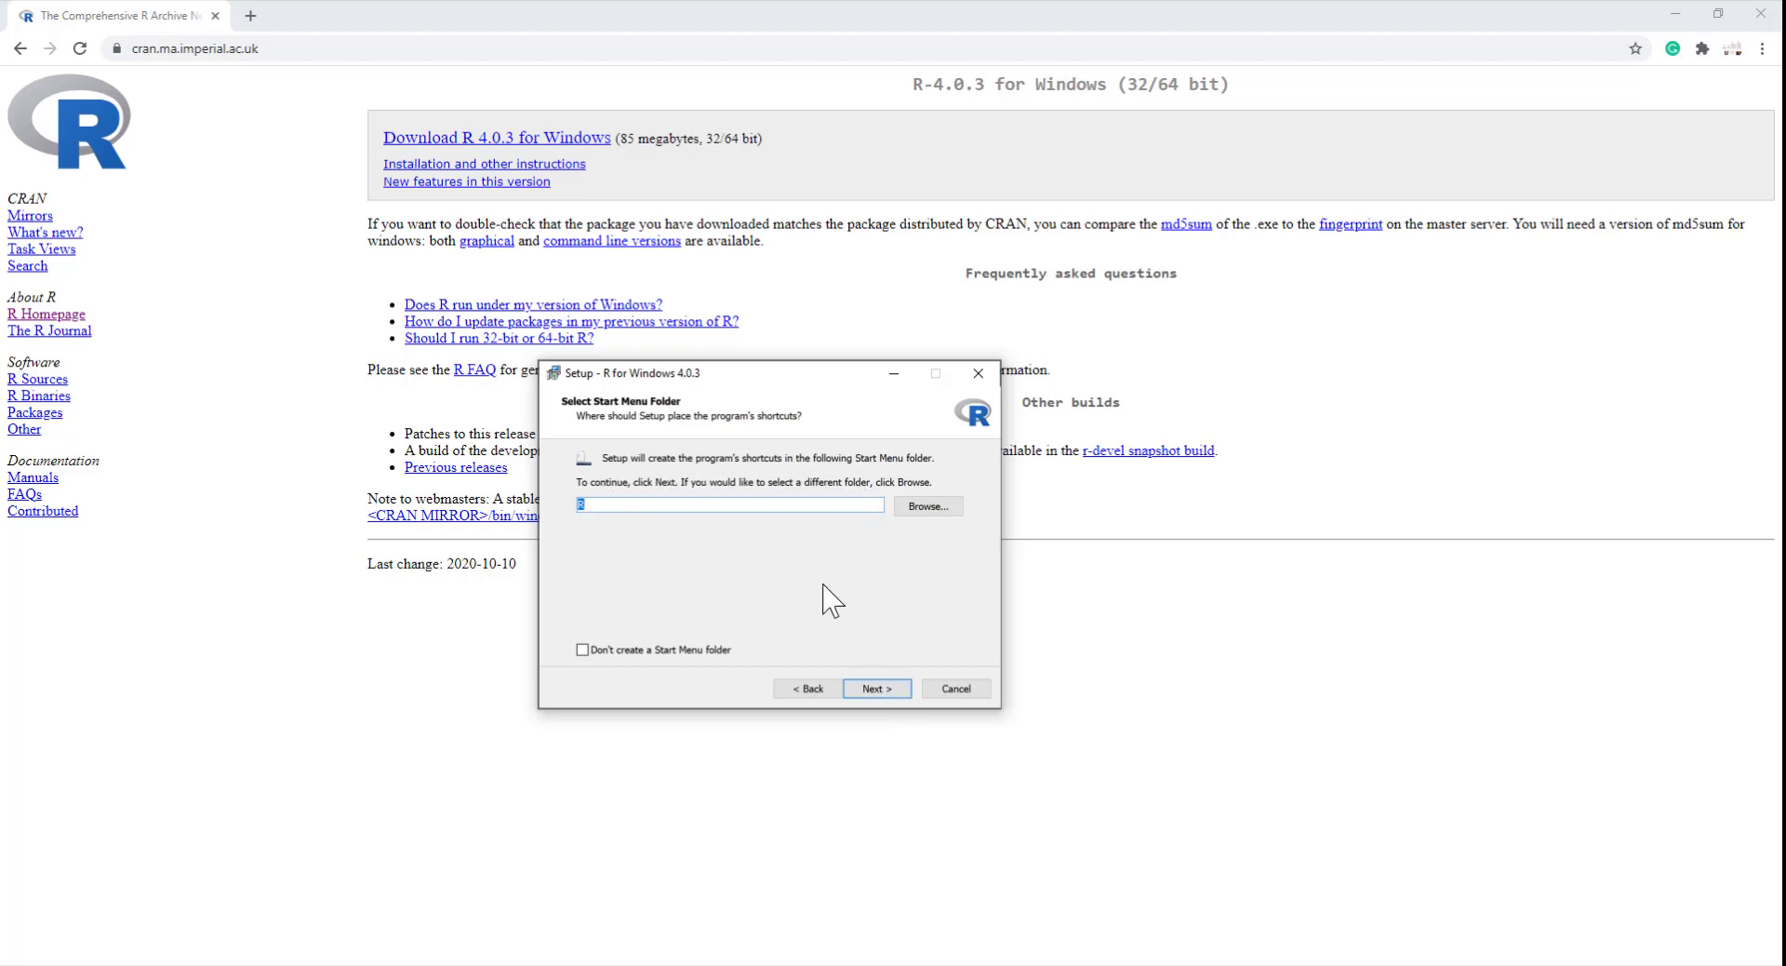
click(875, 688)
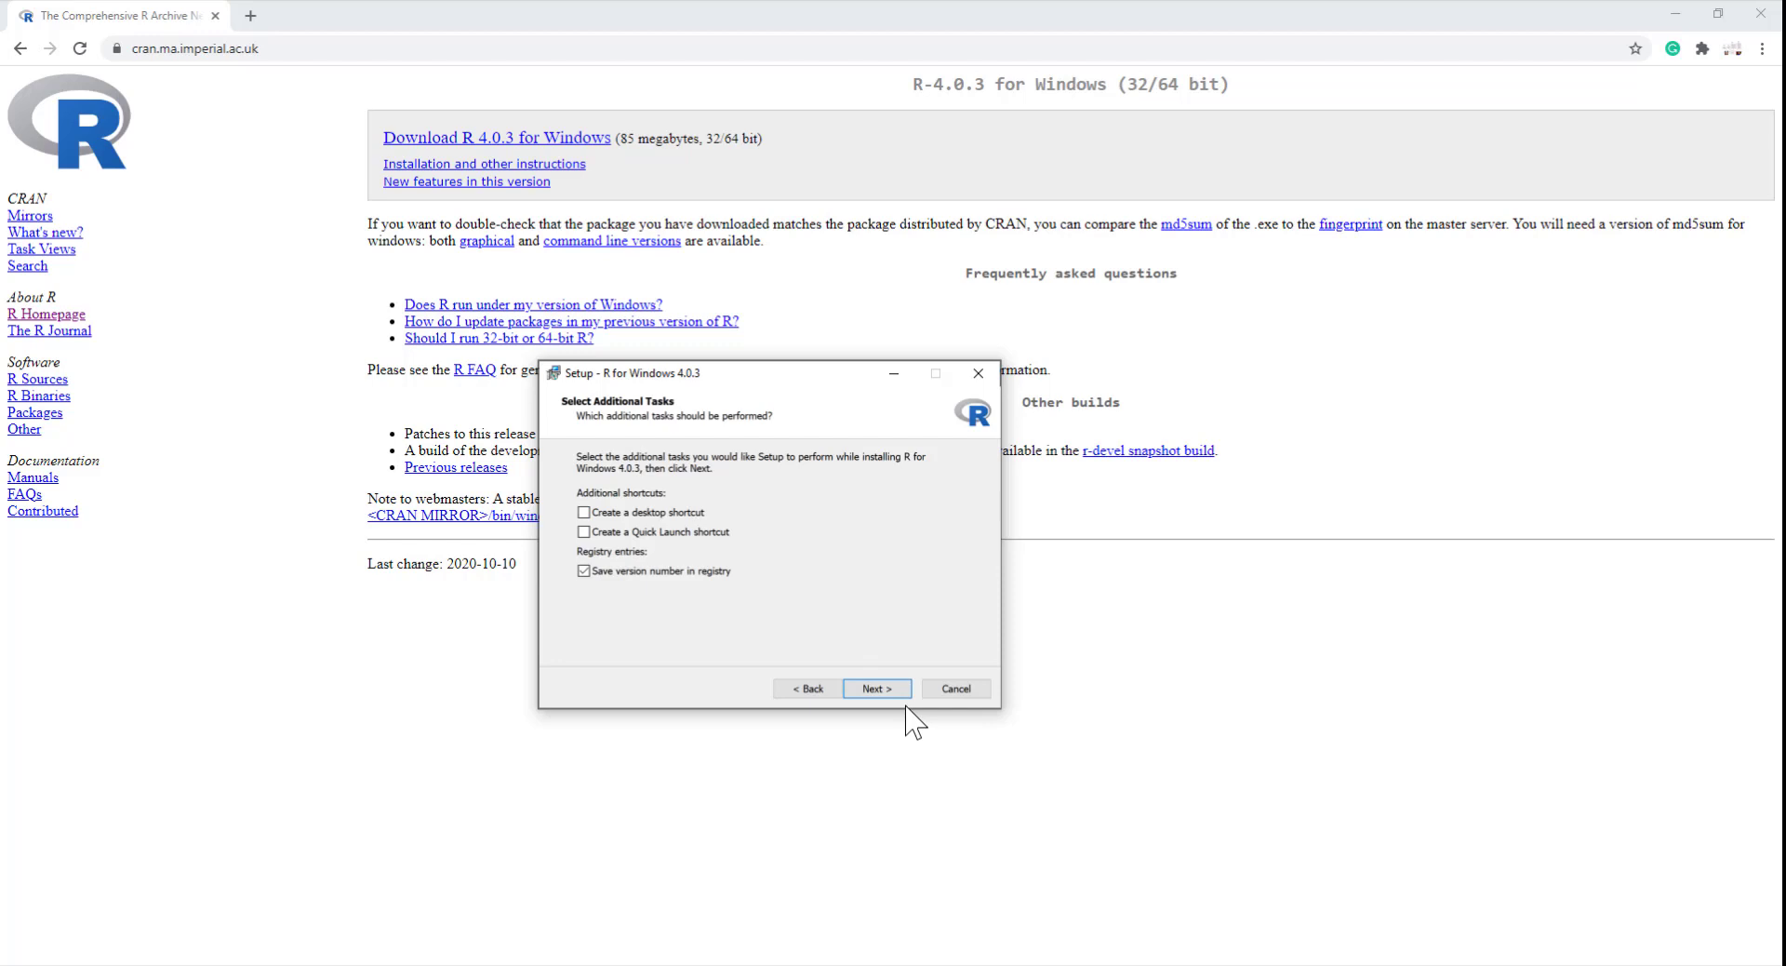
mouse_move(931, 682)
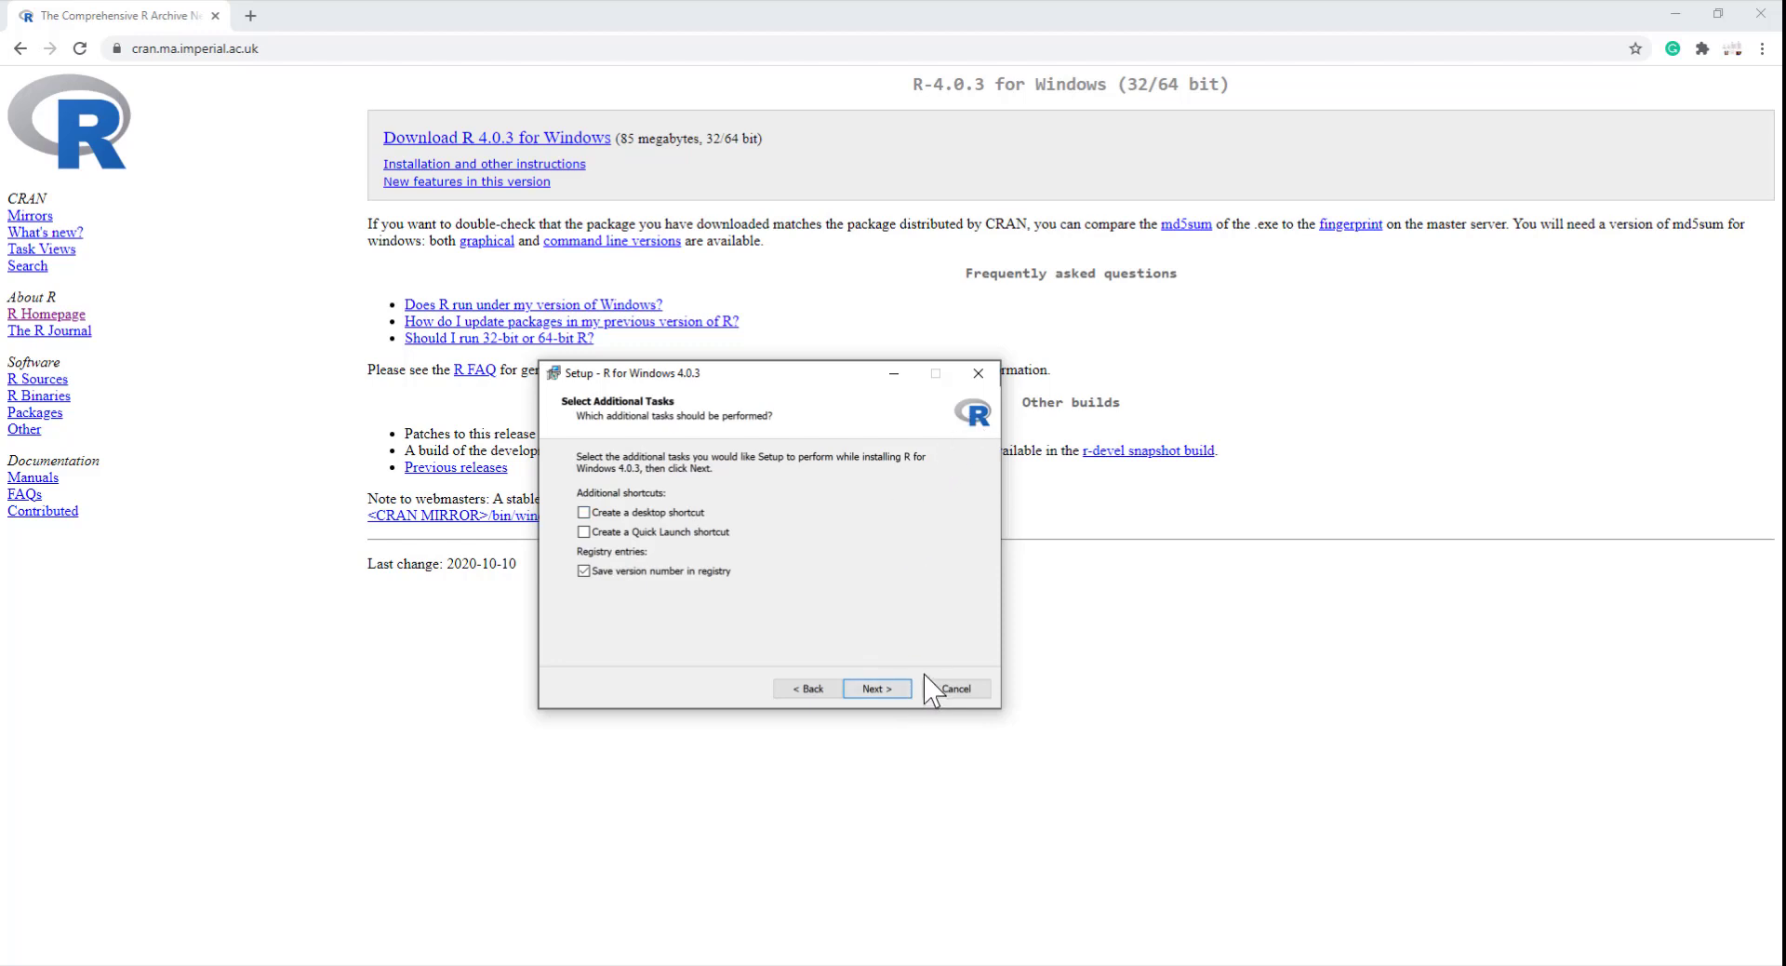
click(877, 689)
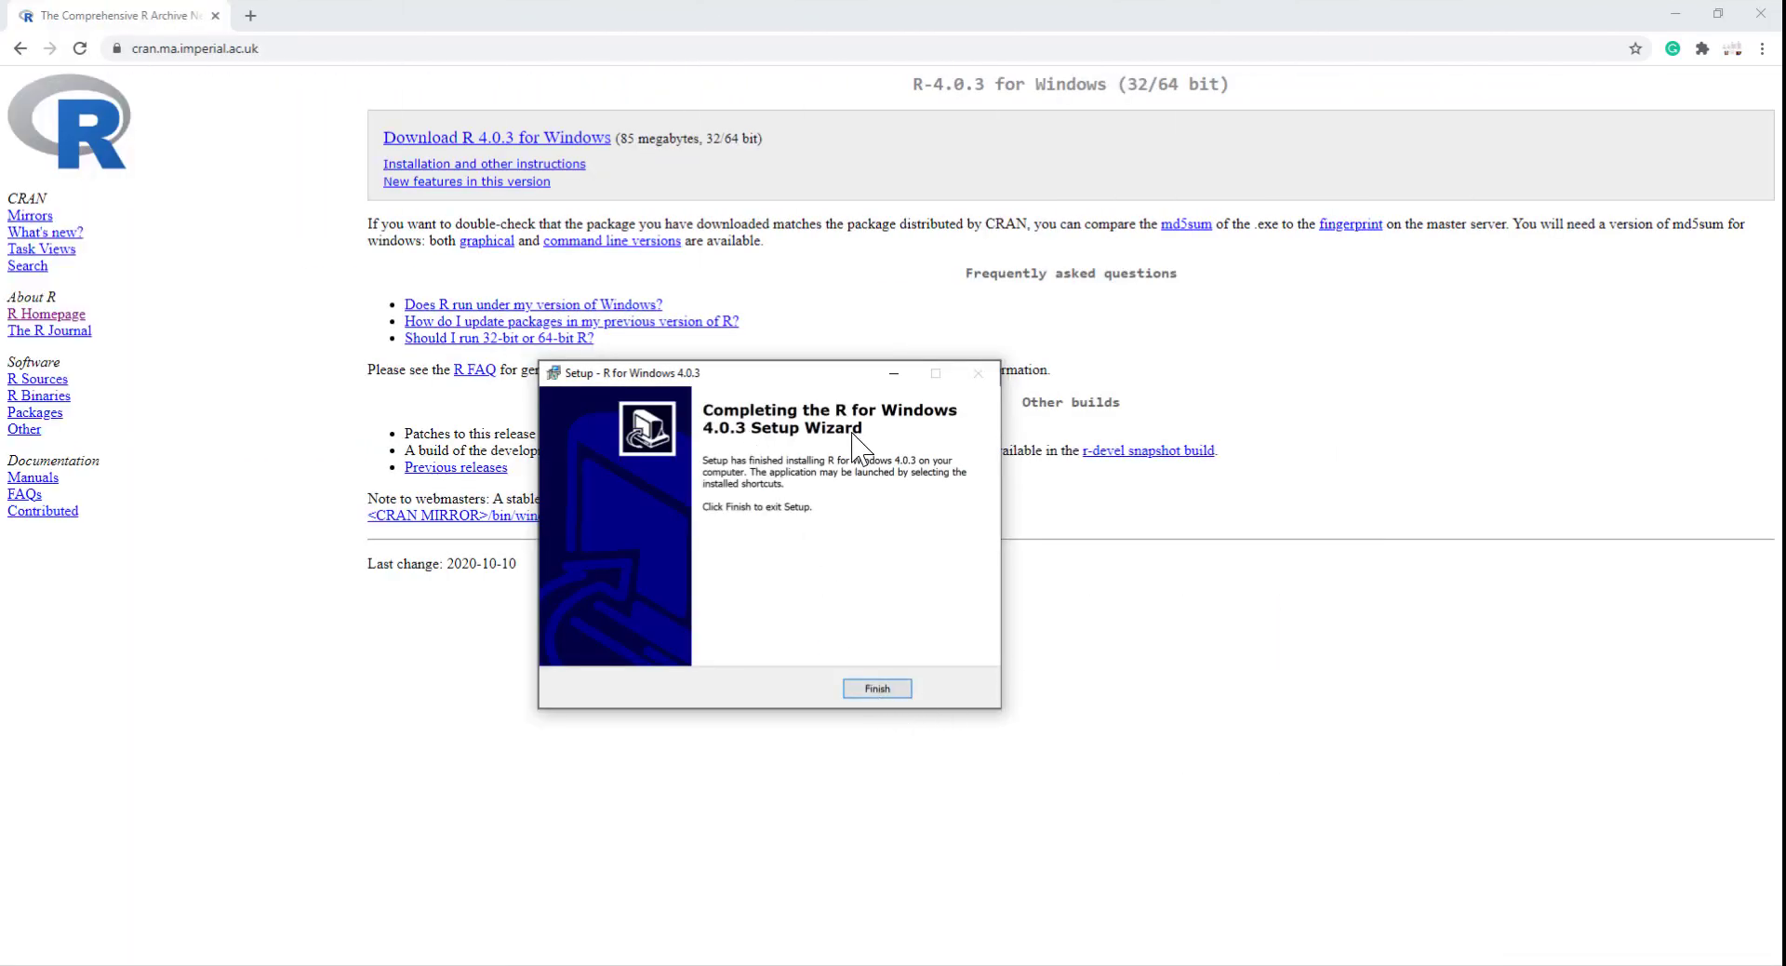
Finish R setup, then search Google for r studio and go to rstudio.com.
click(876, 688)
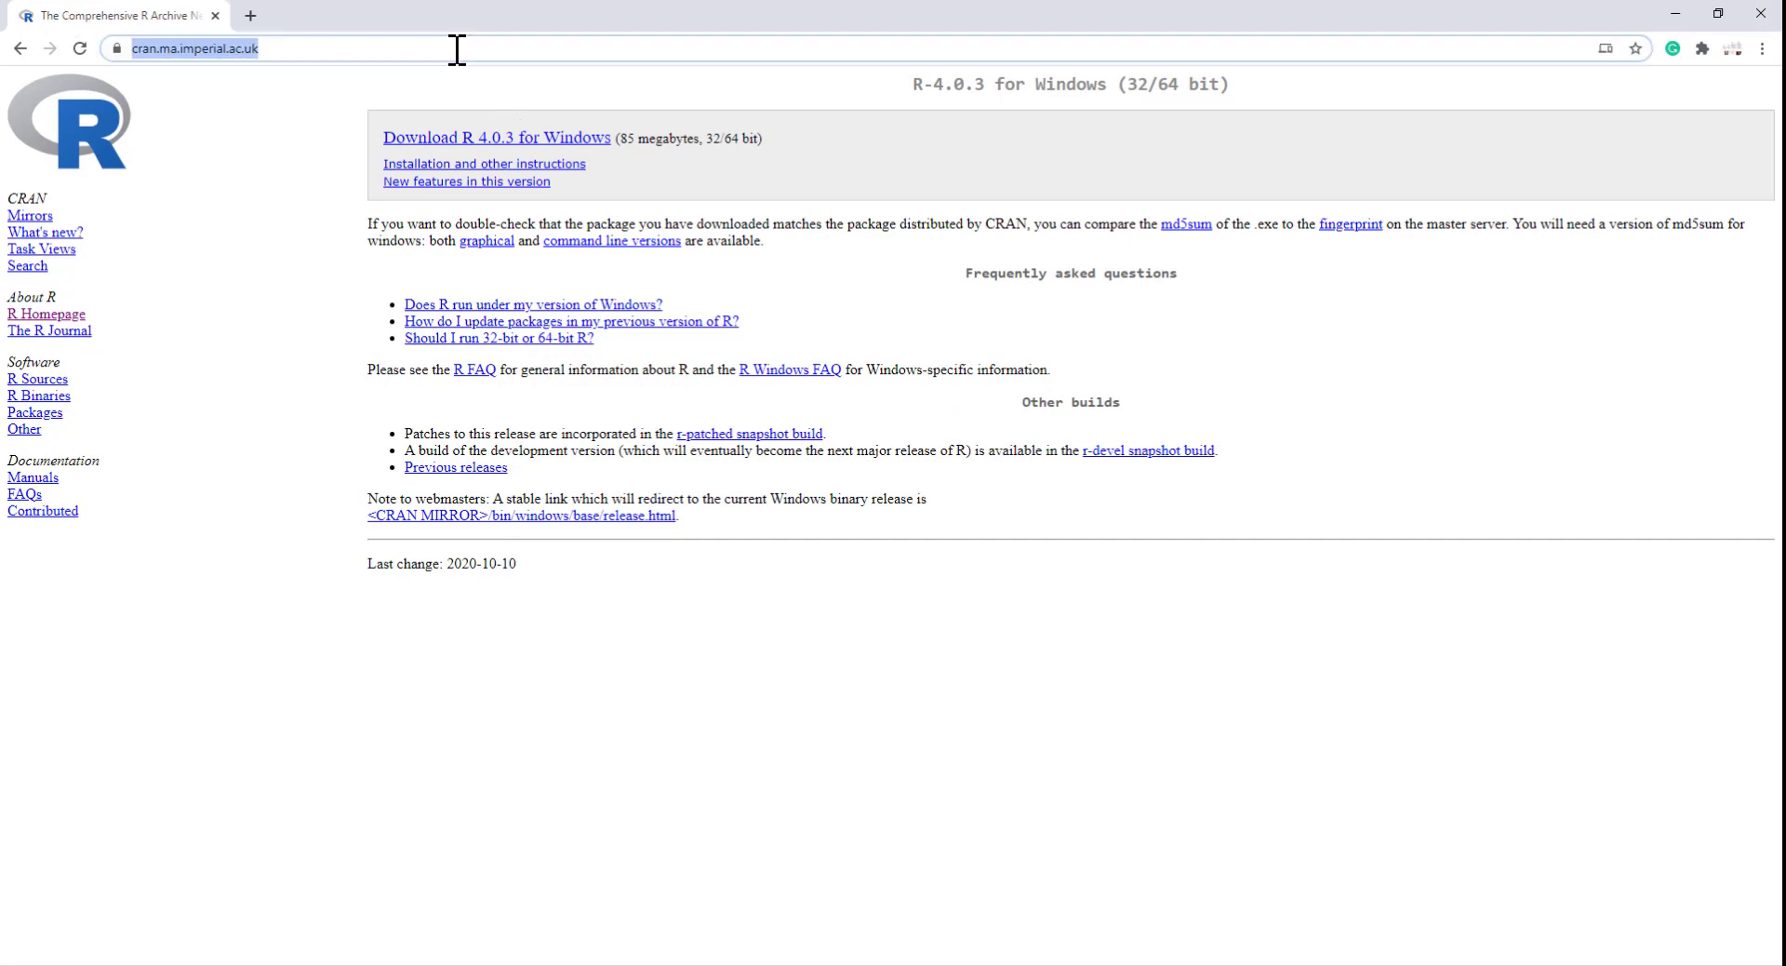
text(r statistics)
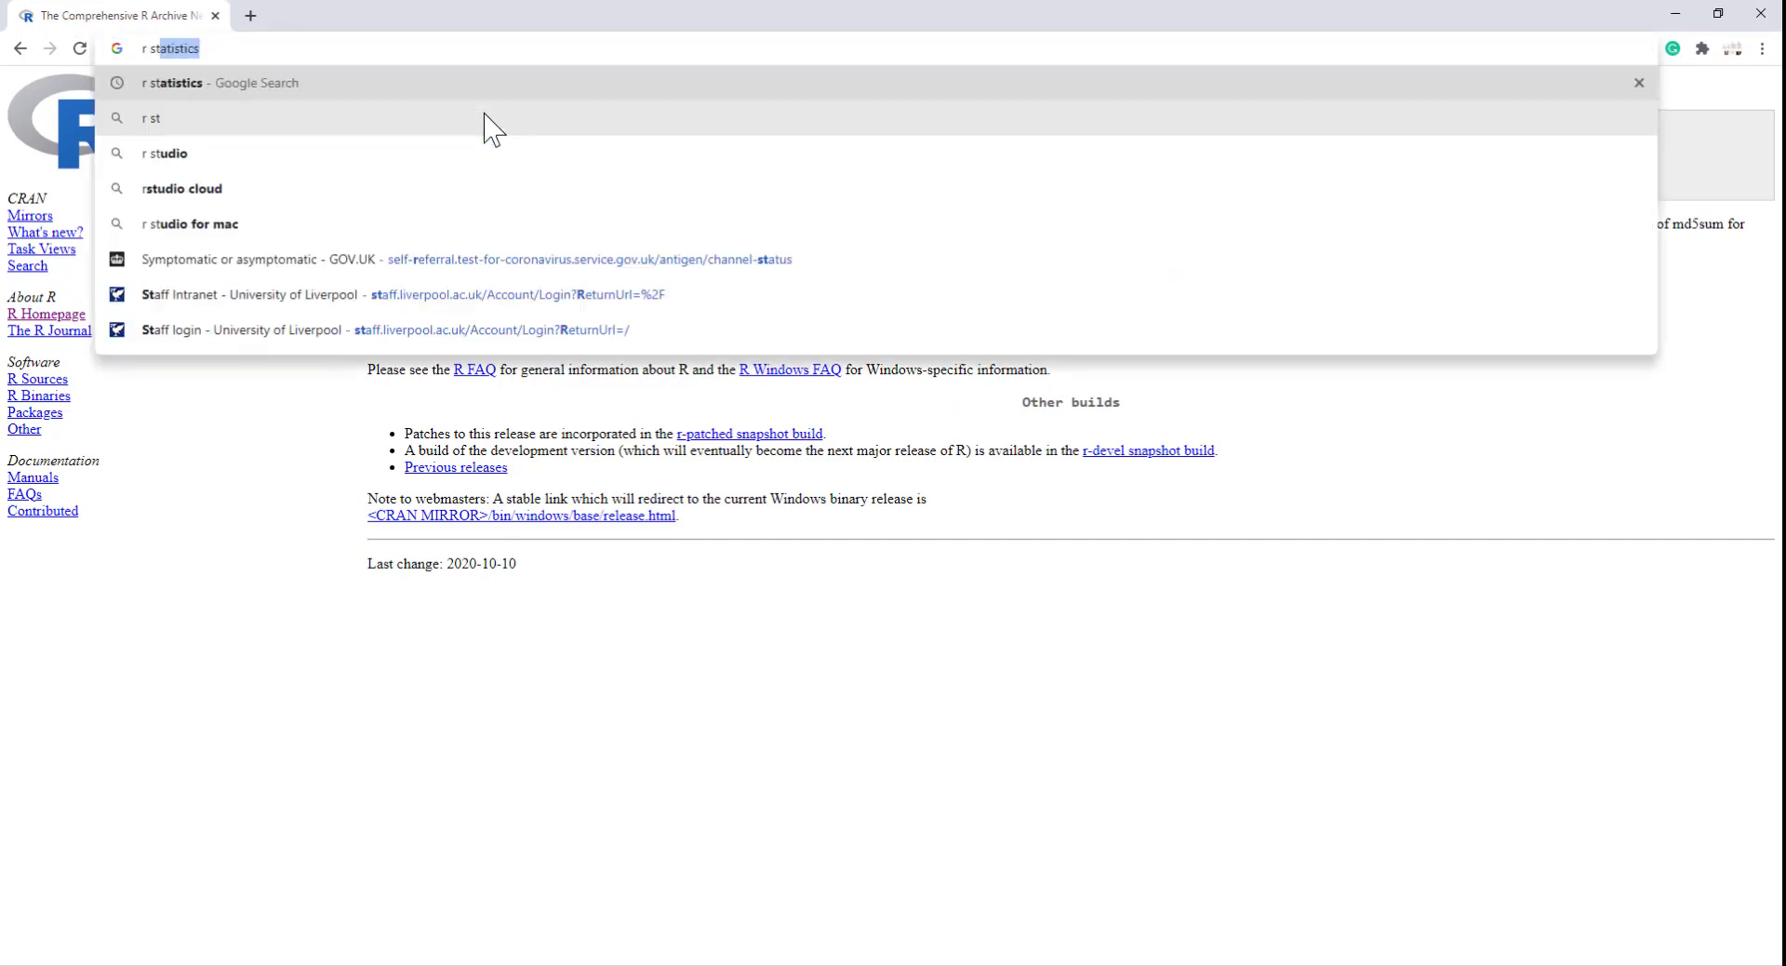
click(164, 152)
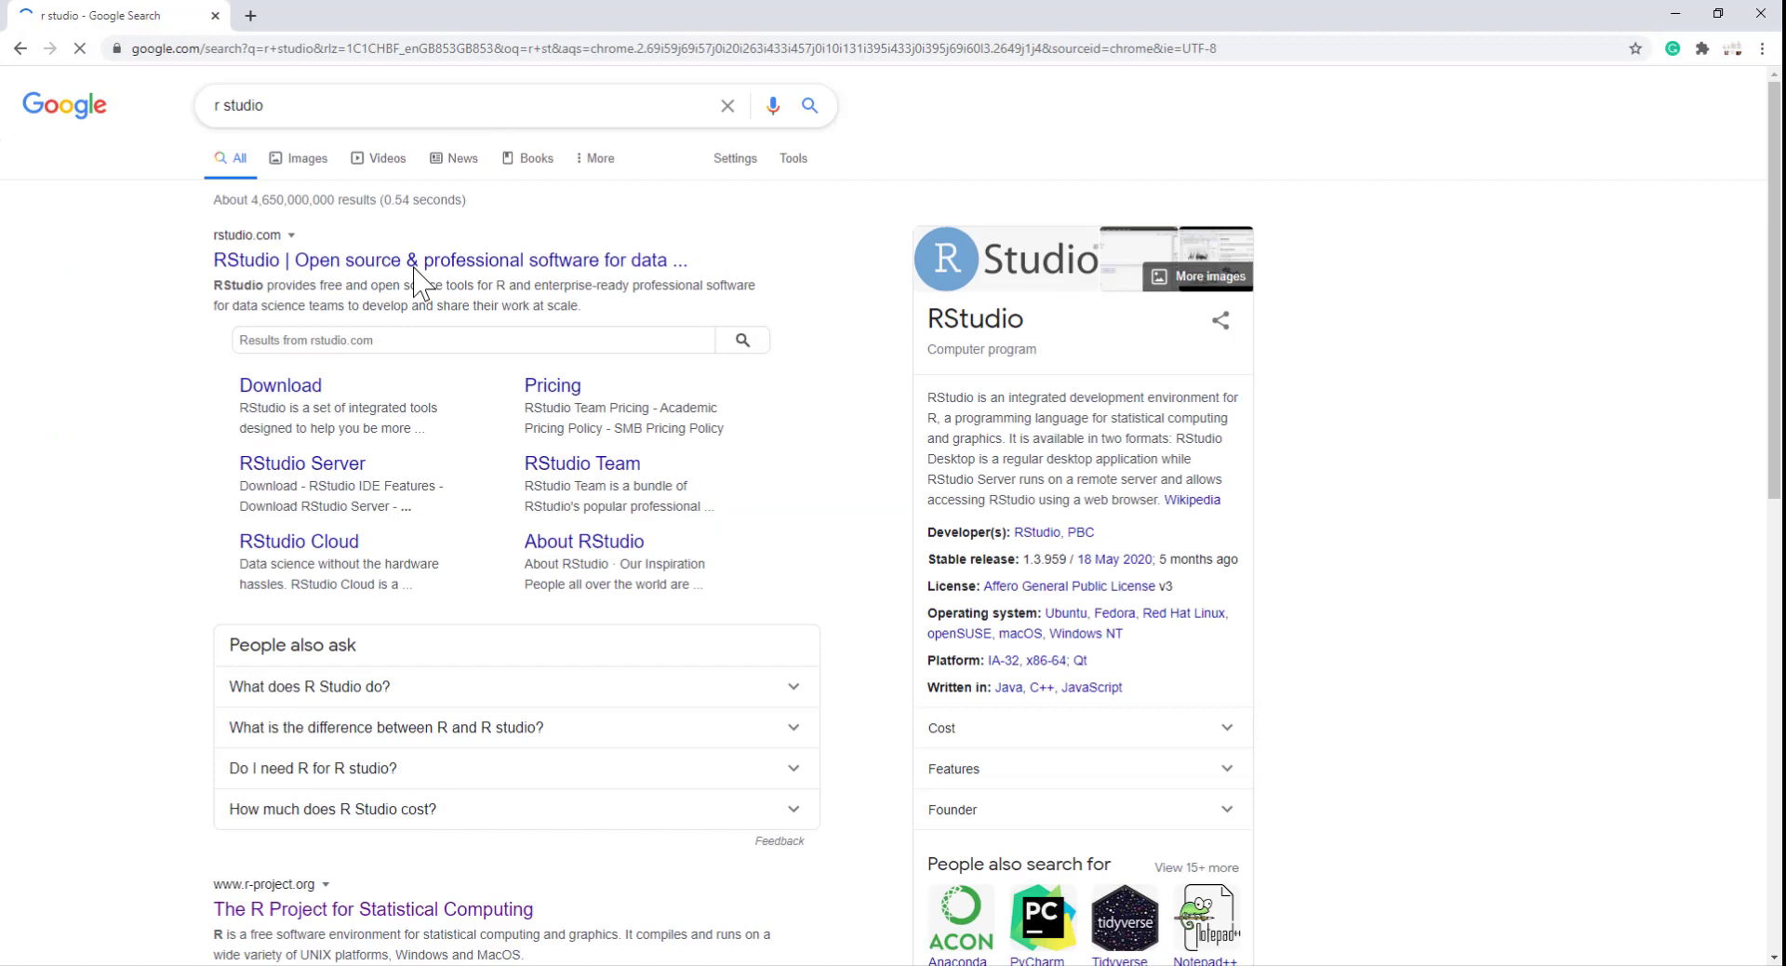
click(448, 260)
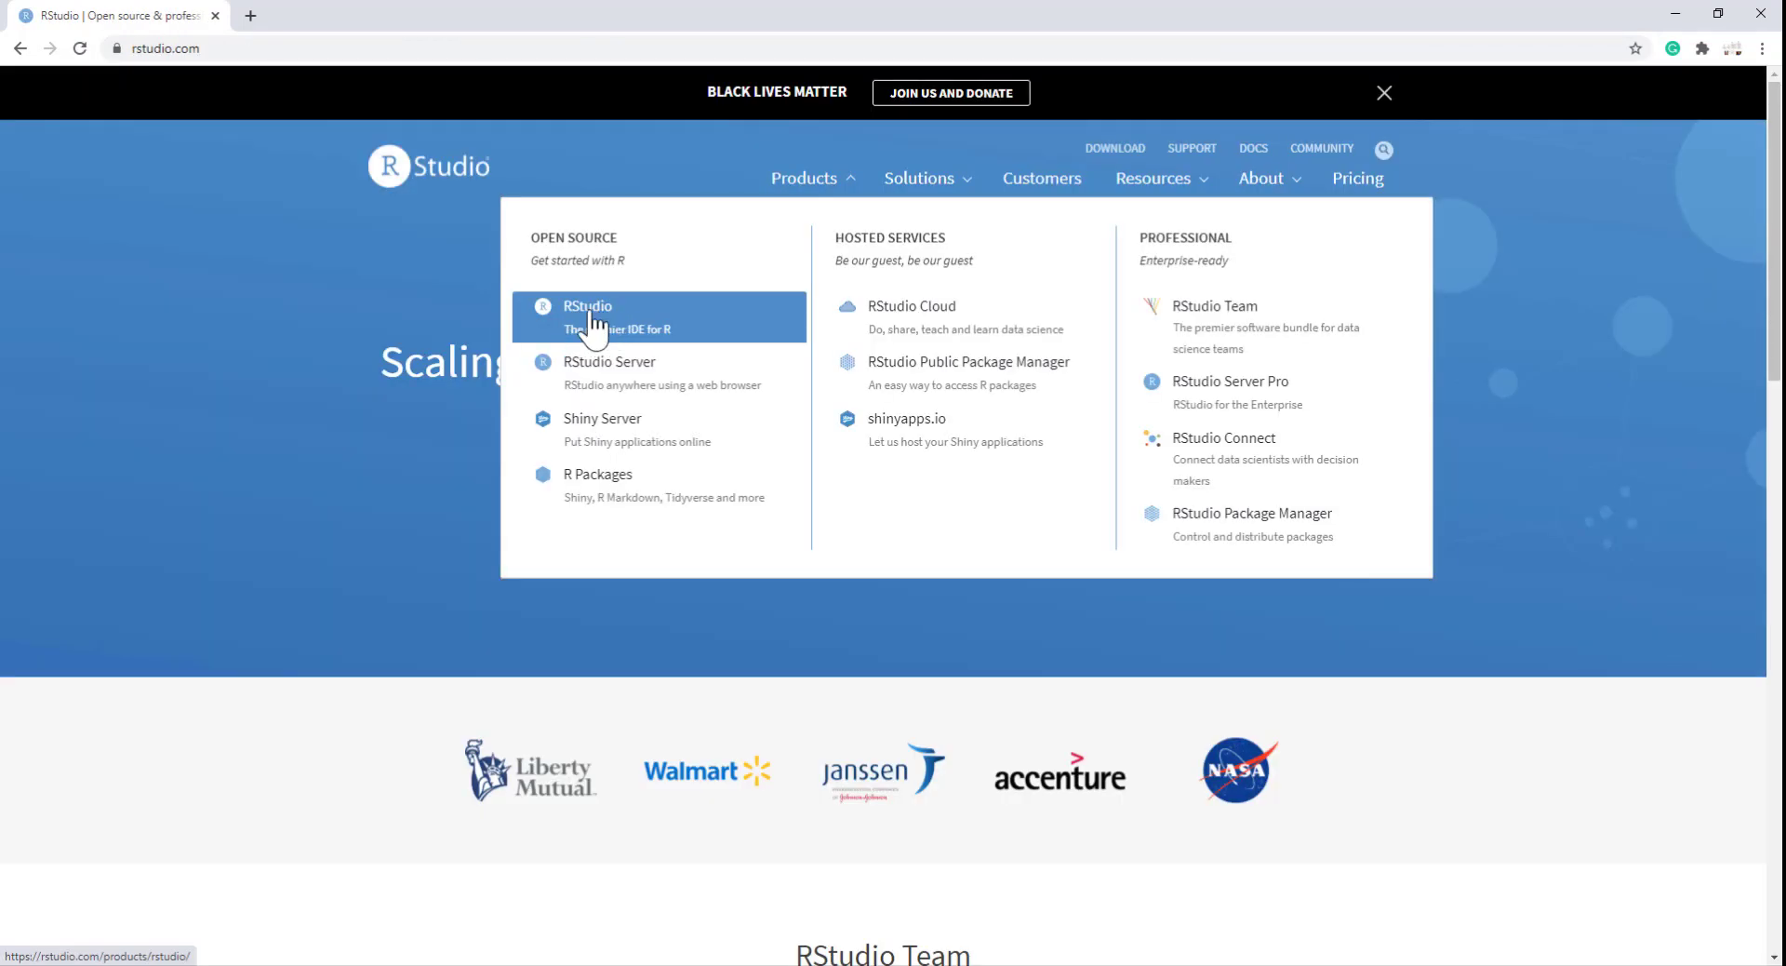
Navigate Products > RStudio to the RStudio Desktop editions section.
click(586, 316)
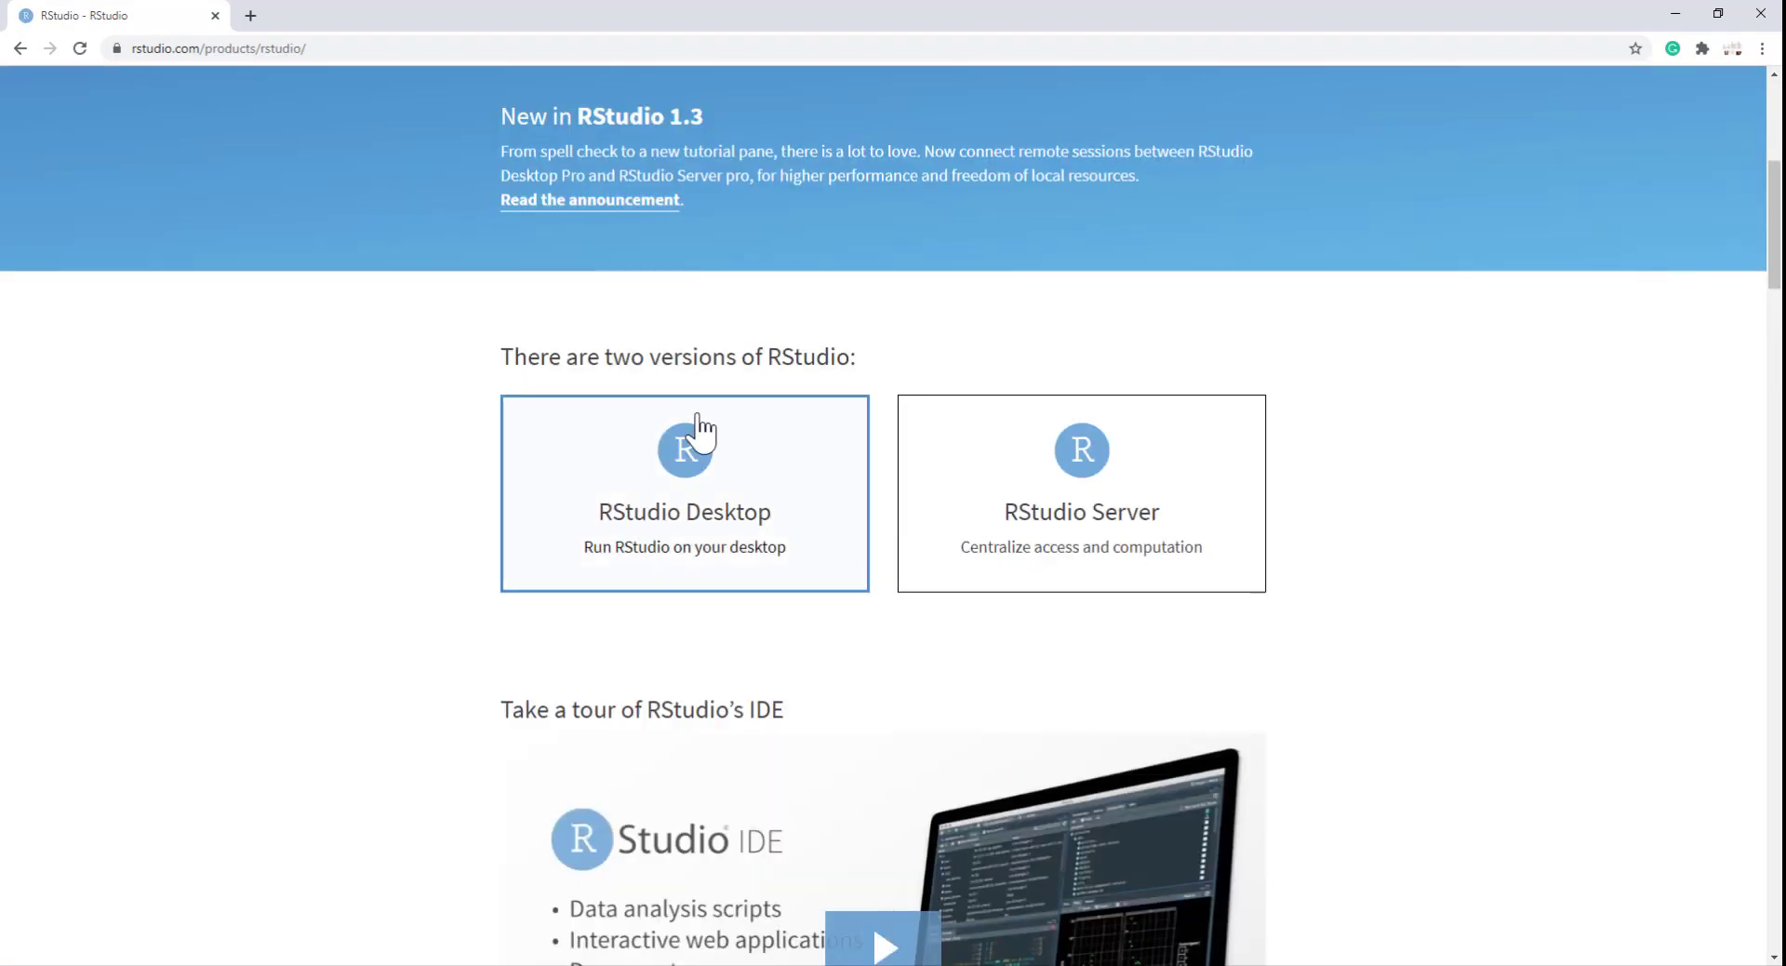
scroll(down, 3)
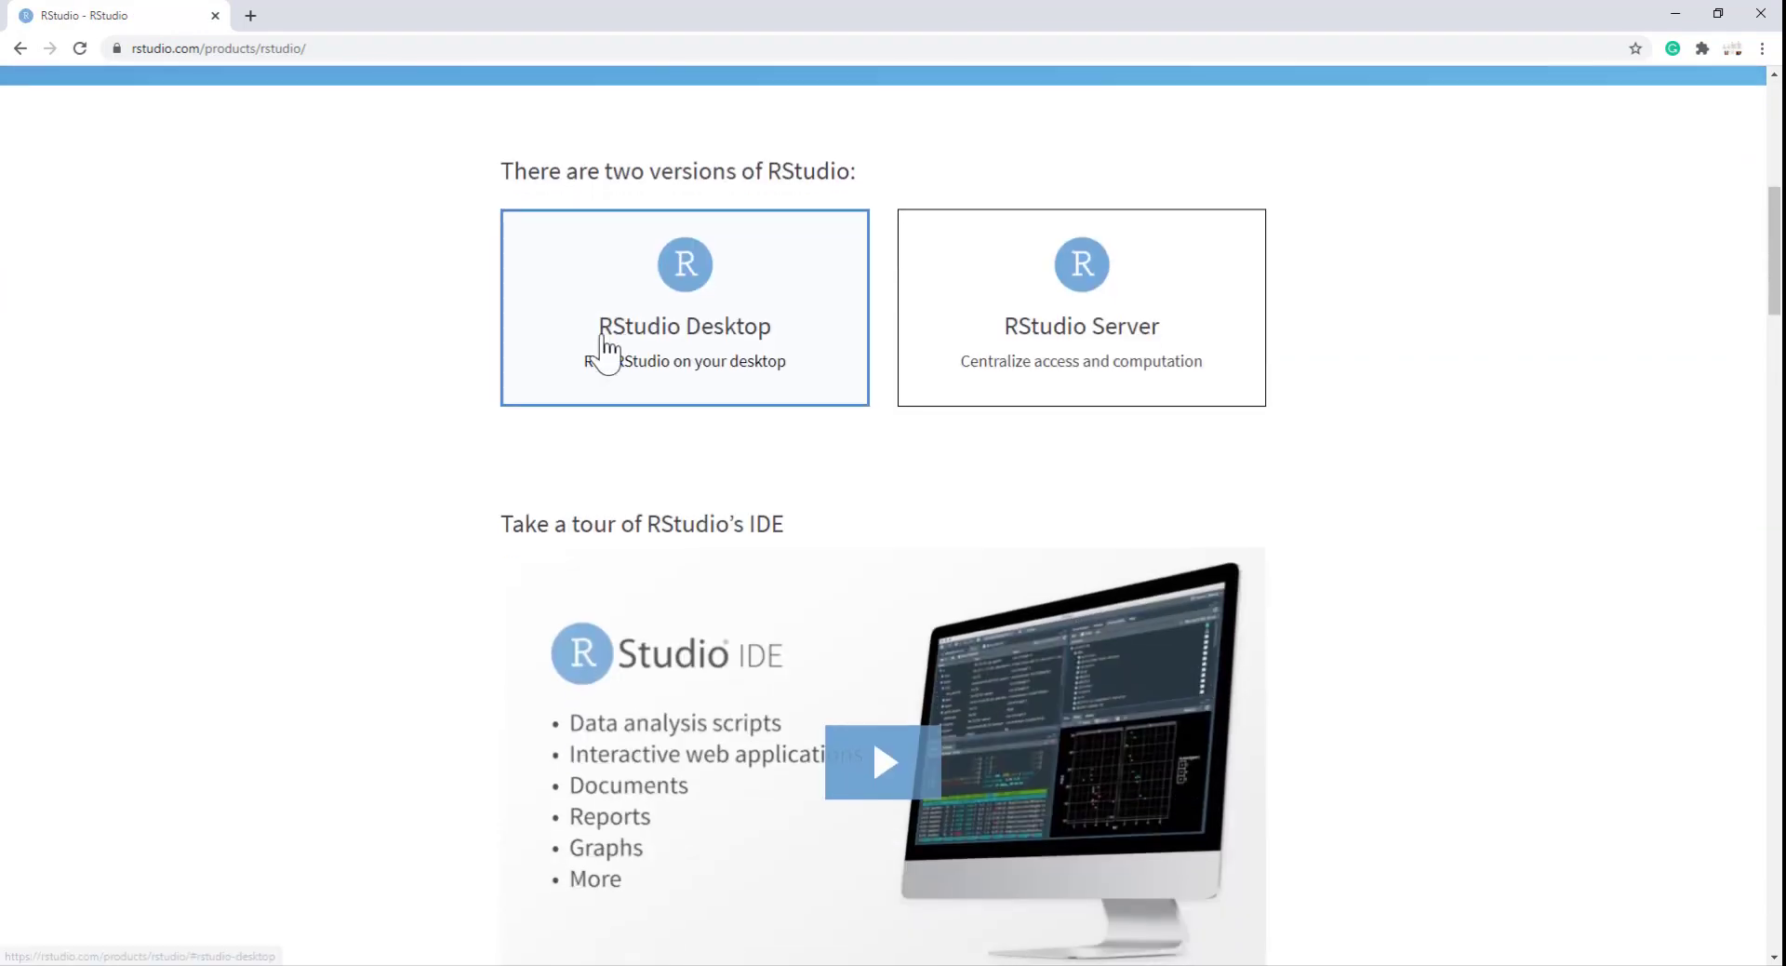
click(684, 307)
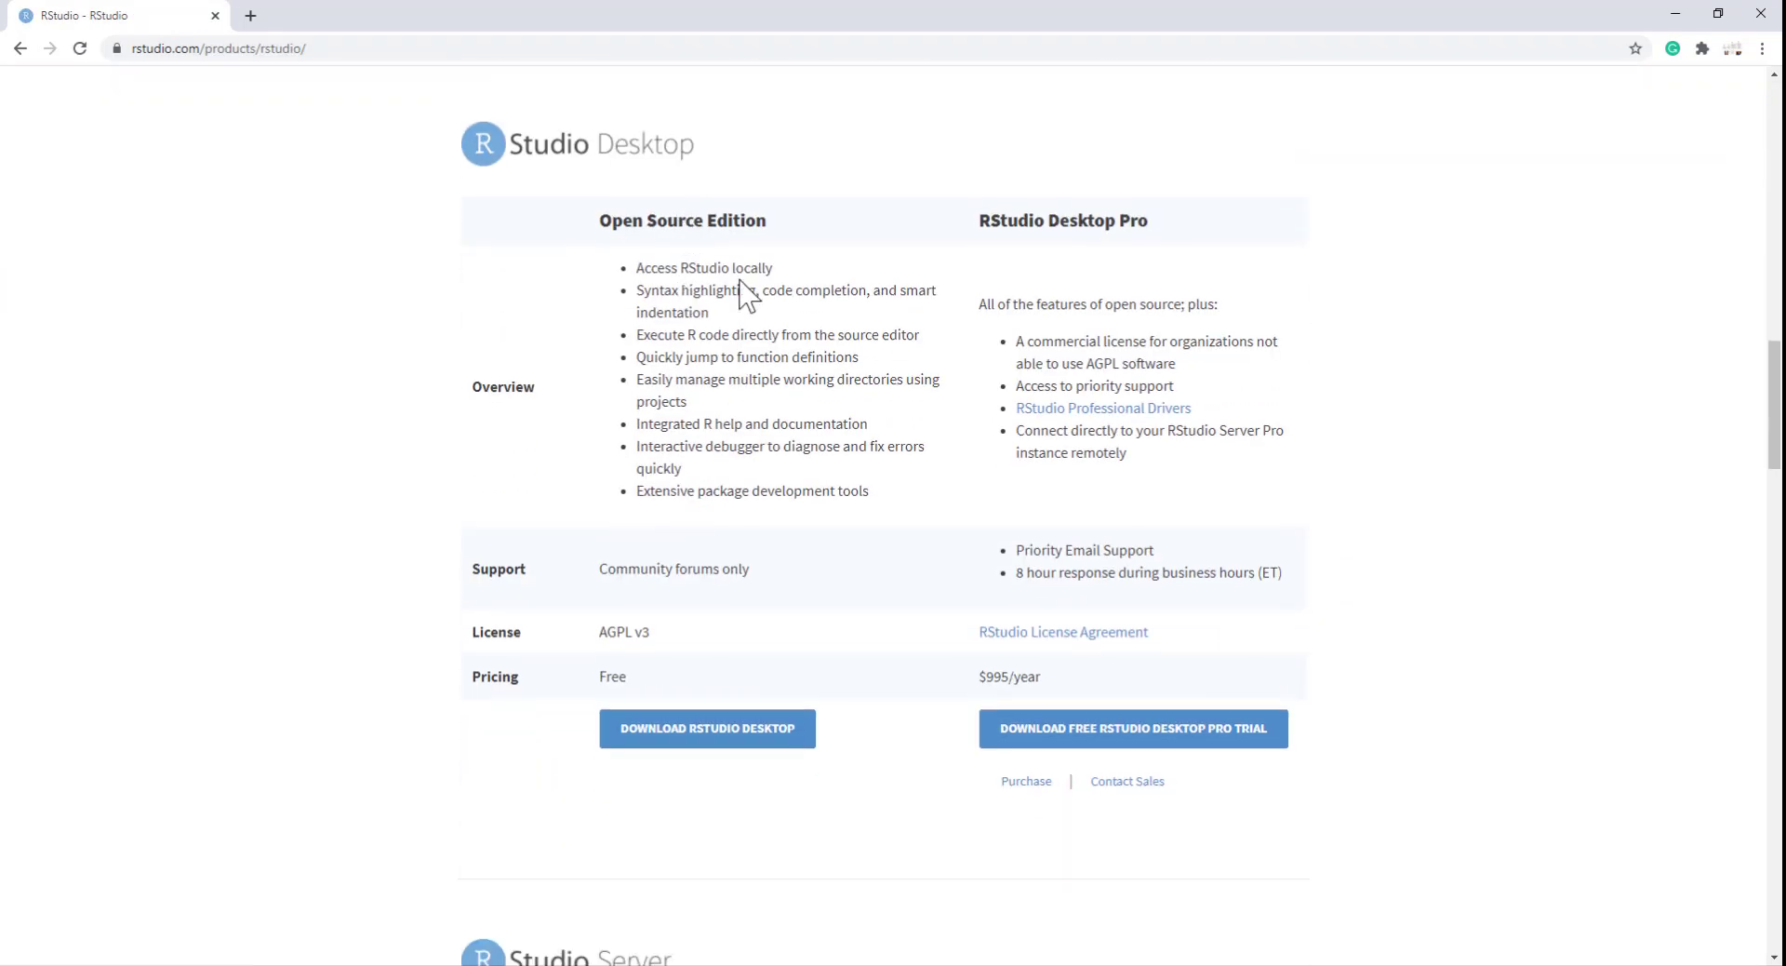
mouse_move(874, 230)
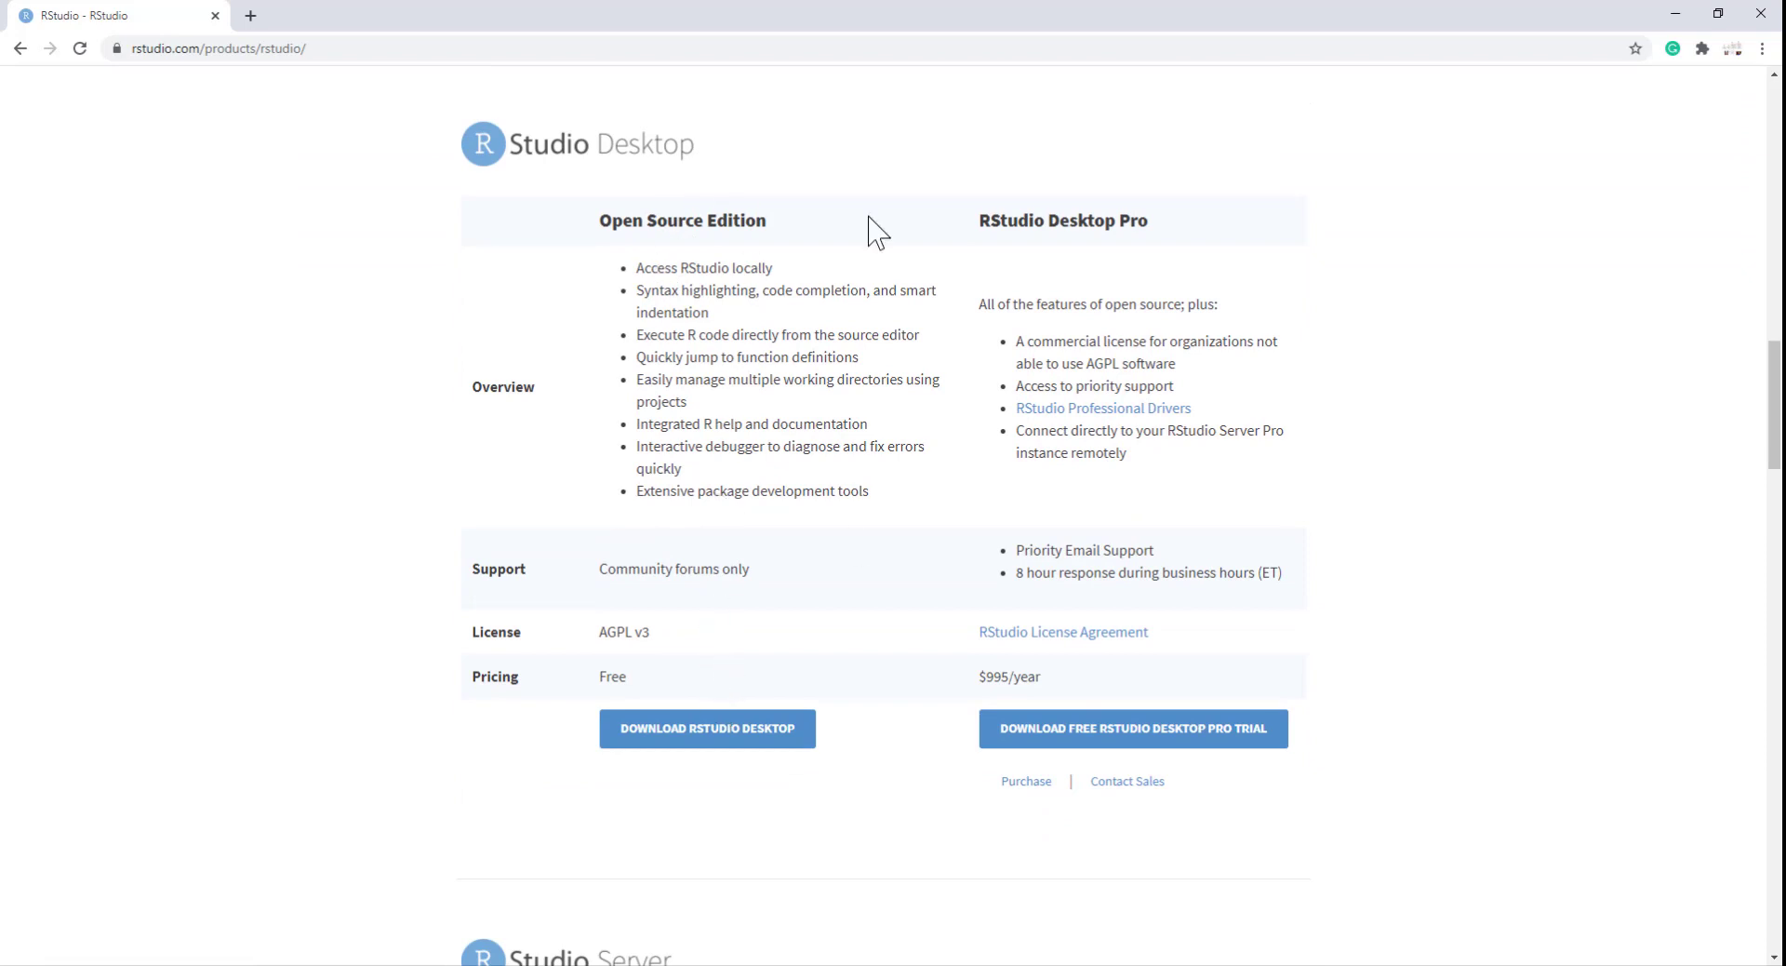
mouse_move(1031, 671)
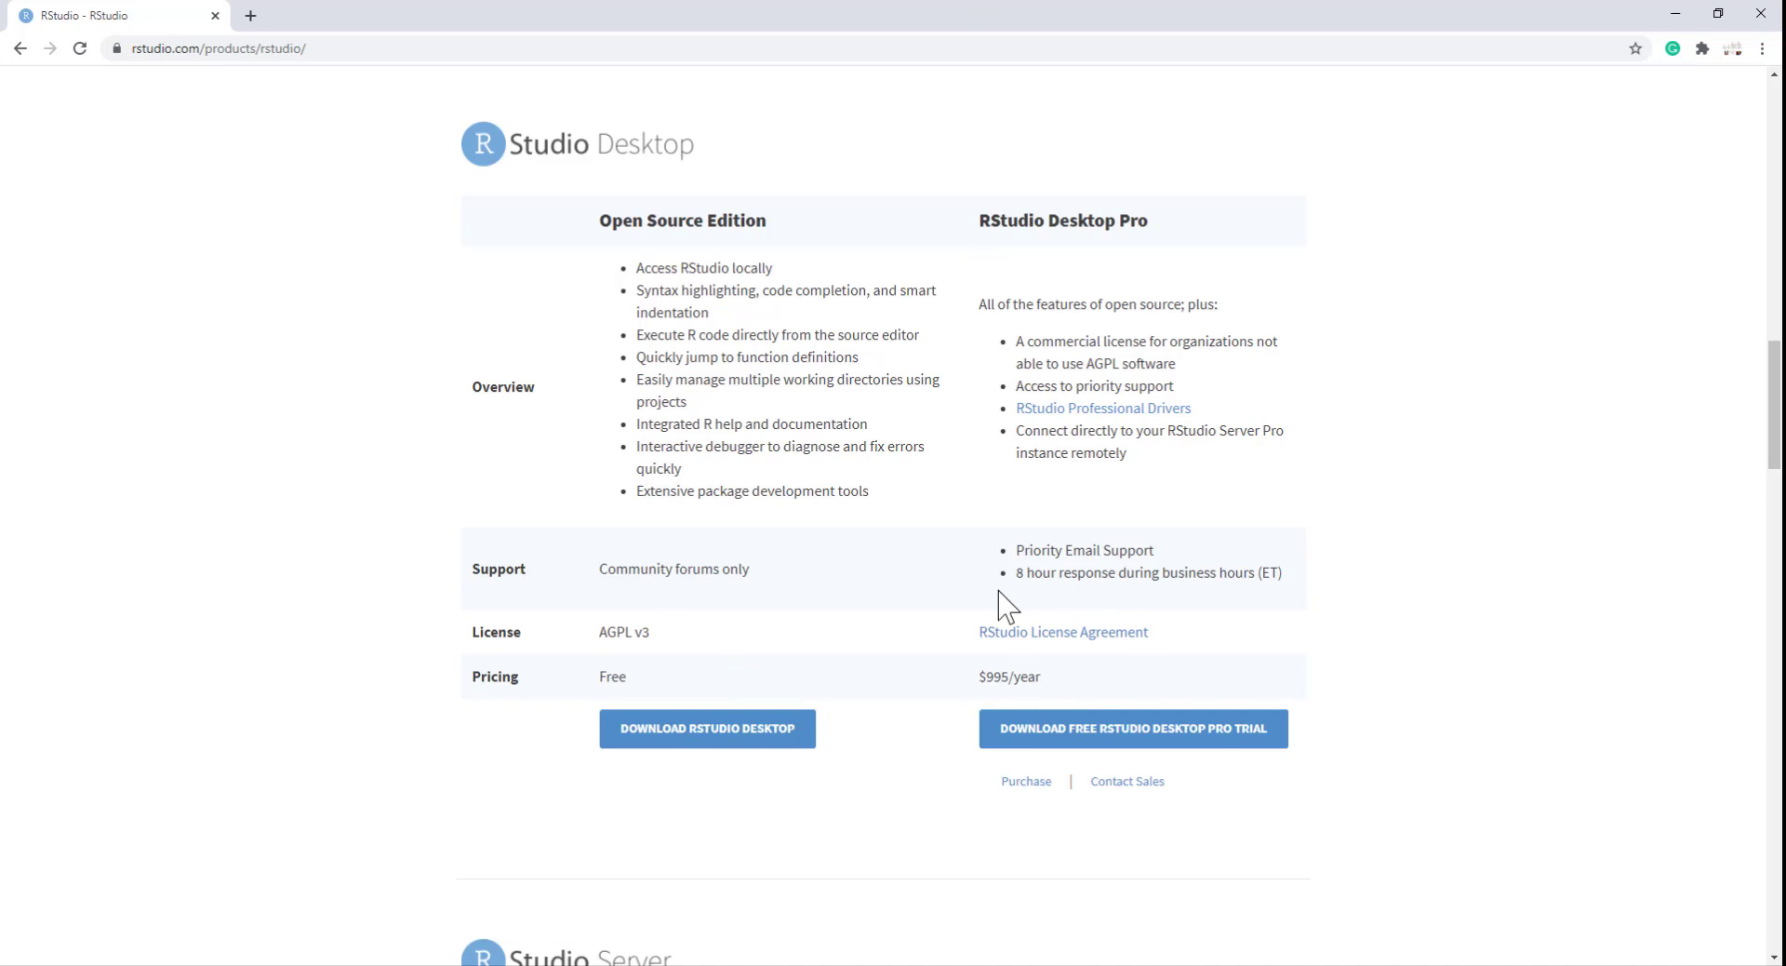
mouse_move(707, 728)
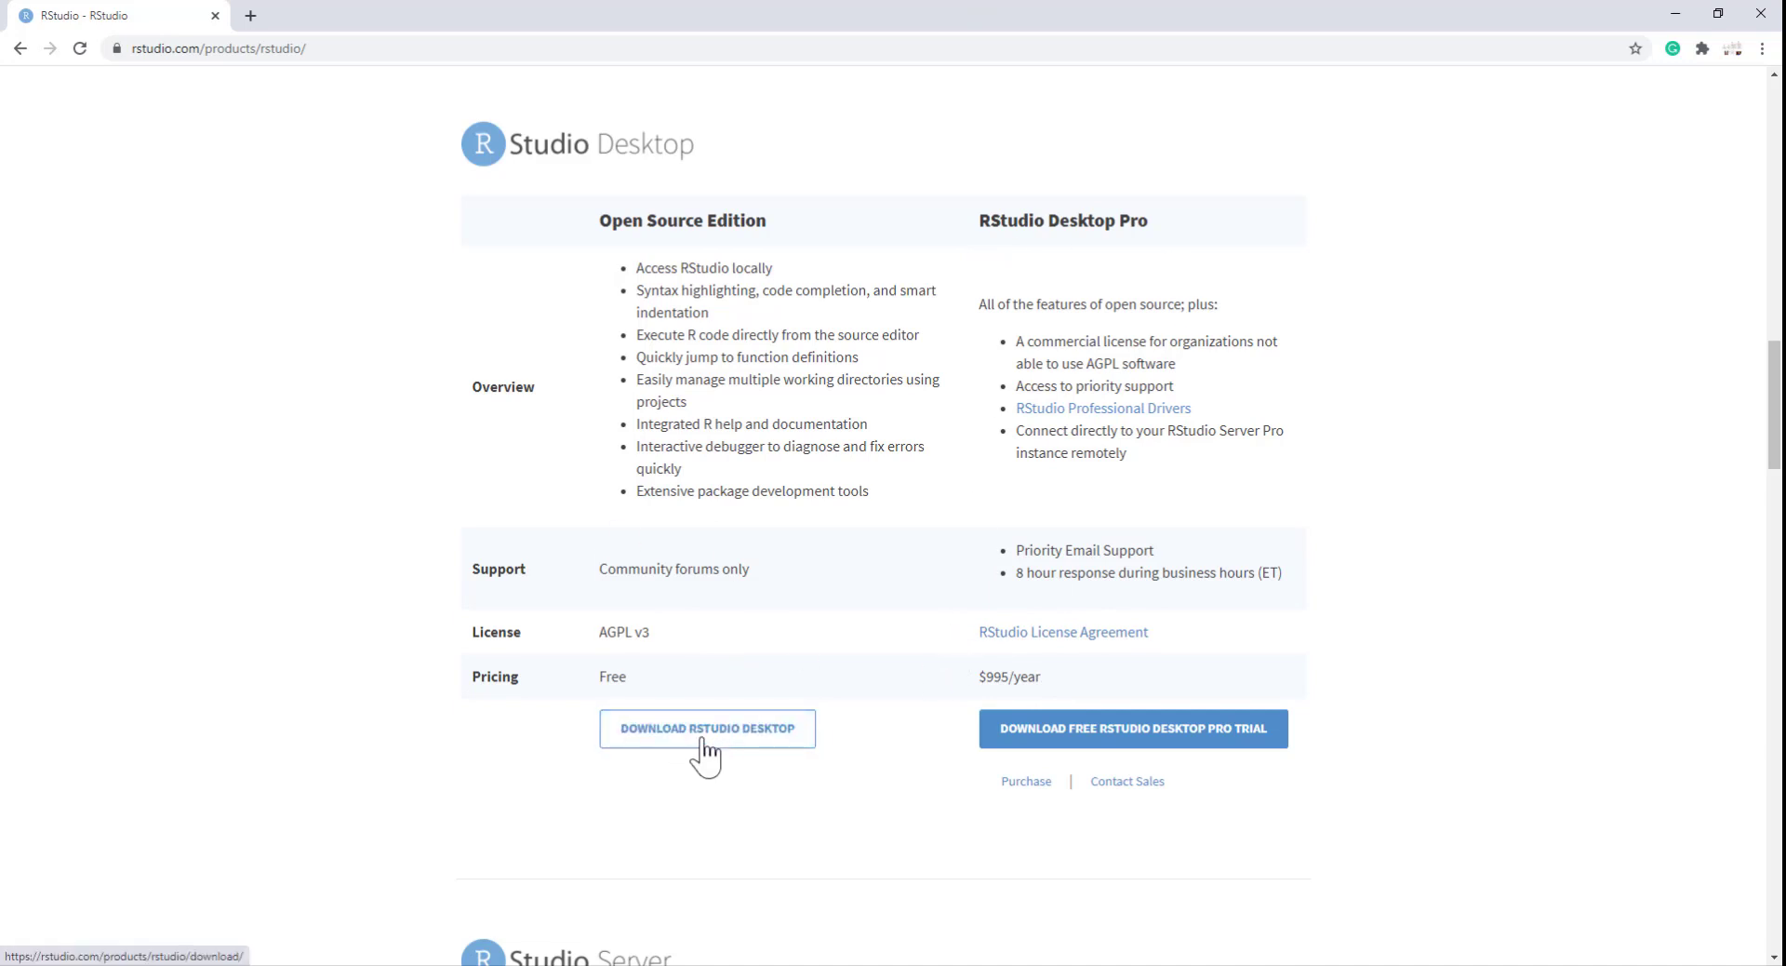
Download the free RStudio Desktop 1.3.1093 Windows installer and launch it.
click(707, 727)
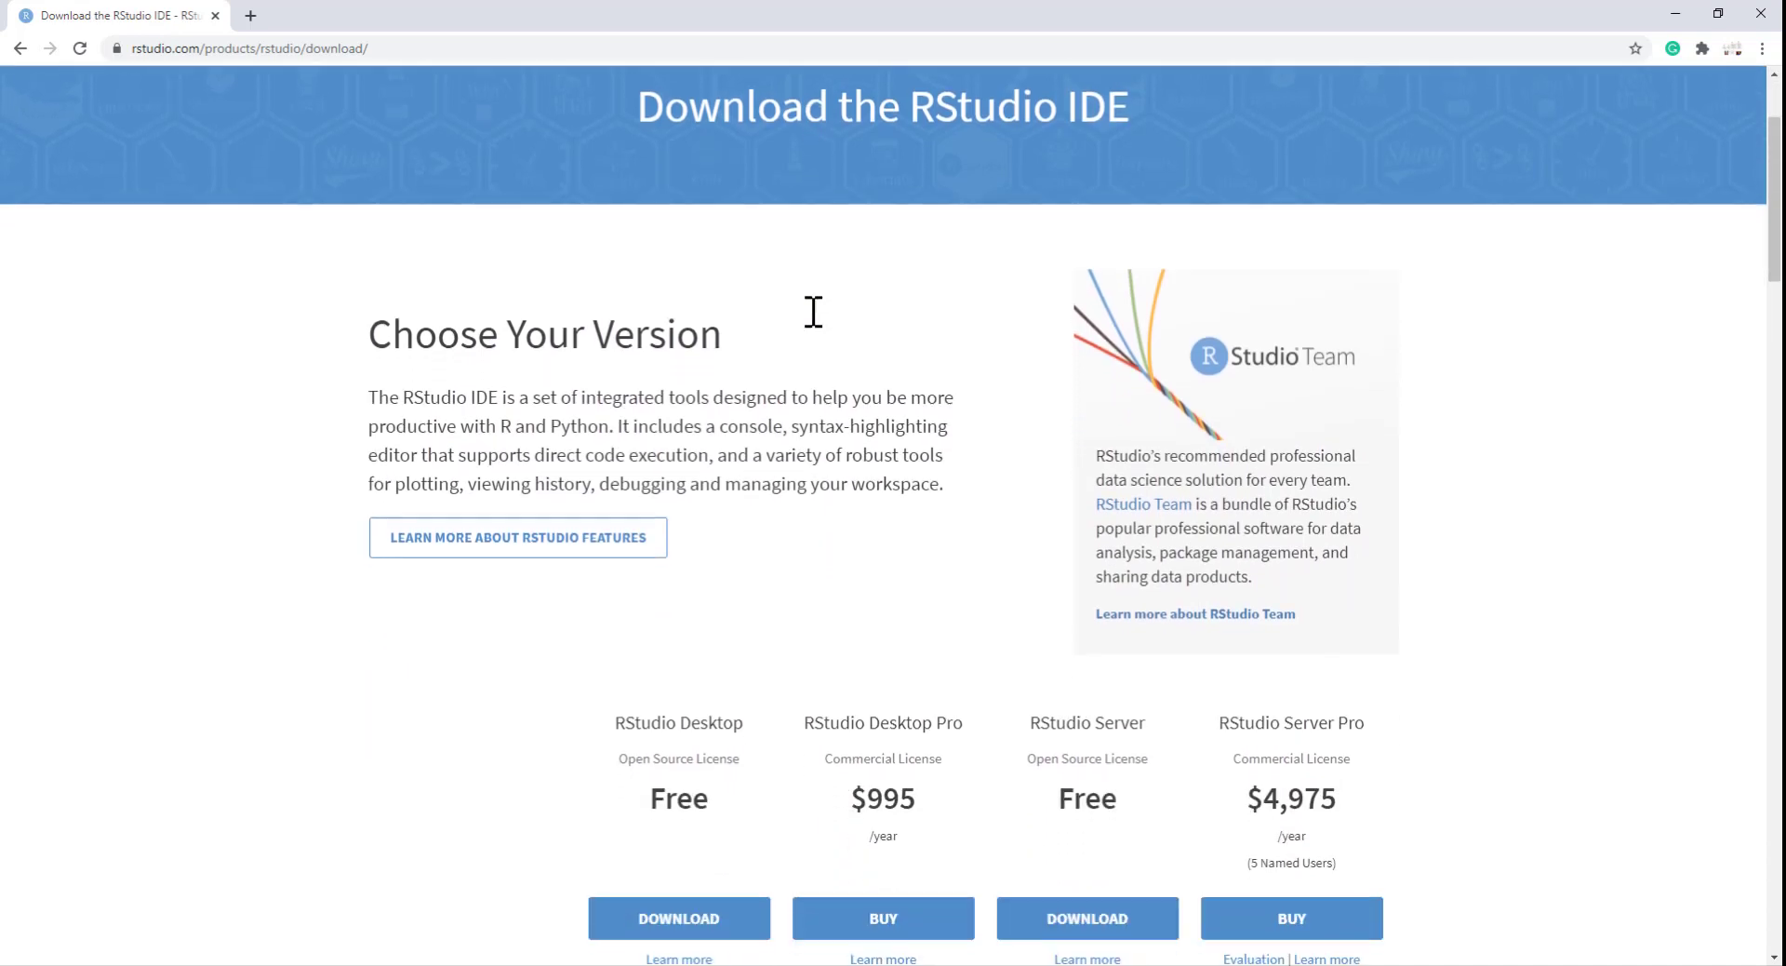
scroll(down, 3)
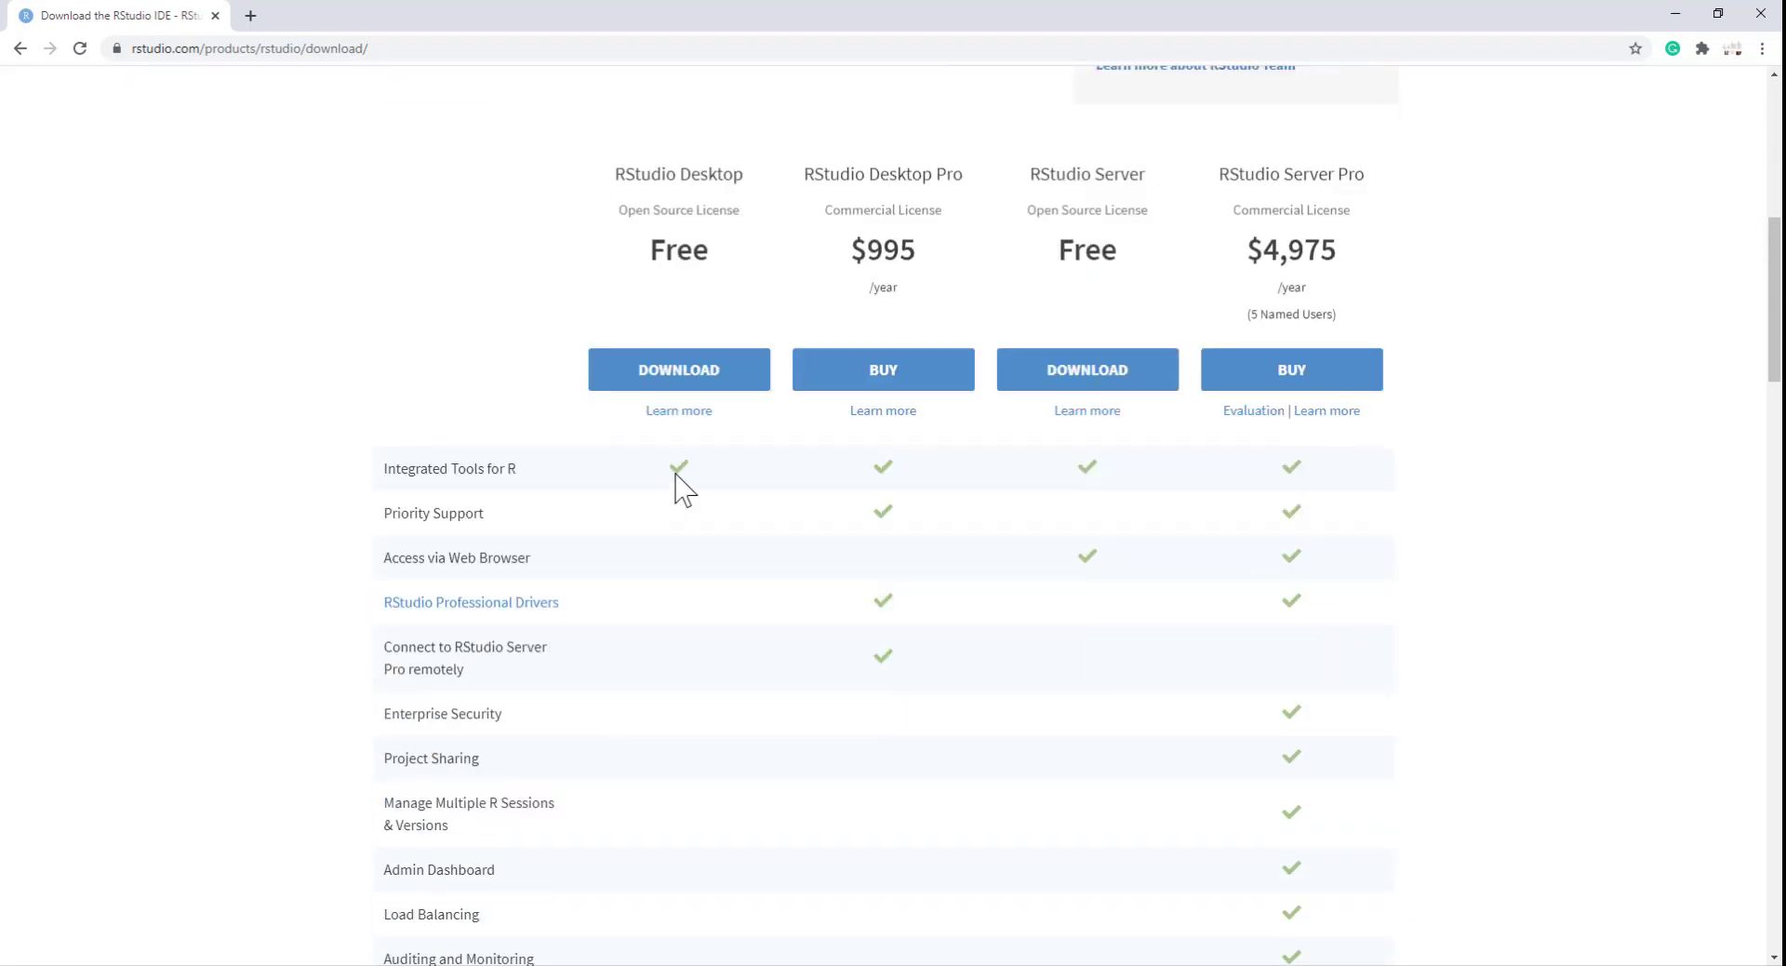
click(678, 368)
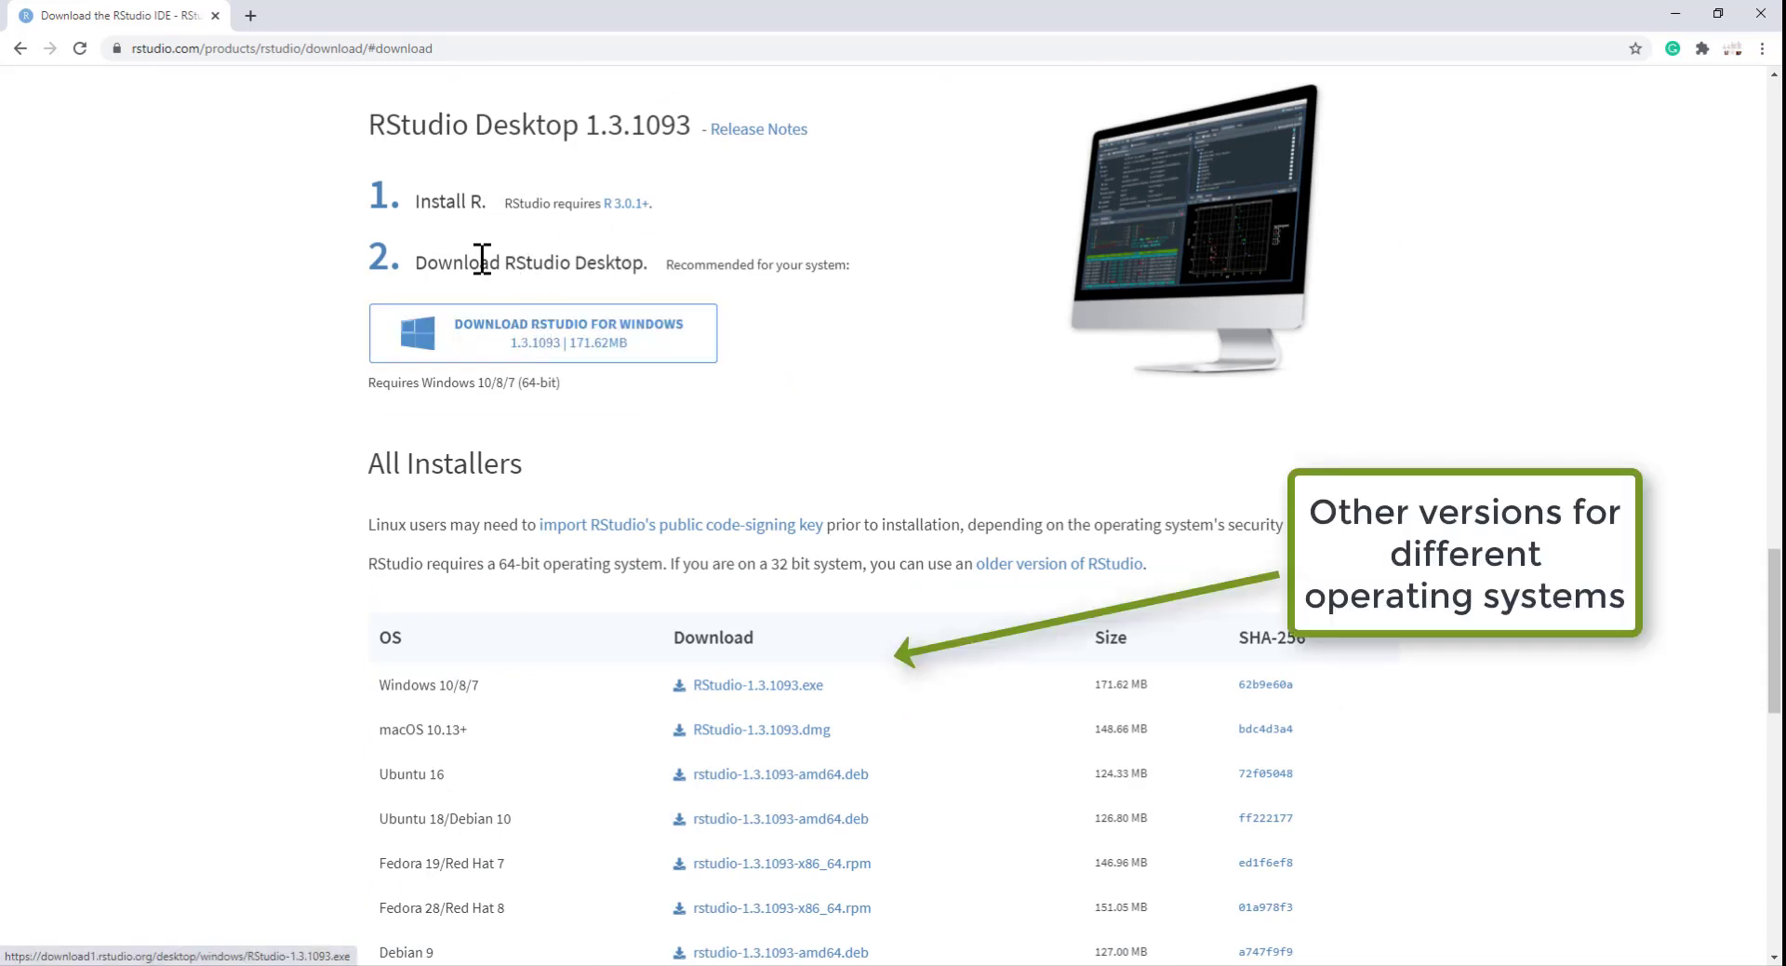
click(568, 333)
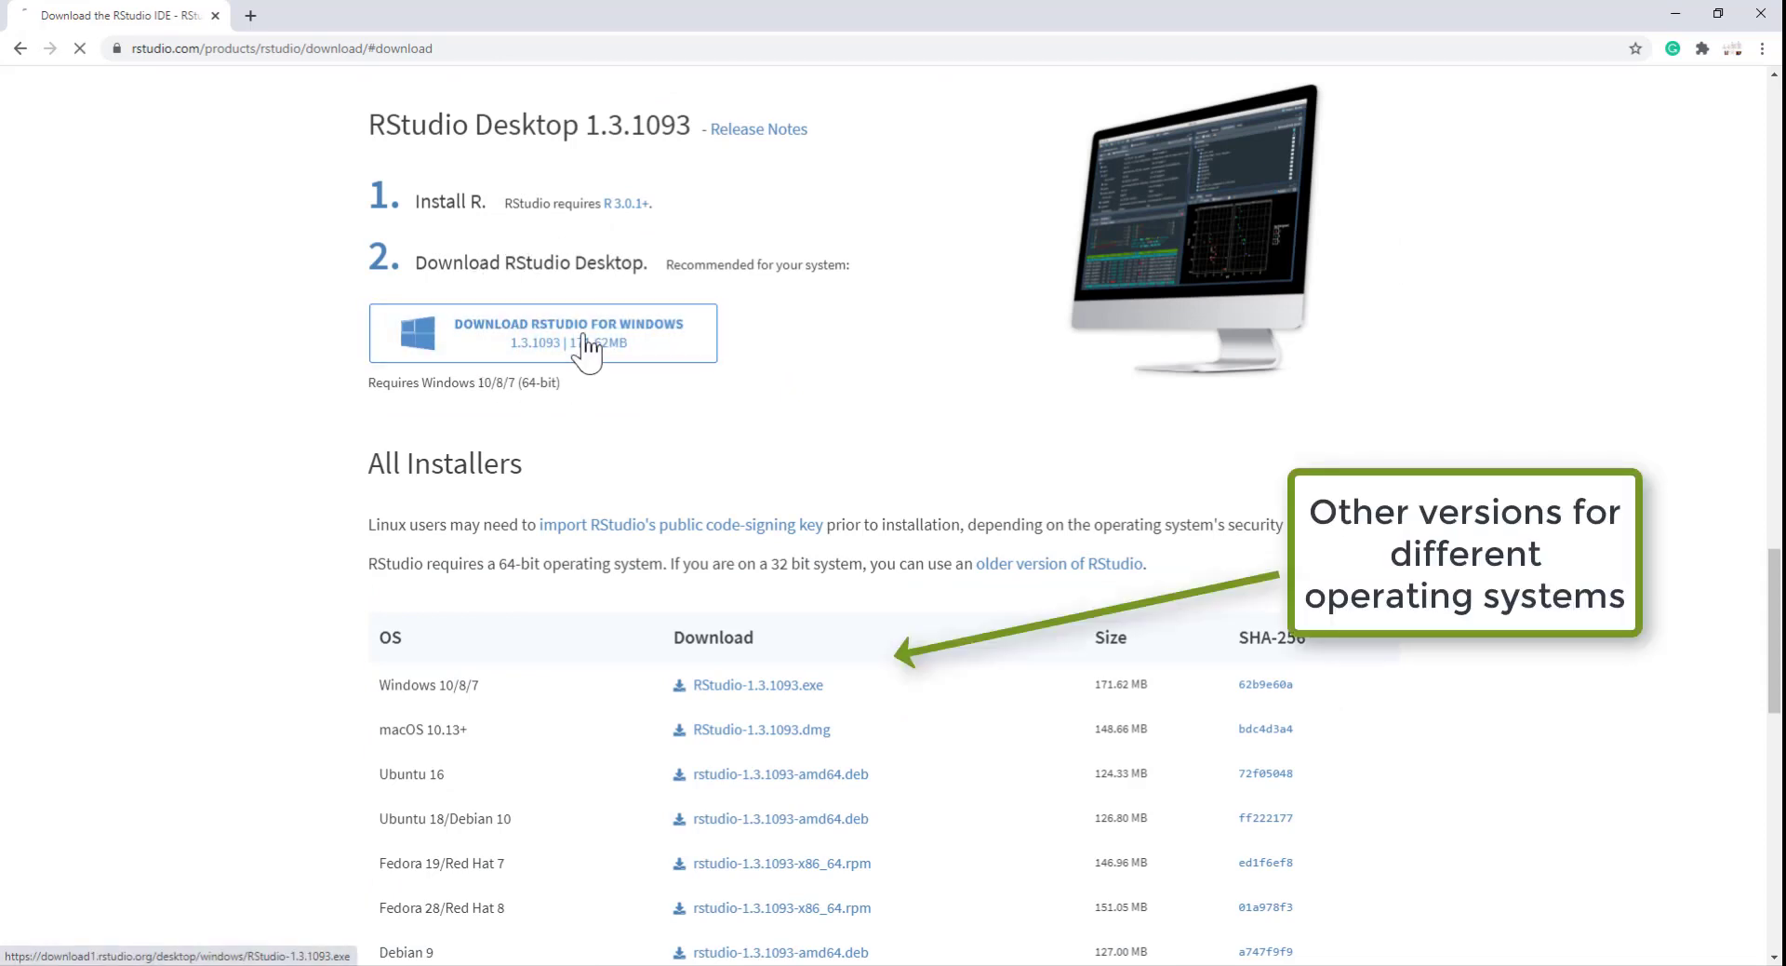
click(542, 333)
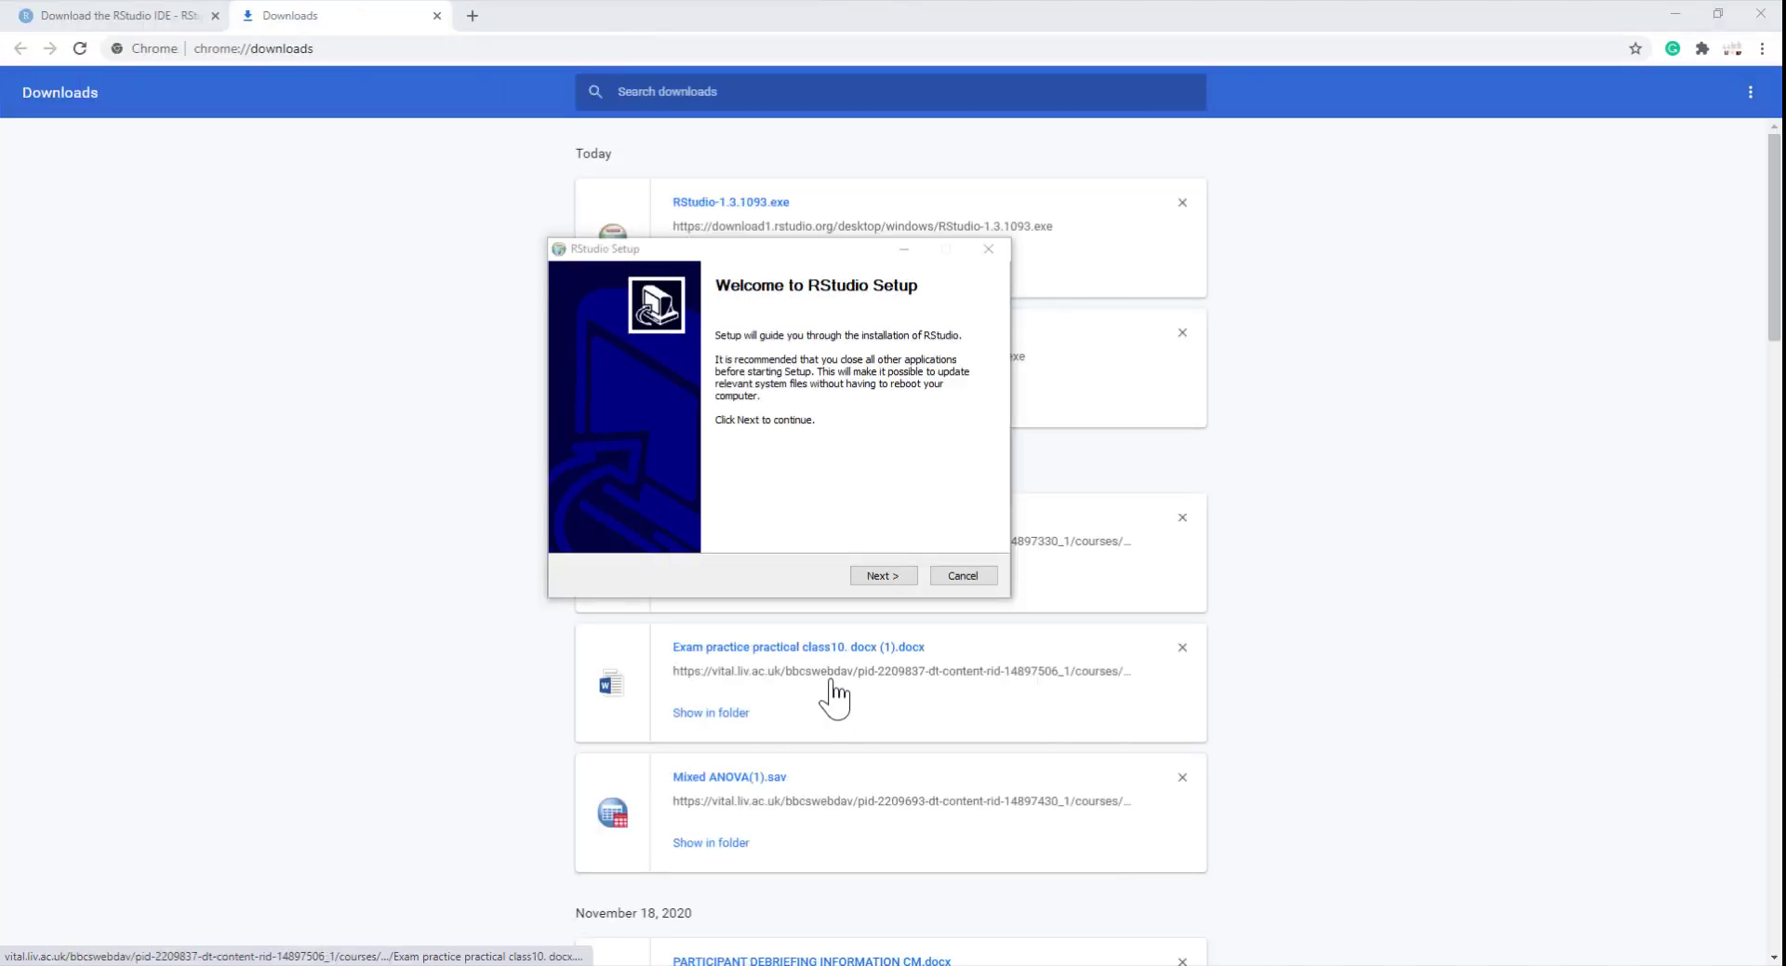
mouse_move(882, 305)
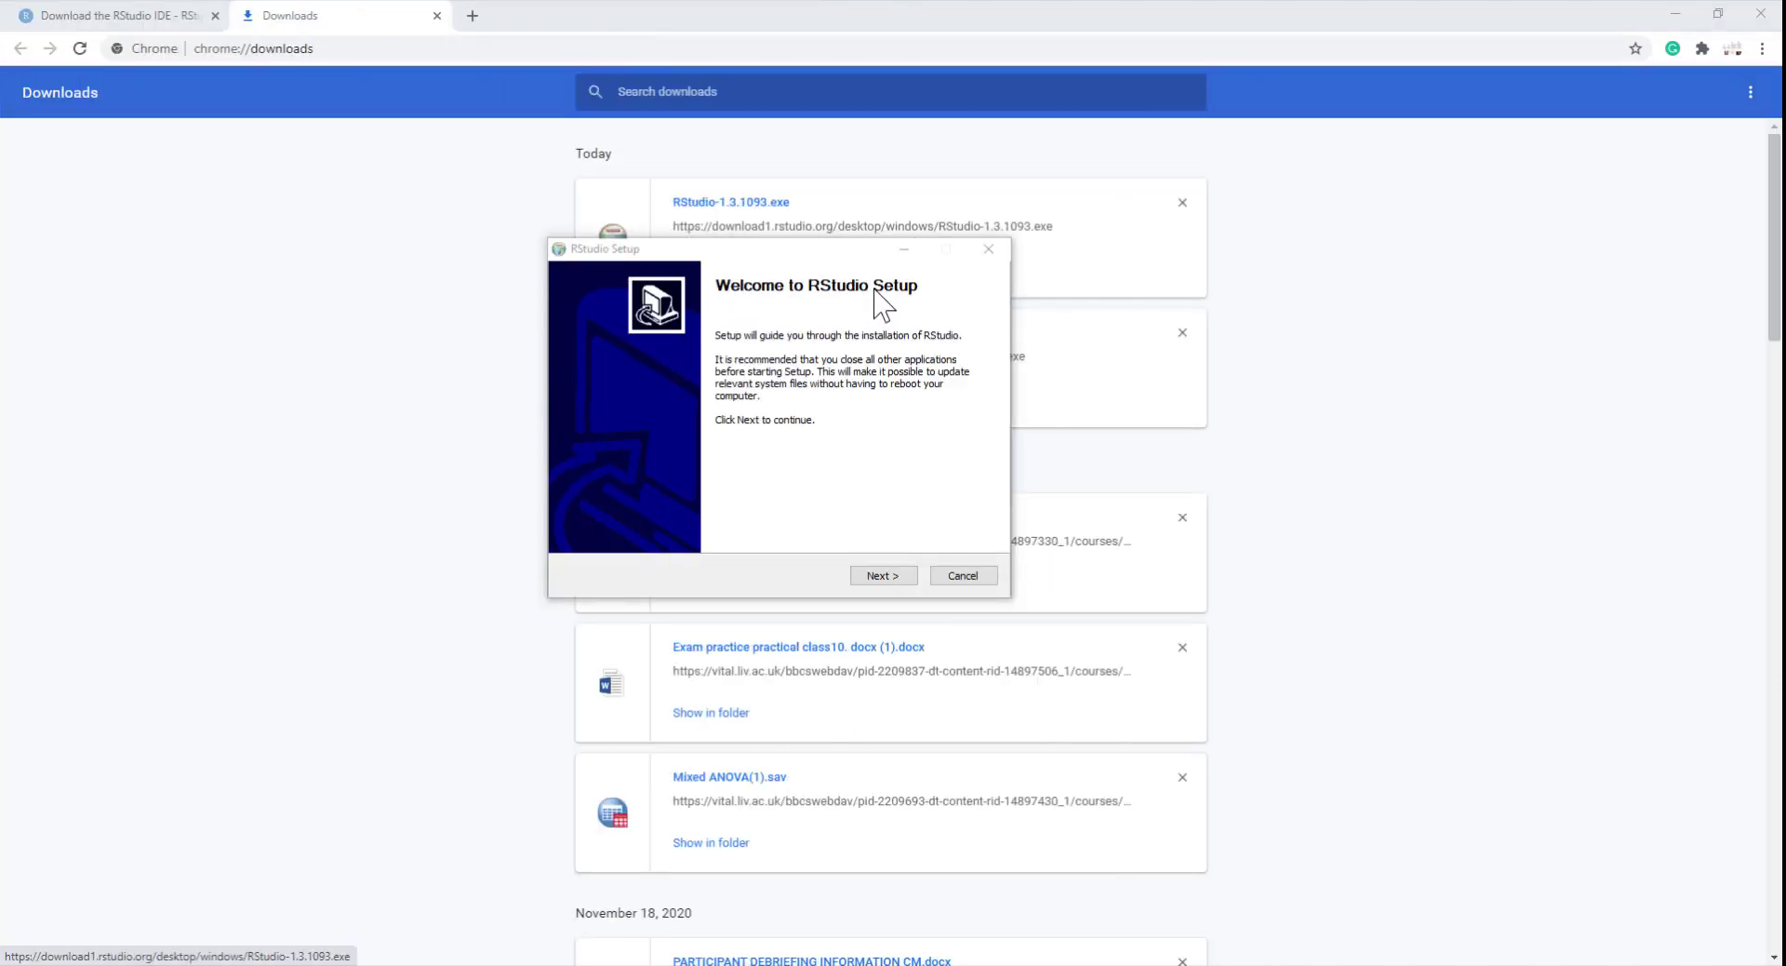
Install RStudio to C:\Program Files\RStudio with default shortcuts, view details, and finish setup.
click(882, 575)
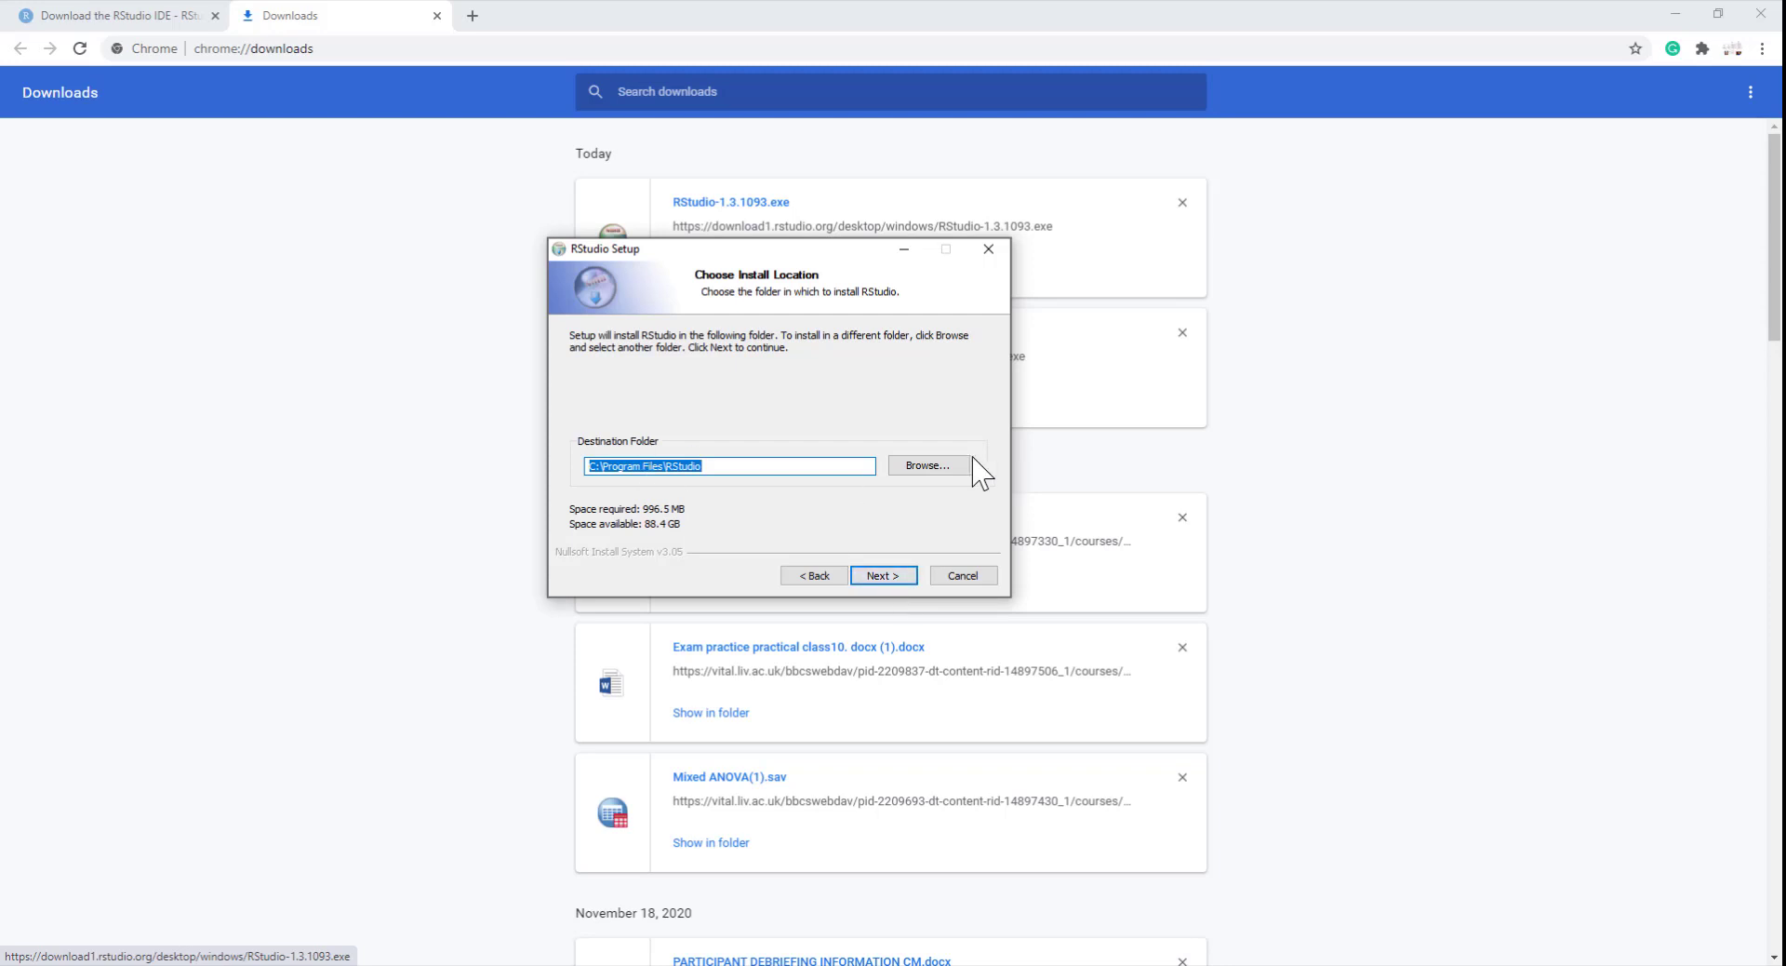
click(882, 575)
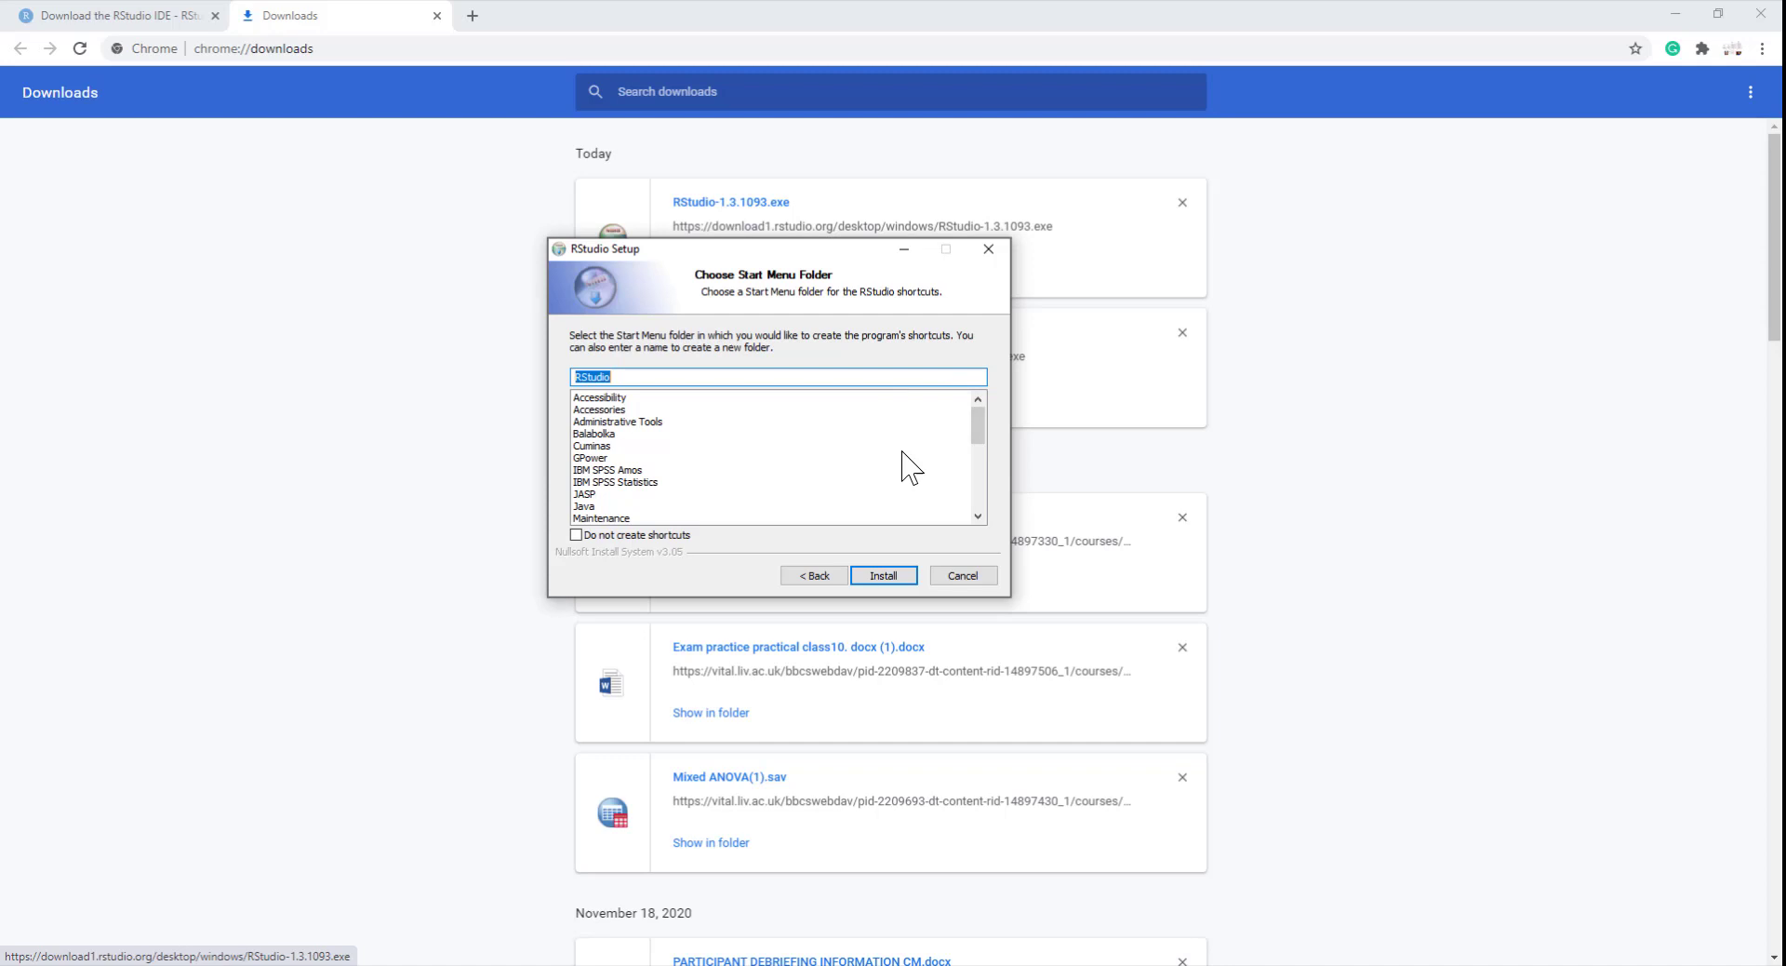
click(882, 573)
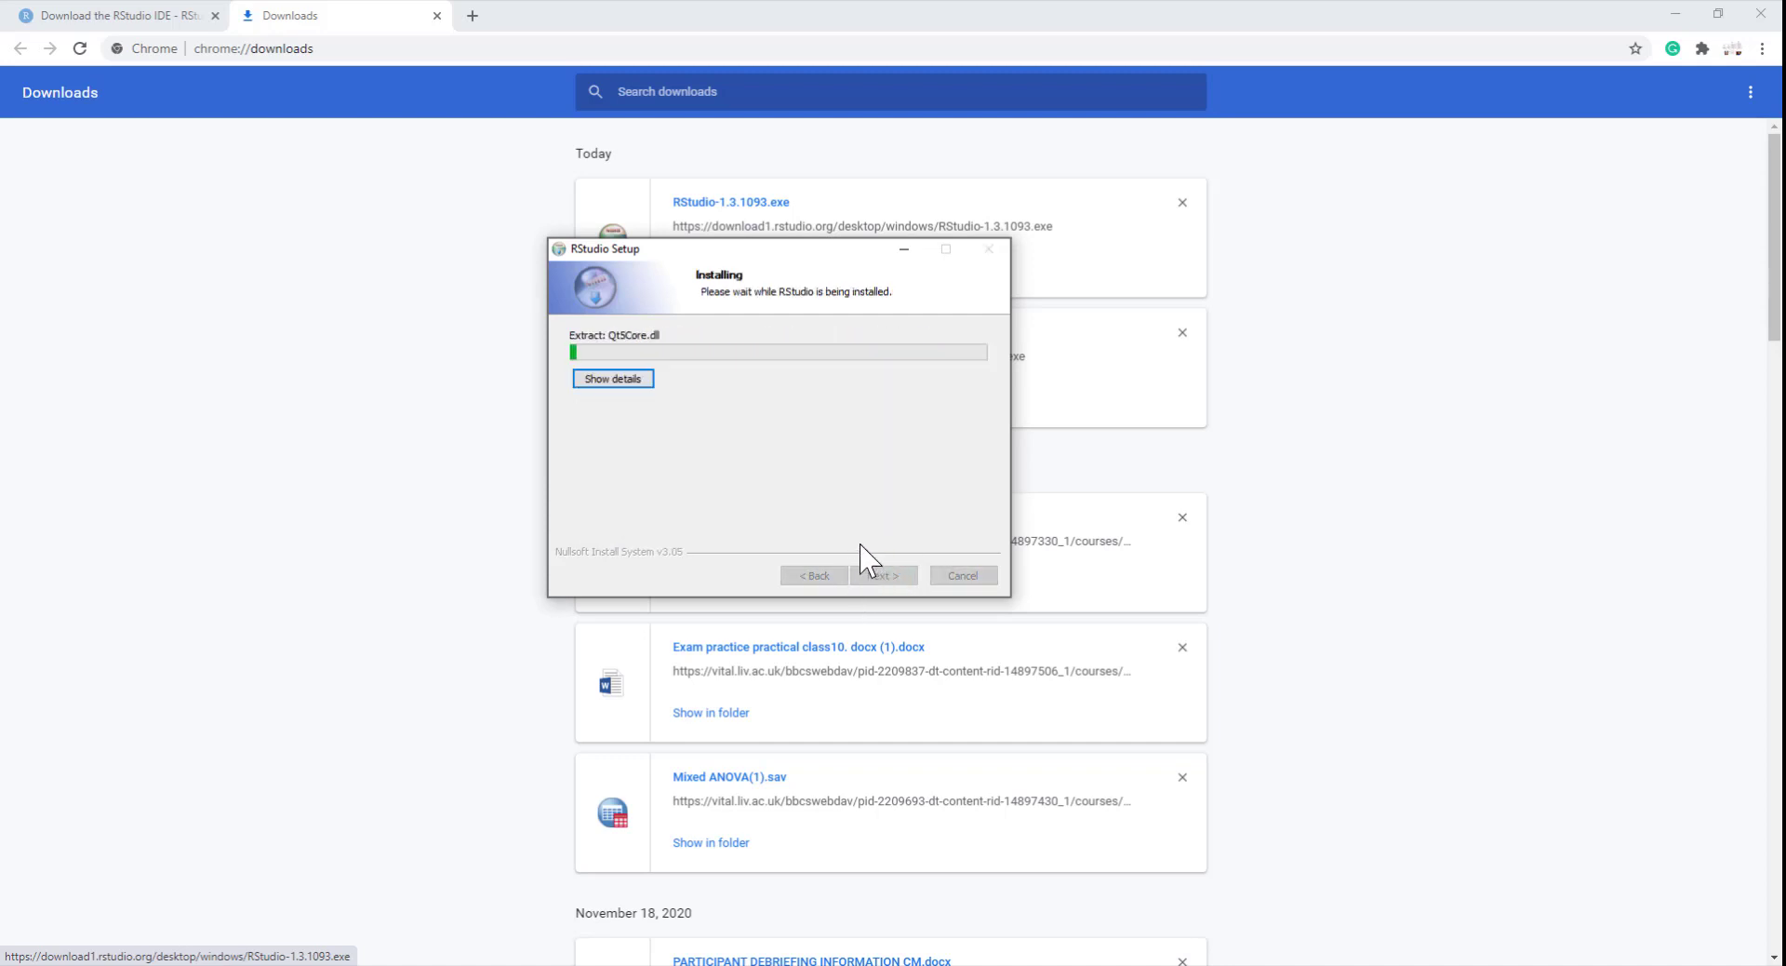
click(612, 378)
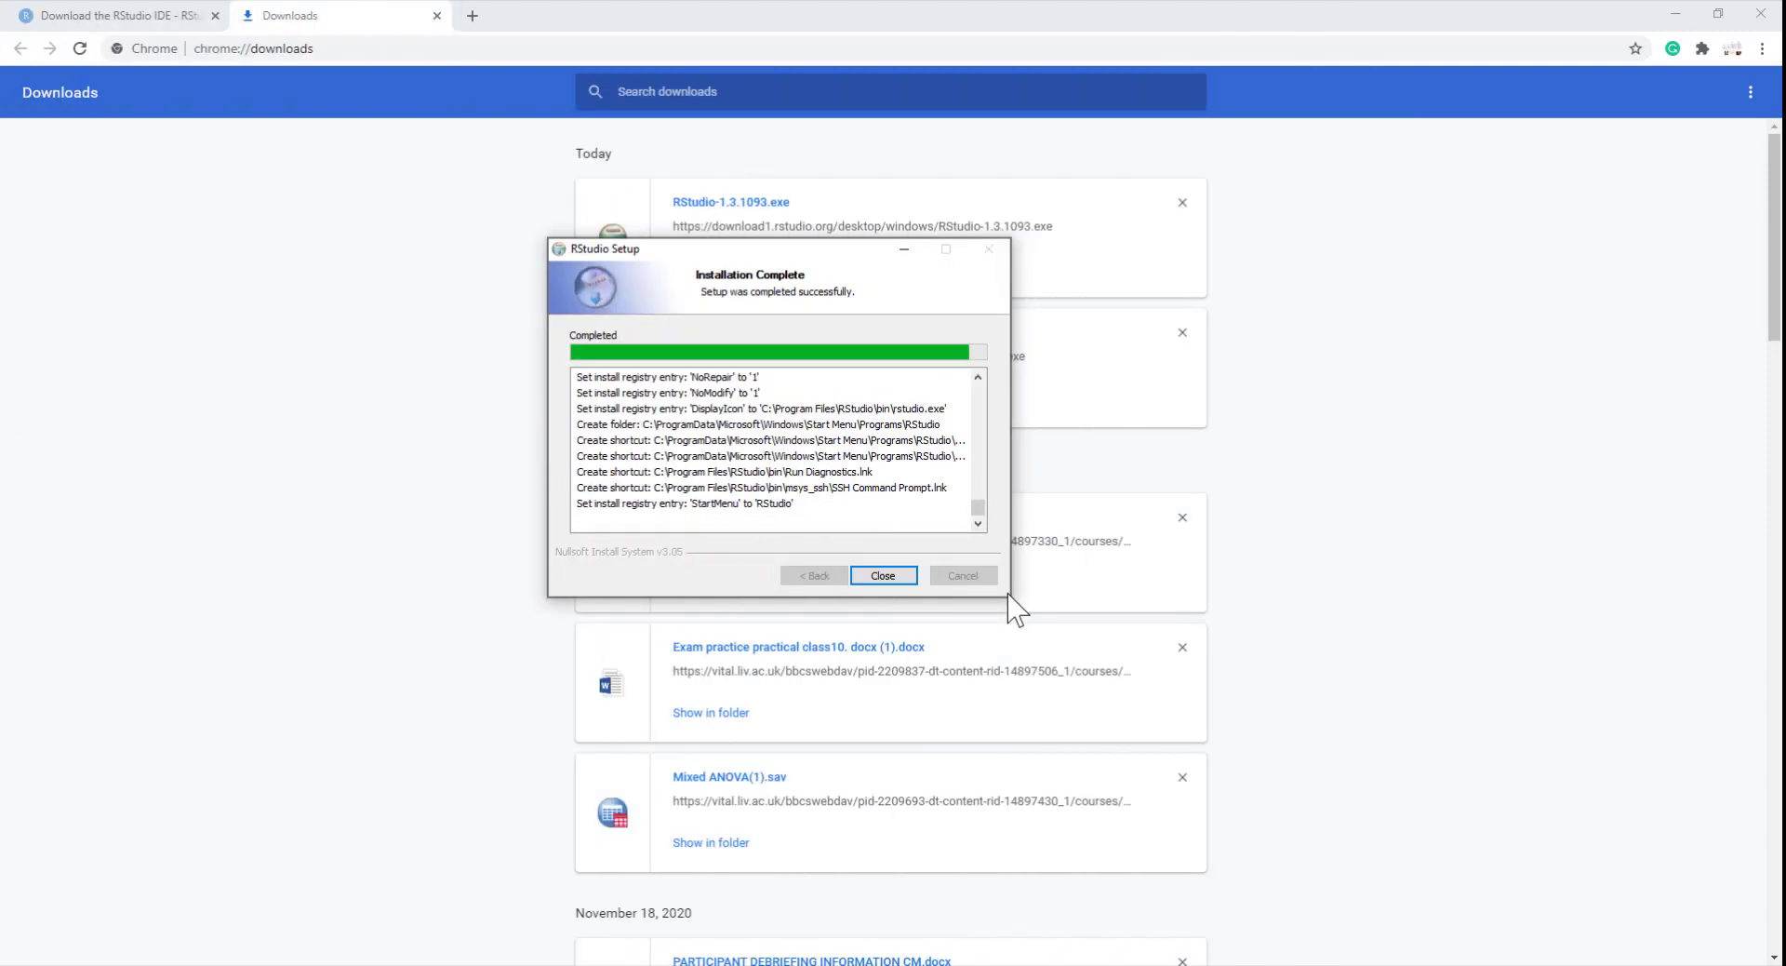
click(882, 574)
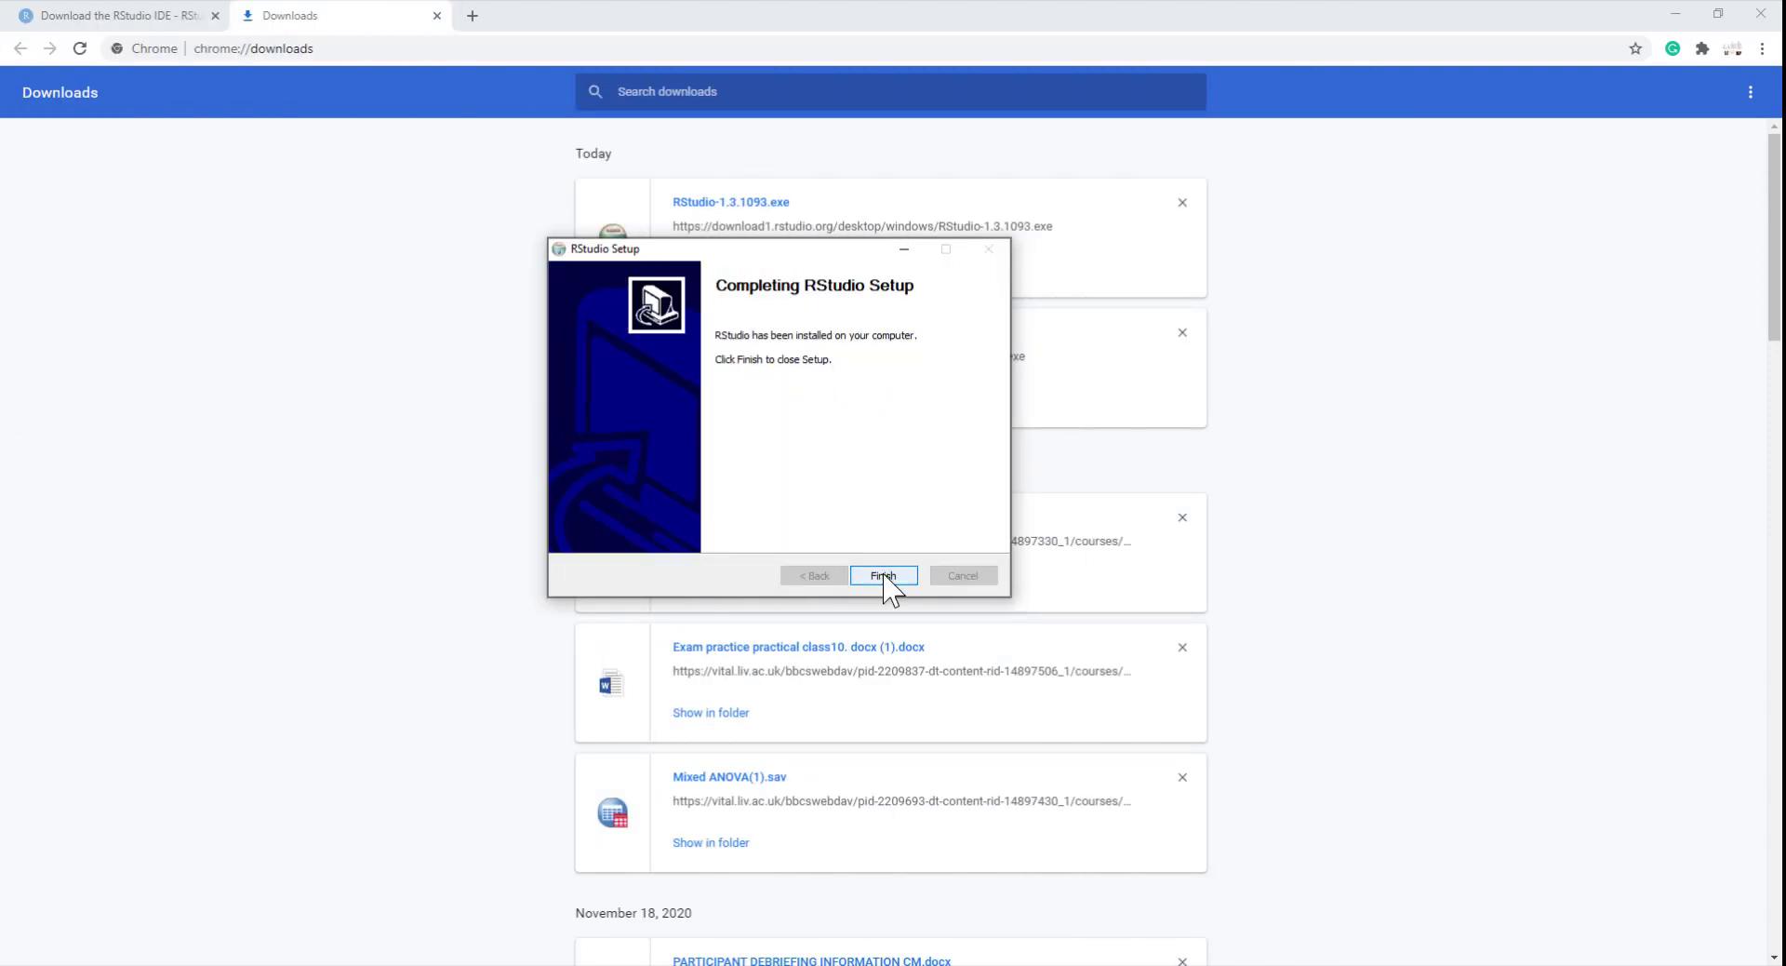
click(882, 575)
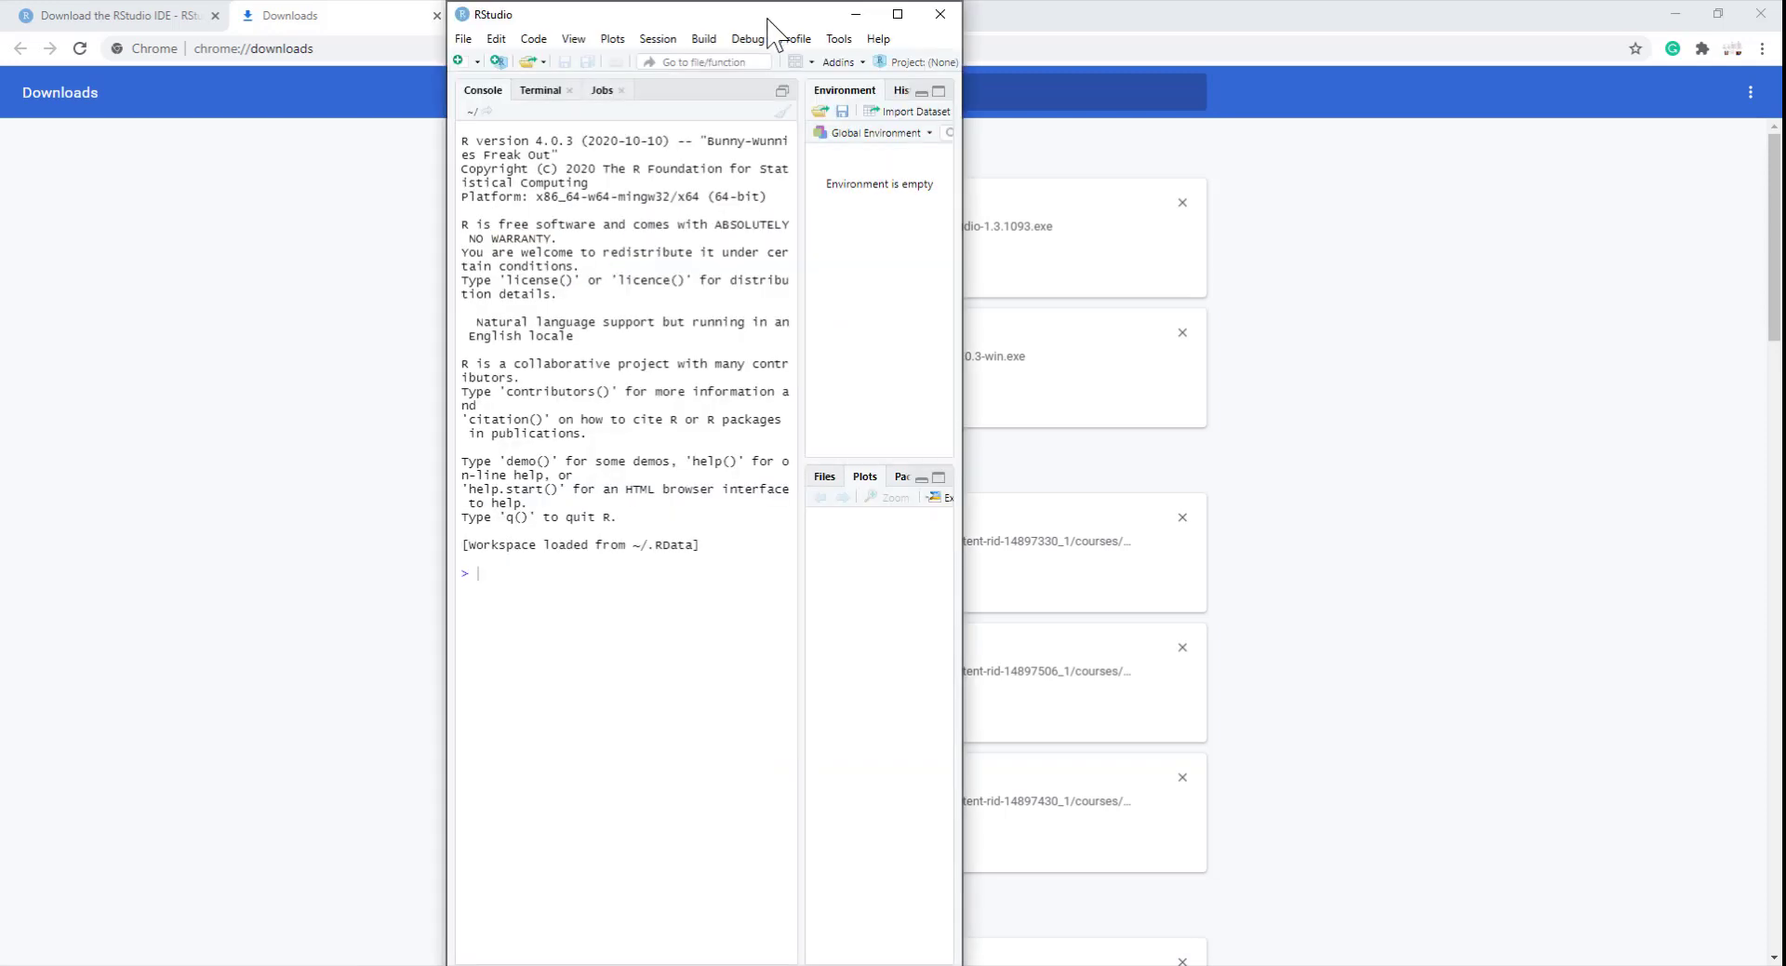
Maximize the RStudio window so console, environment and plots panes fill the screen.
click(897, 13)
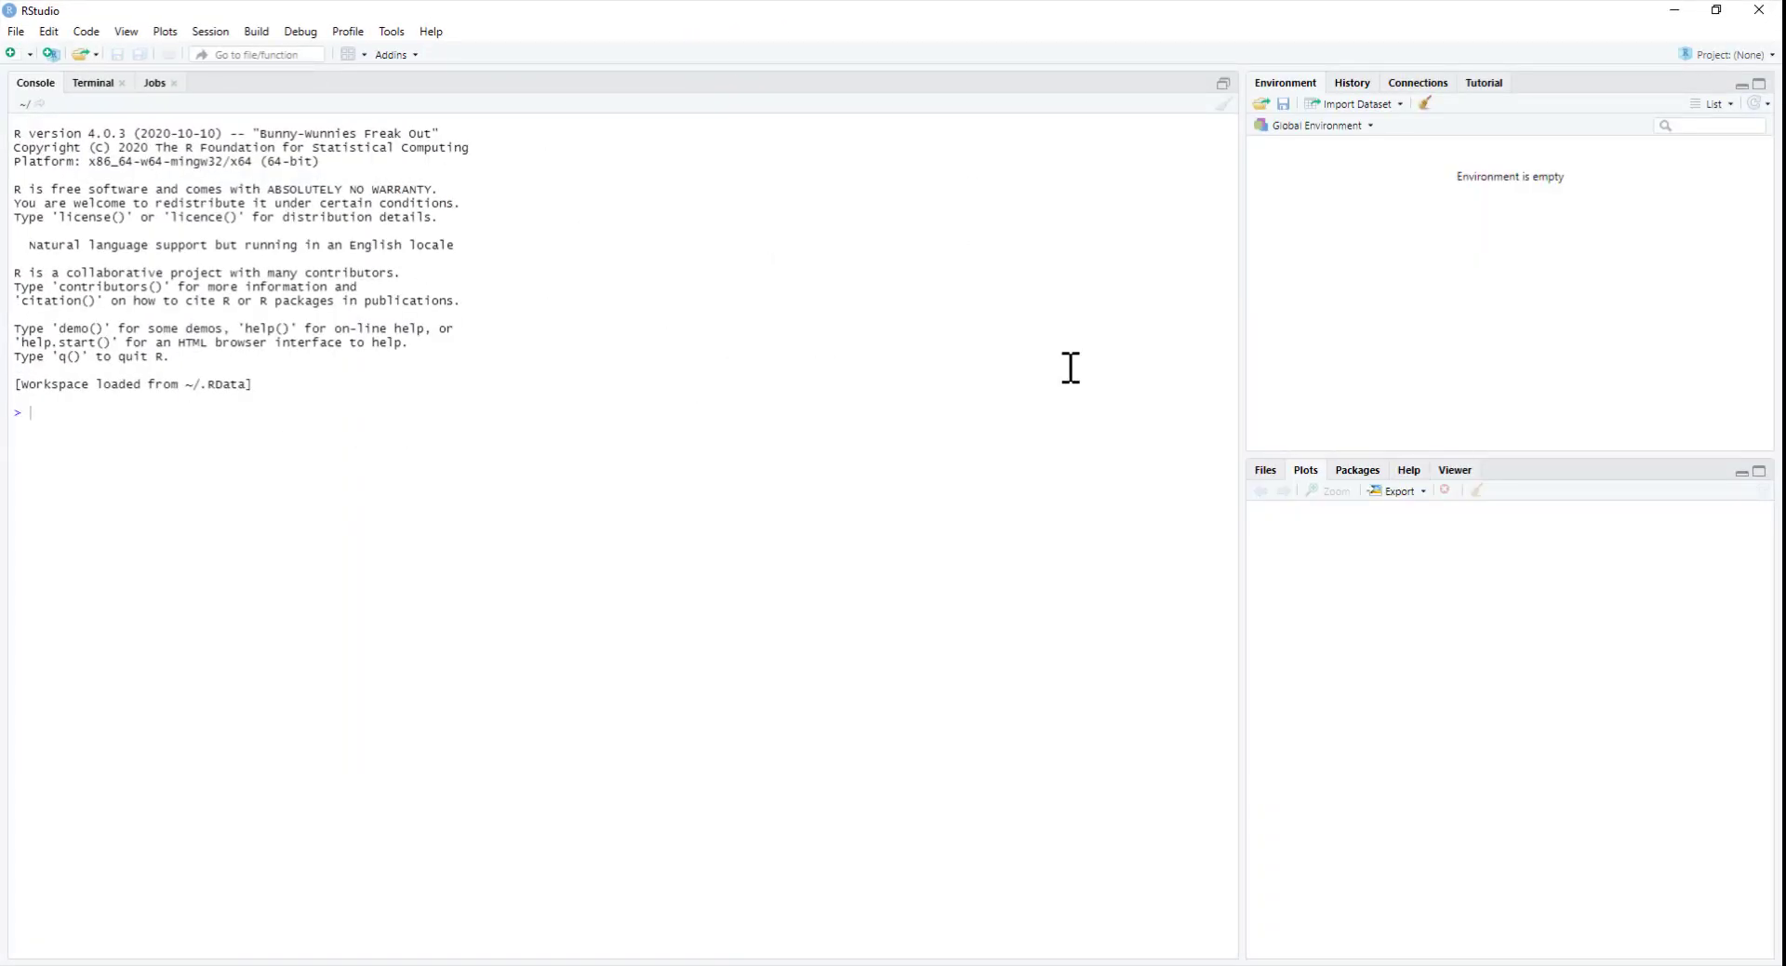
mouse_move(1150, 396)
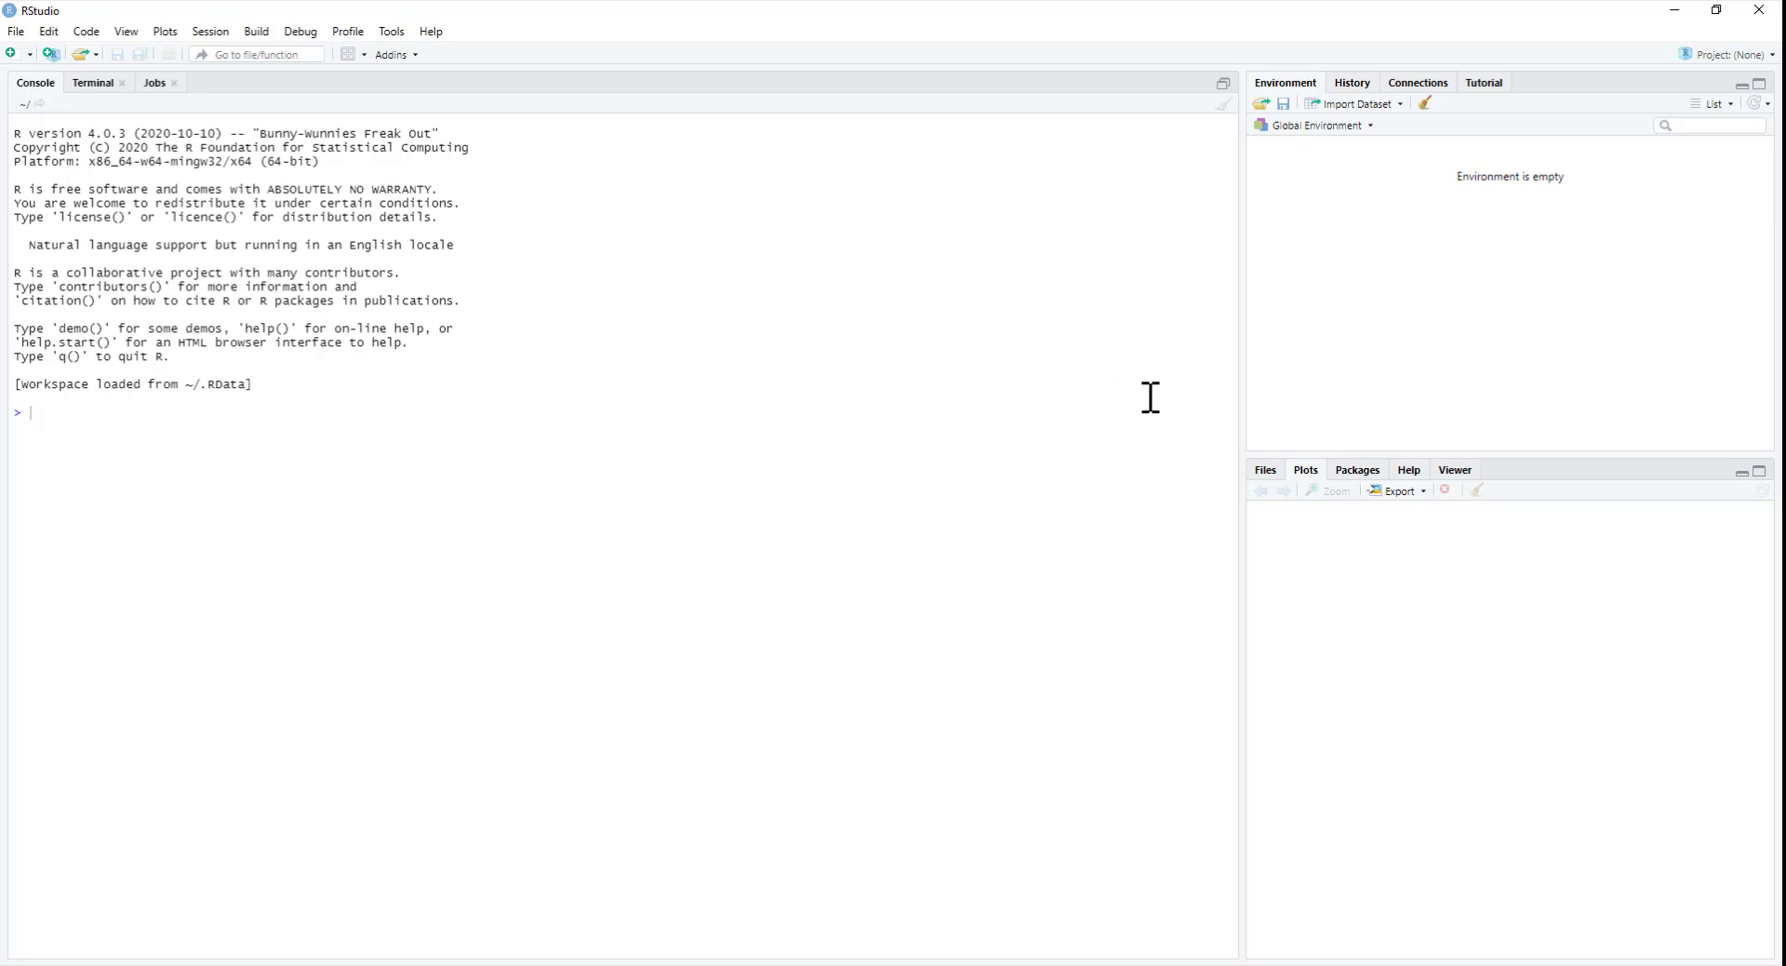
mouse_move(189, 393)
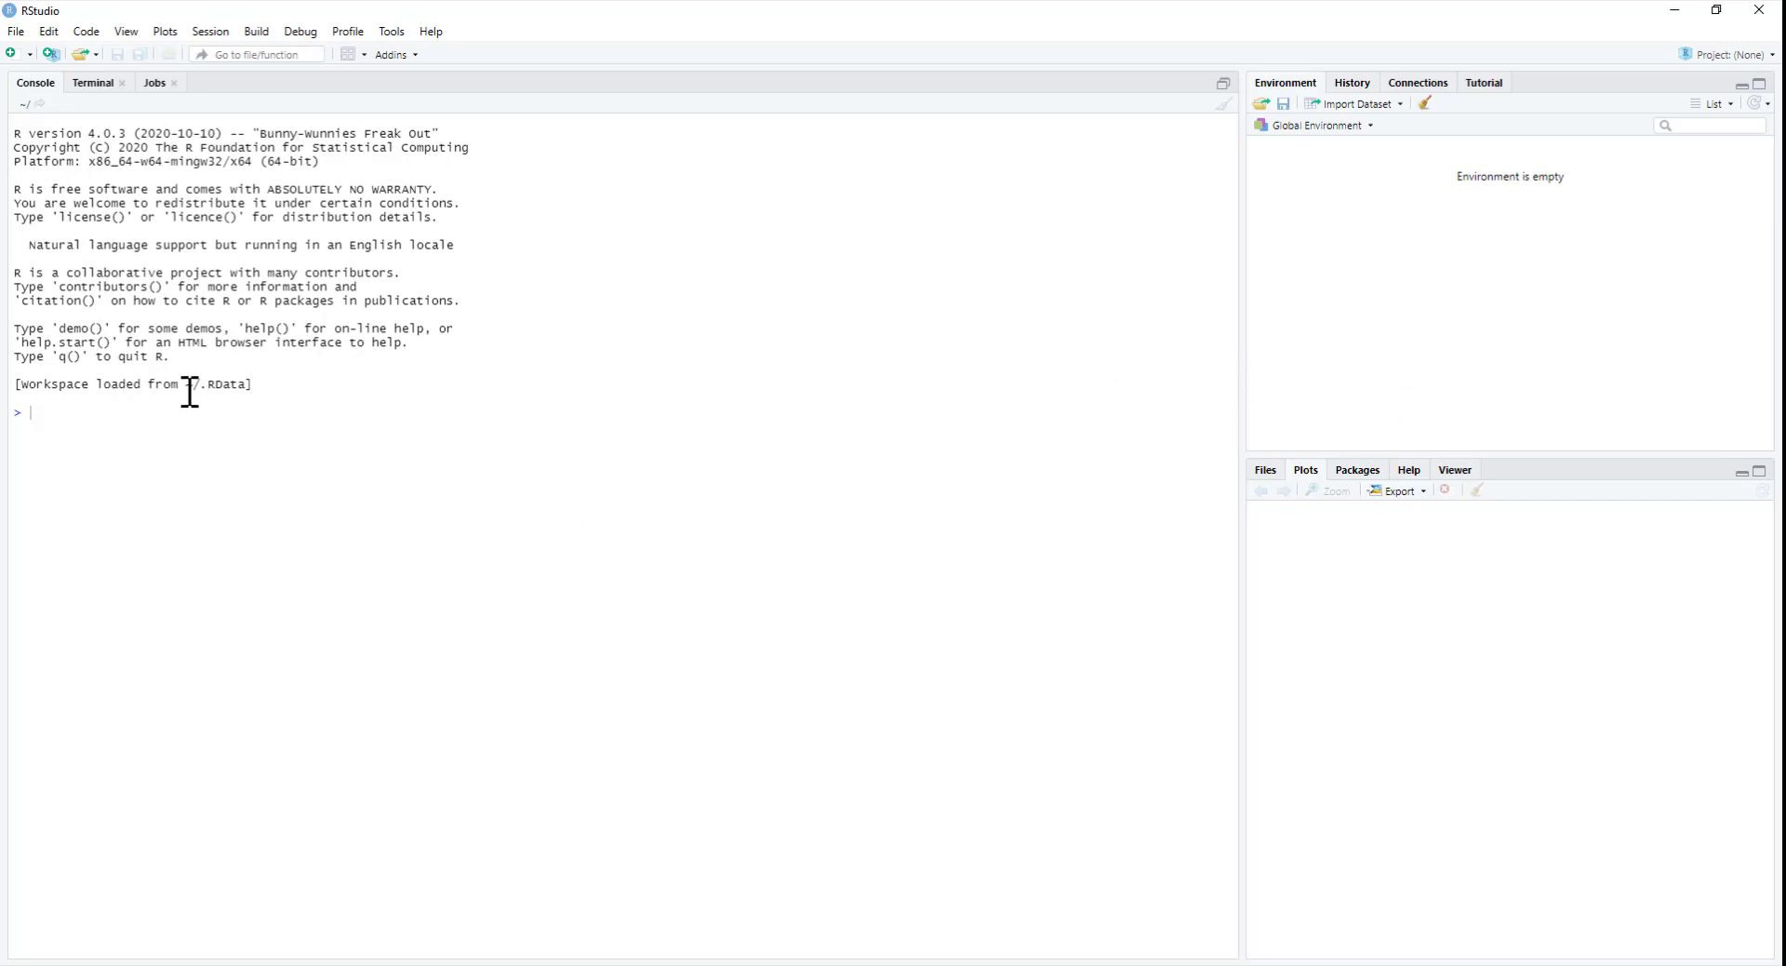
mouse_move(923, 186)
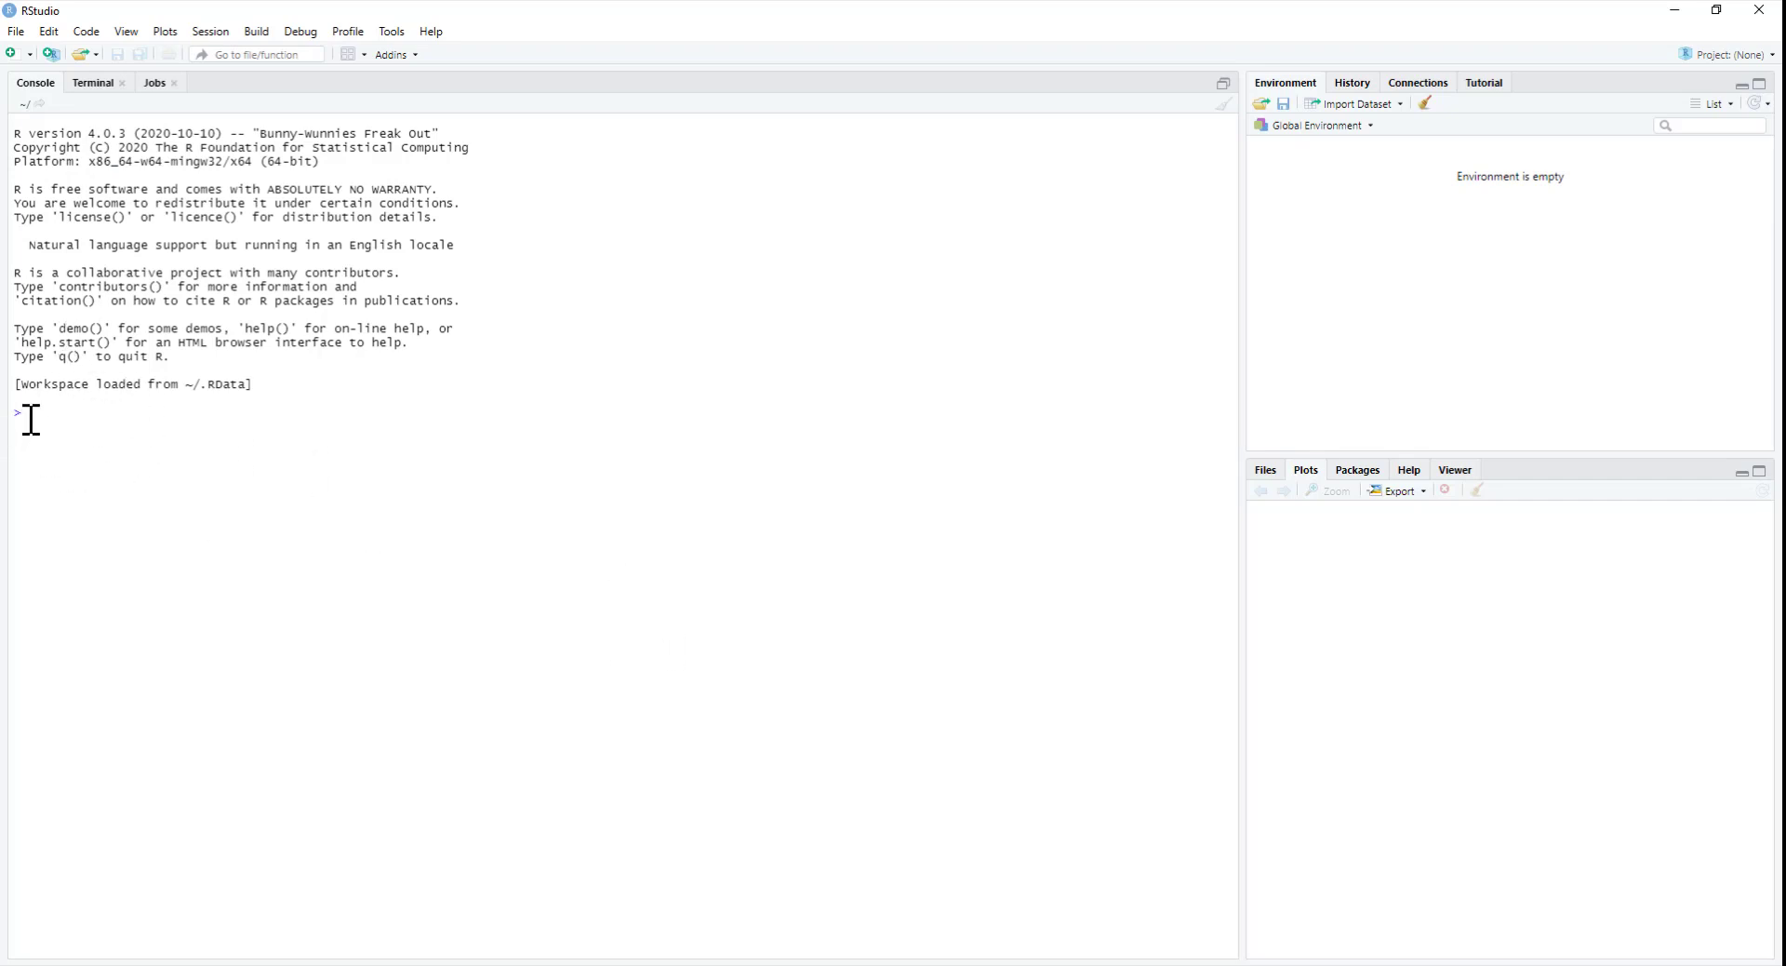
mouse_move(274, 588)
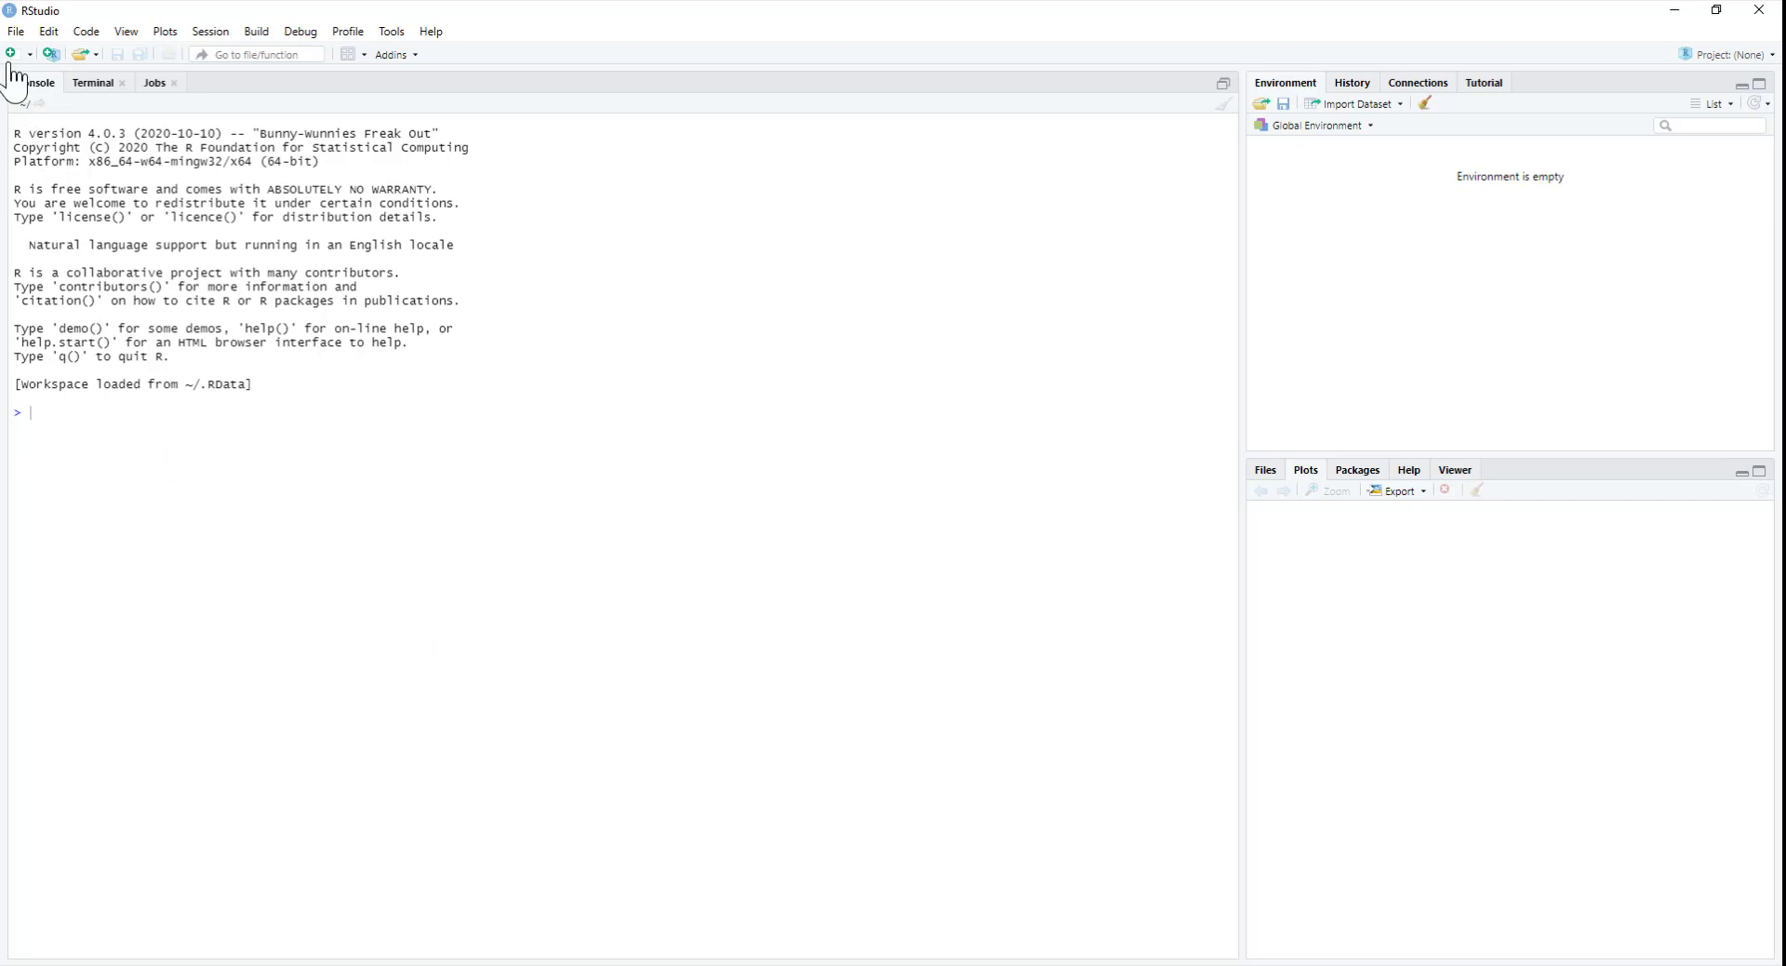
Create a new blank R script, Untitled1, above the console.
click(12, 54)
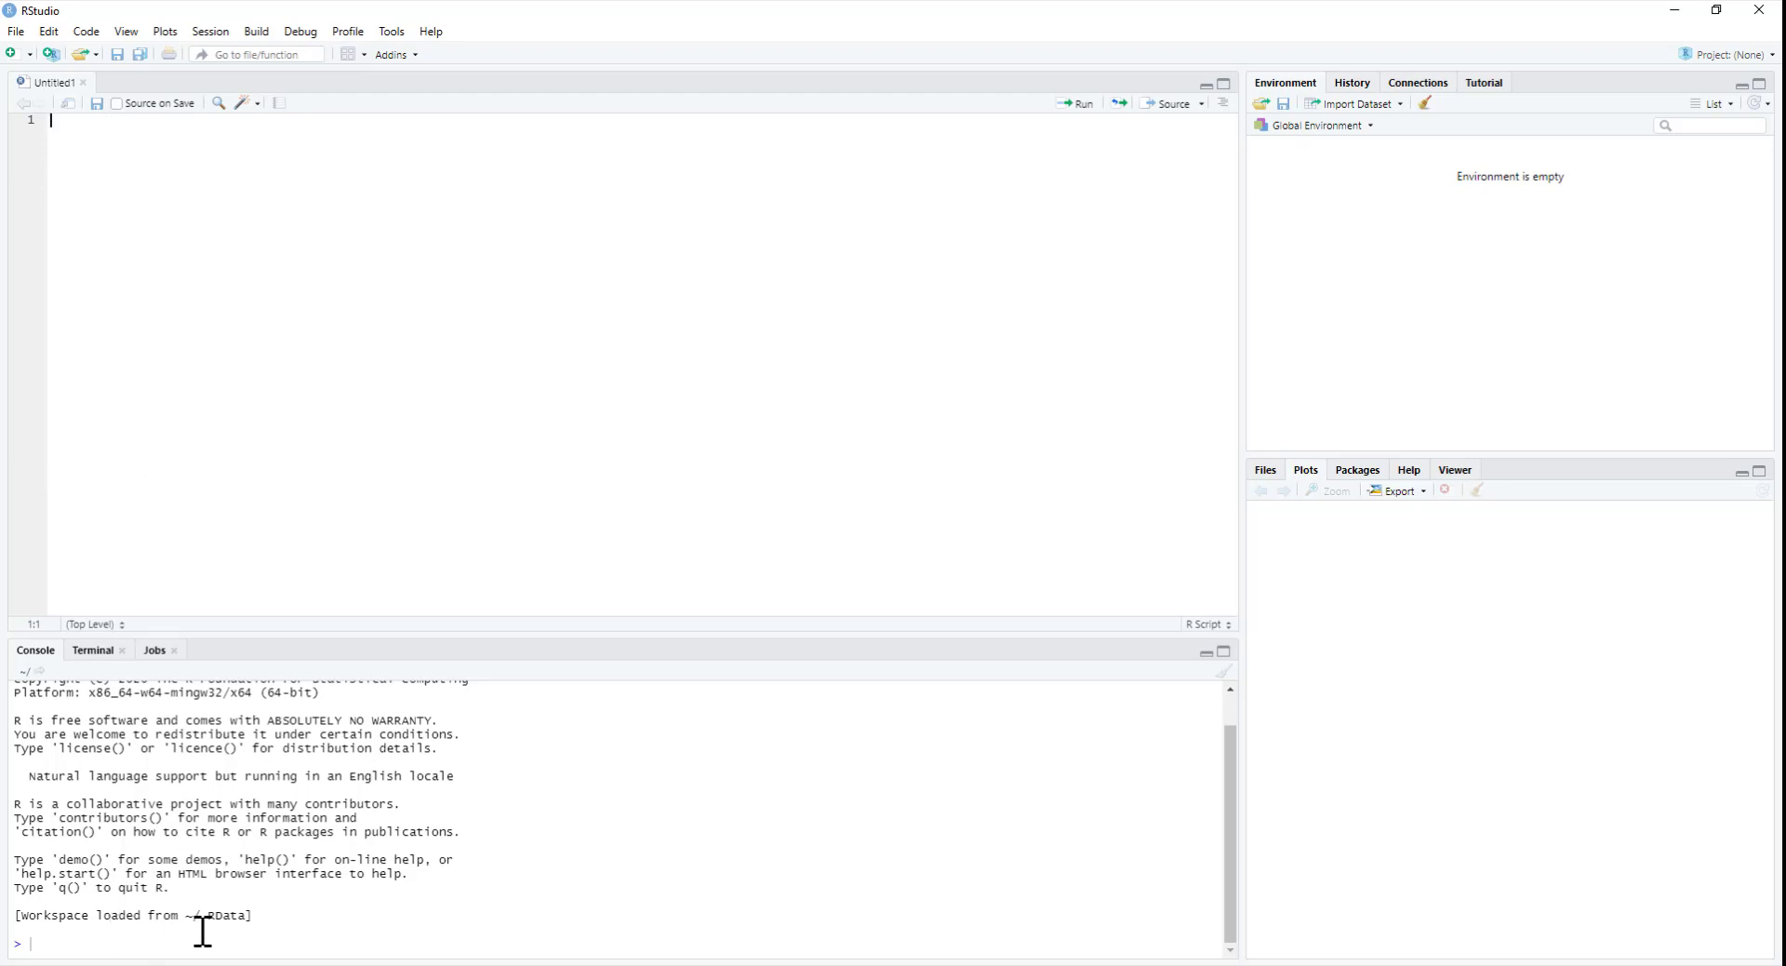
mouse_move(233, 380)
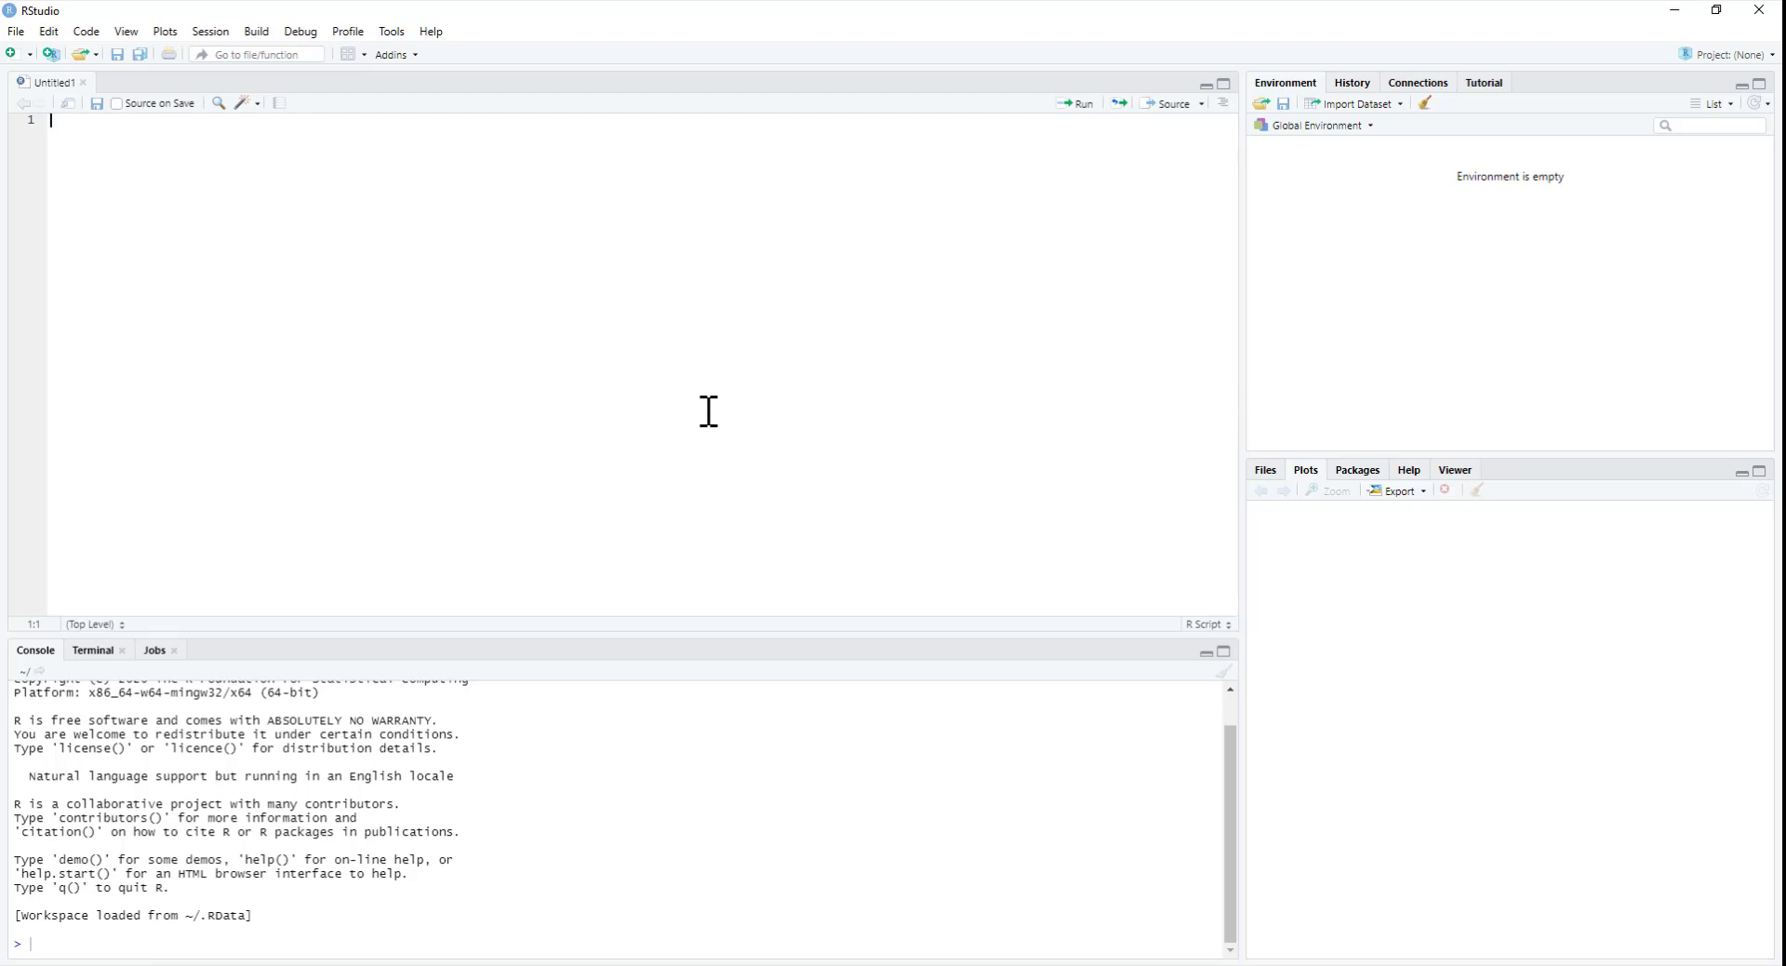
Browse the installed packages list, then return to the Plots pane beside the blank script.
click(1356, 469)
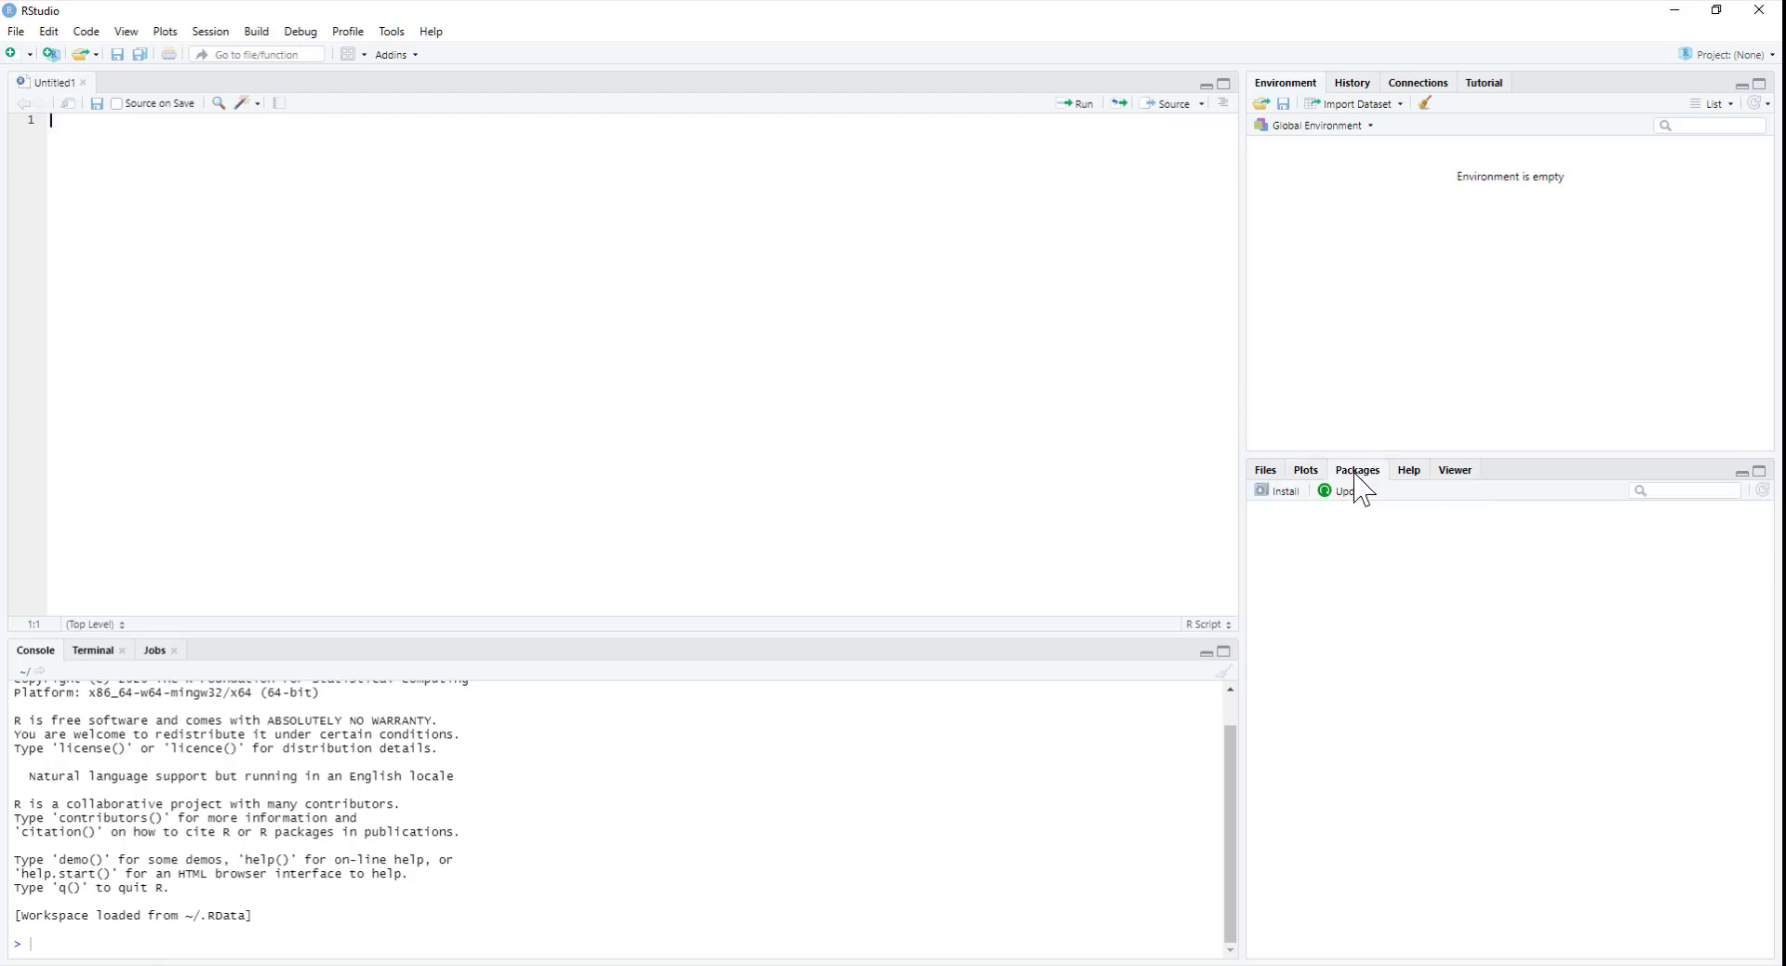
click(1356, 469)
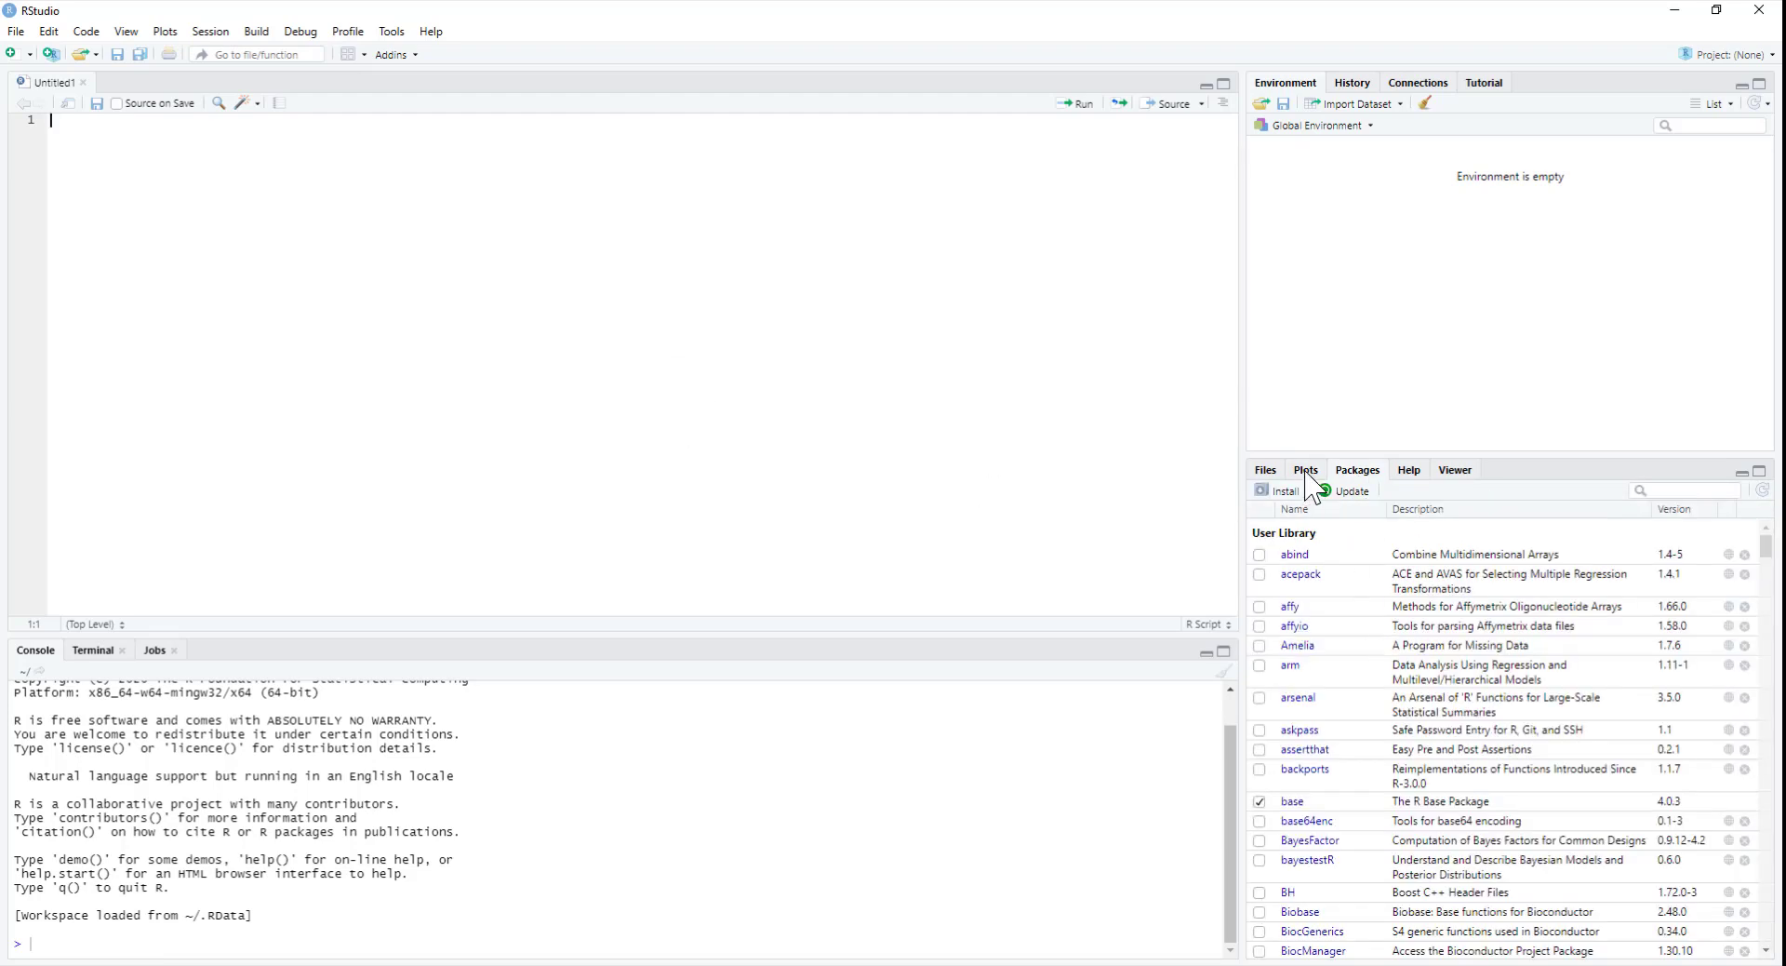
click(1306, 468)
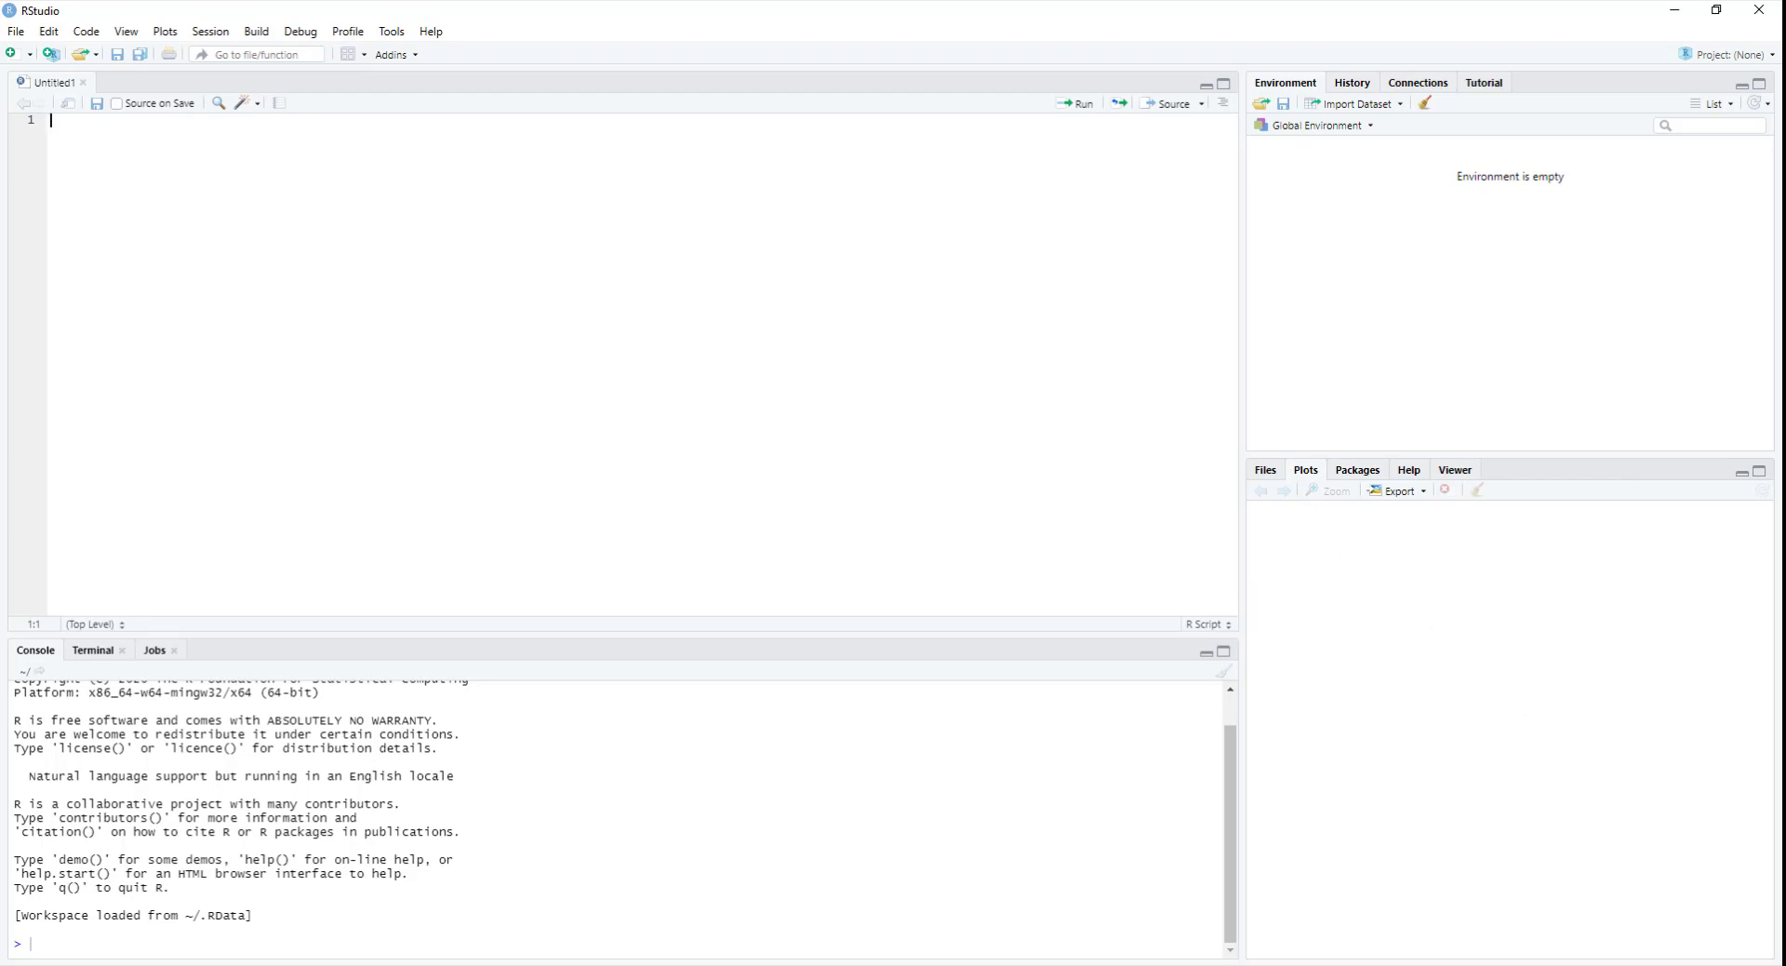
mouse_move(1734, 104)
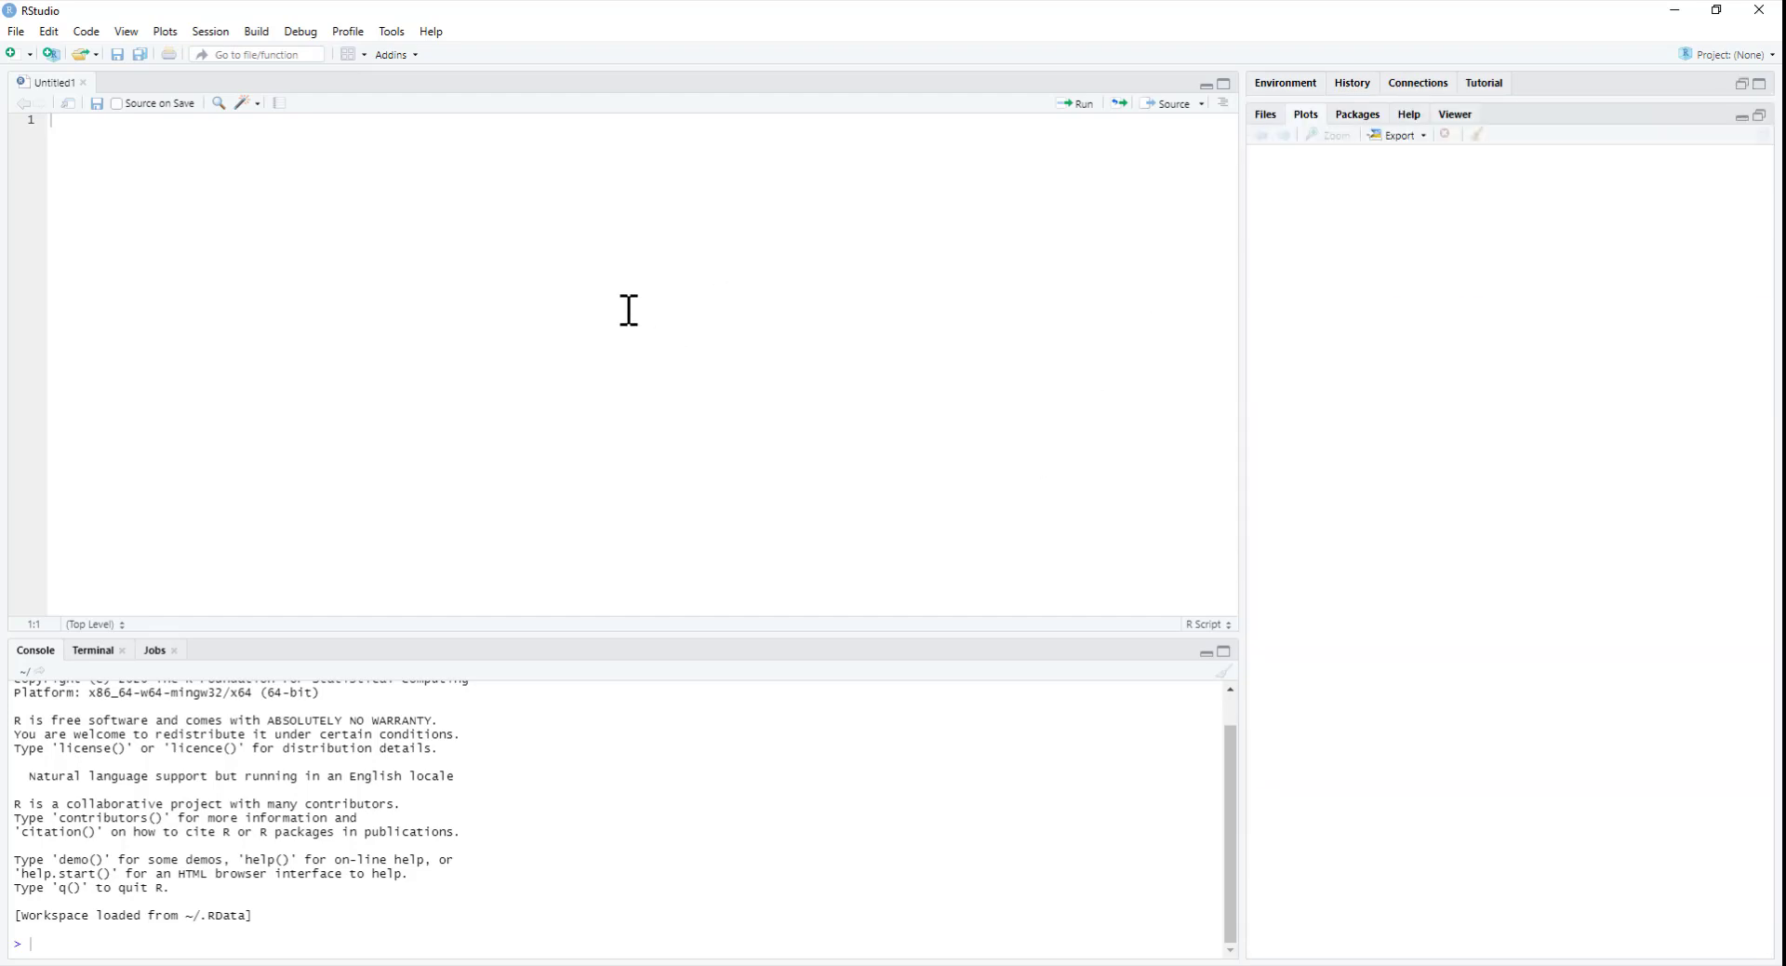
mouse_move(526, 245)
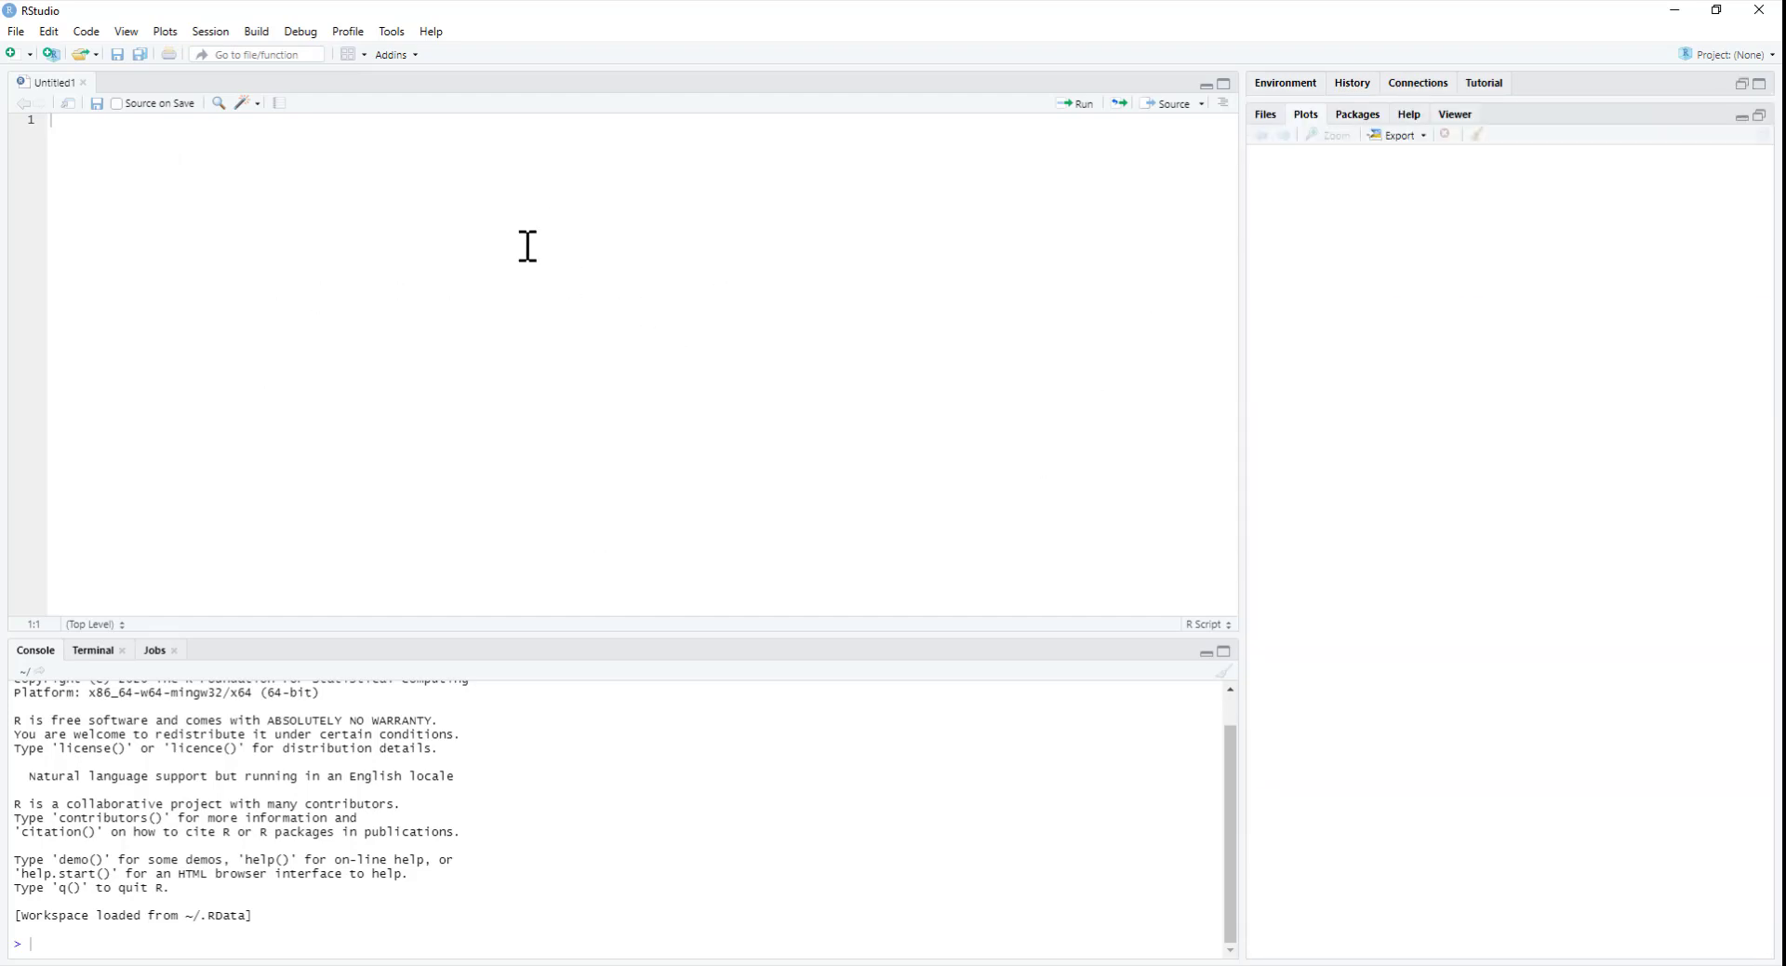
mouse_move(252, 261)
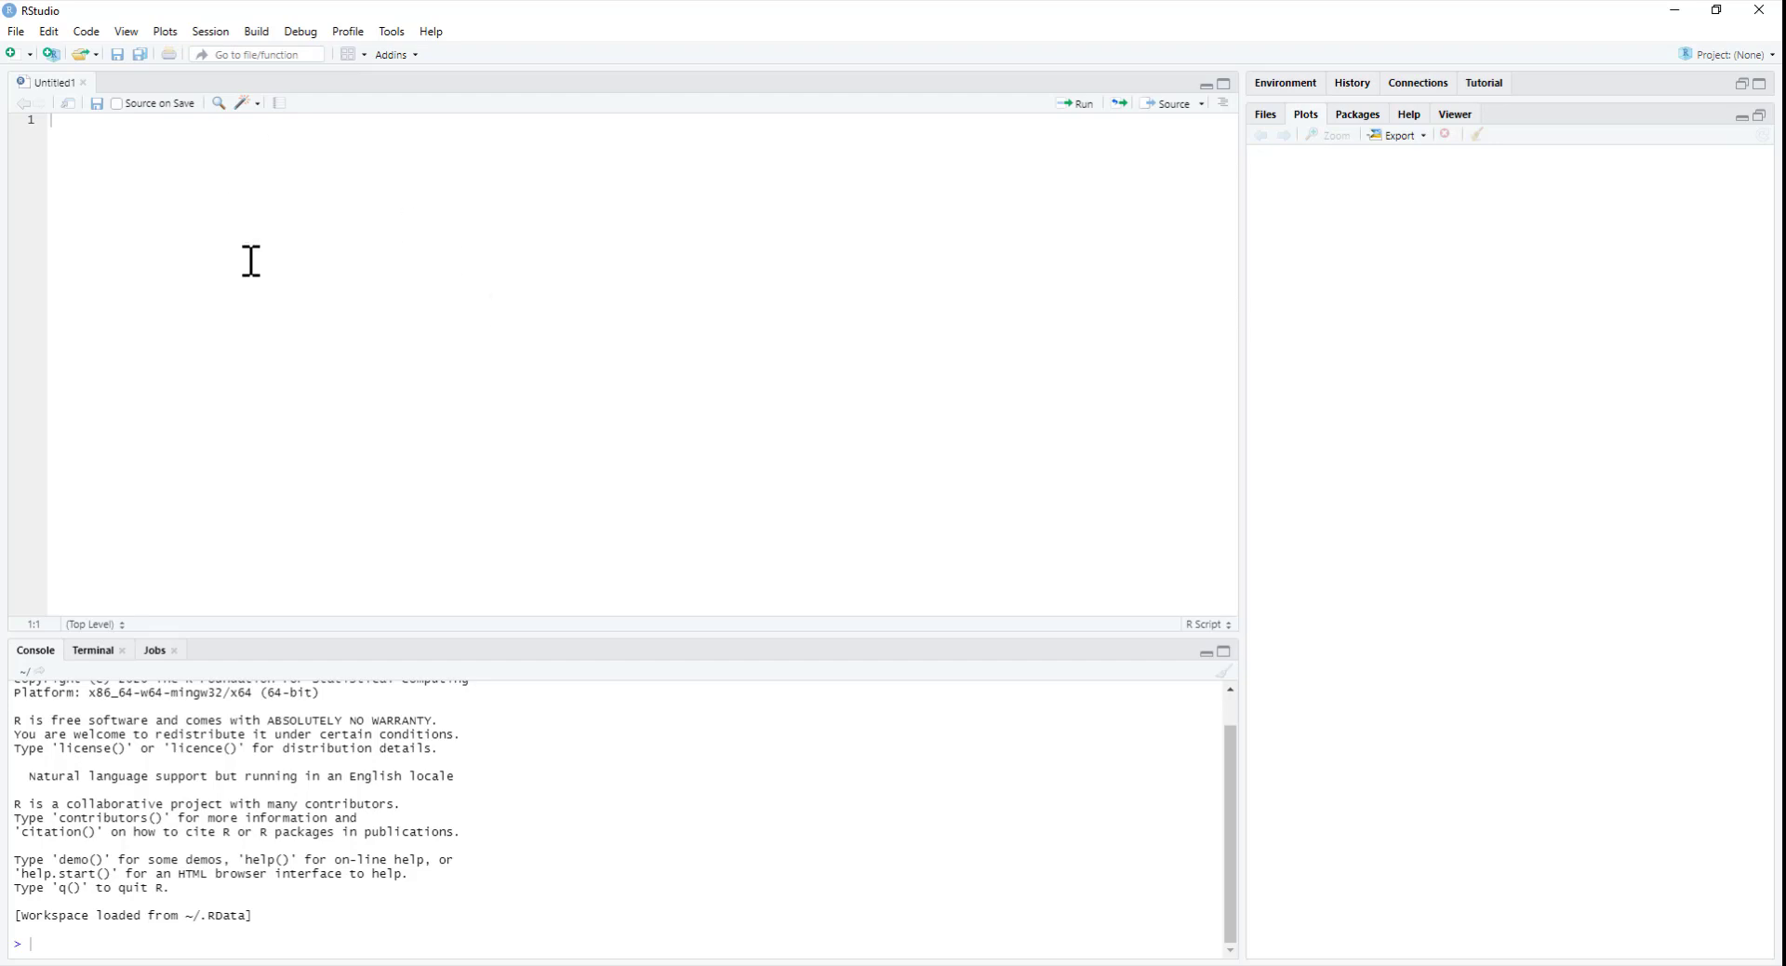
mouse_move(519, 374)
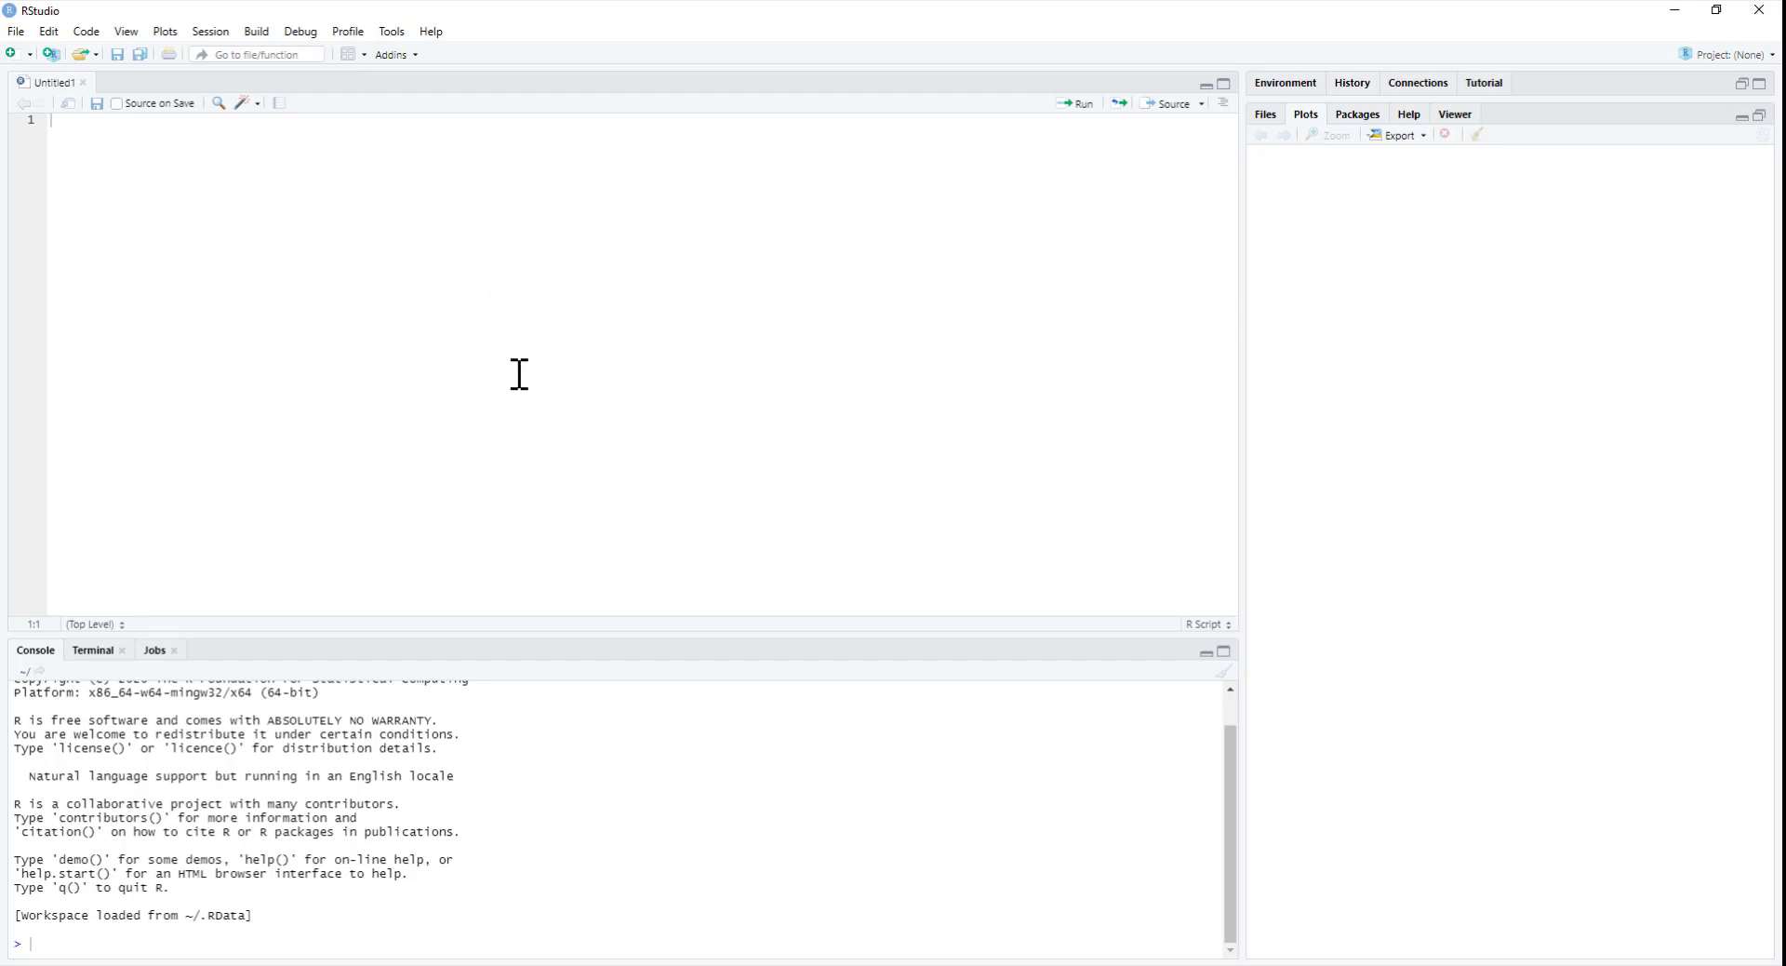
mouse_move(547, 363)
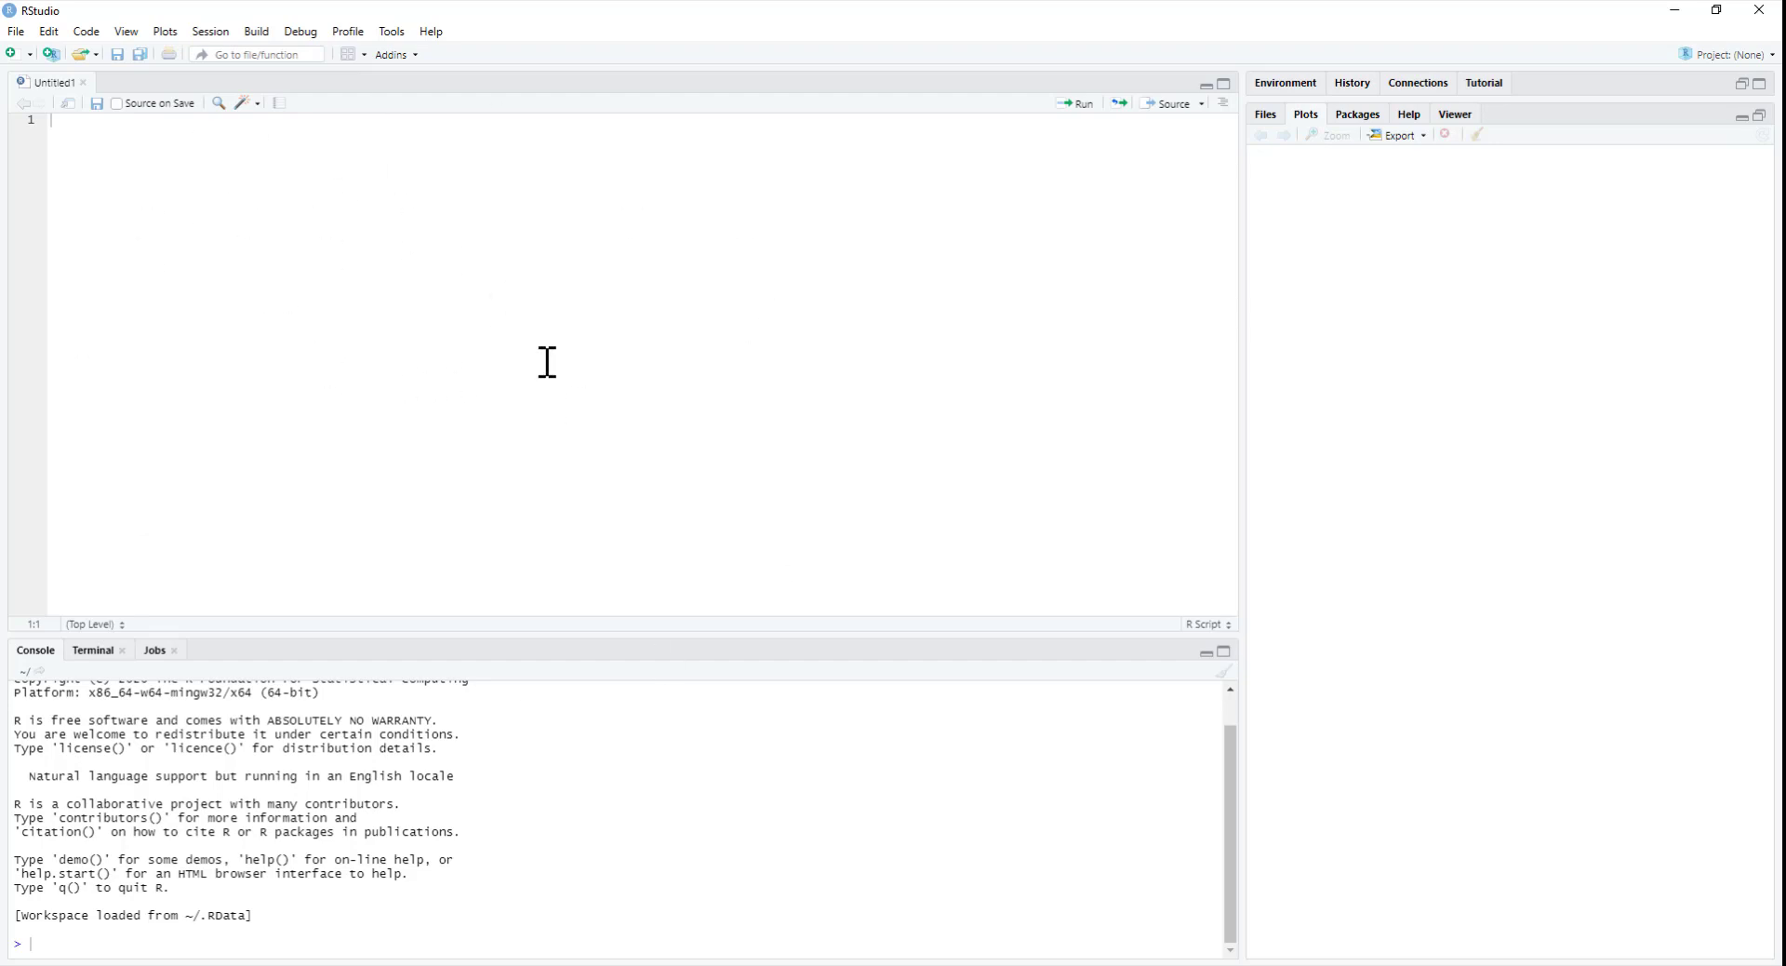